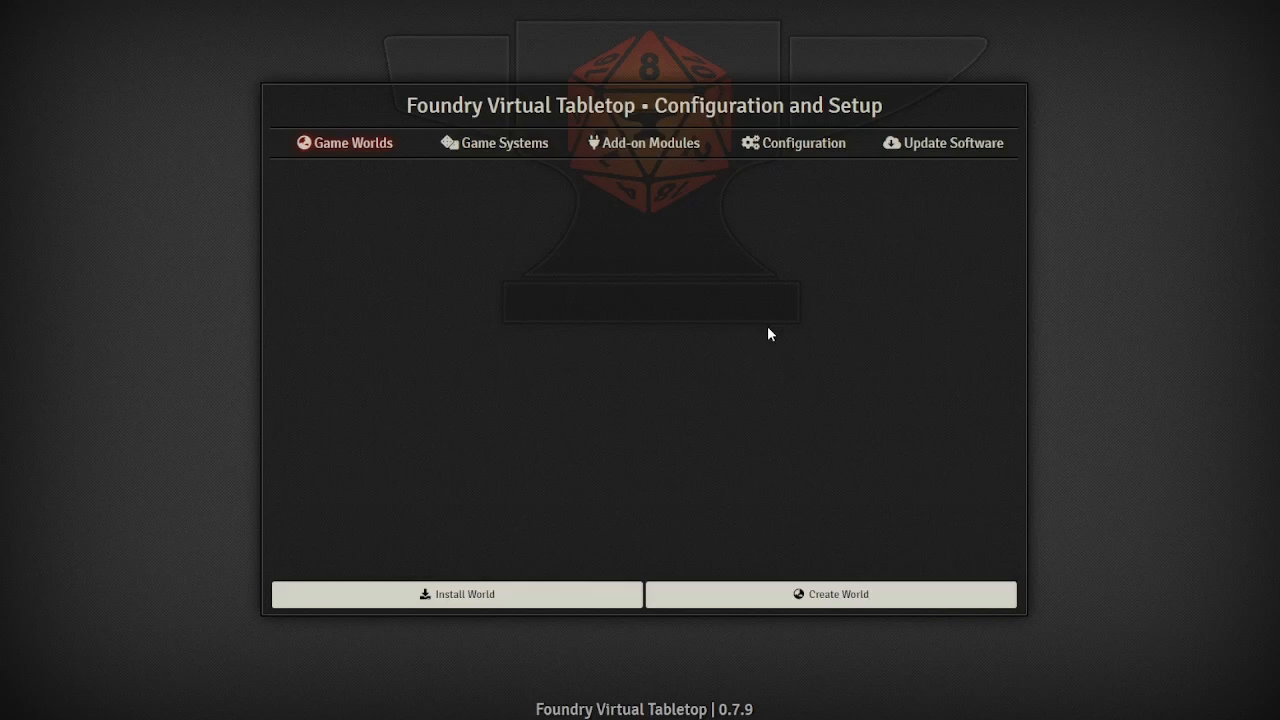
{"action": "mouse_move", "coordinate": [784, 336]}
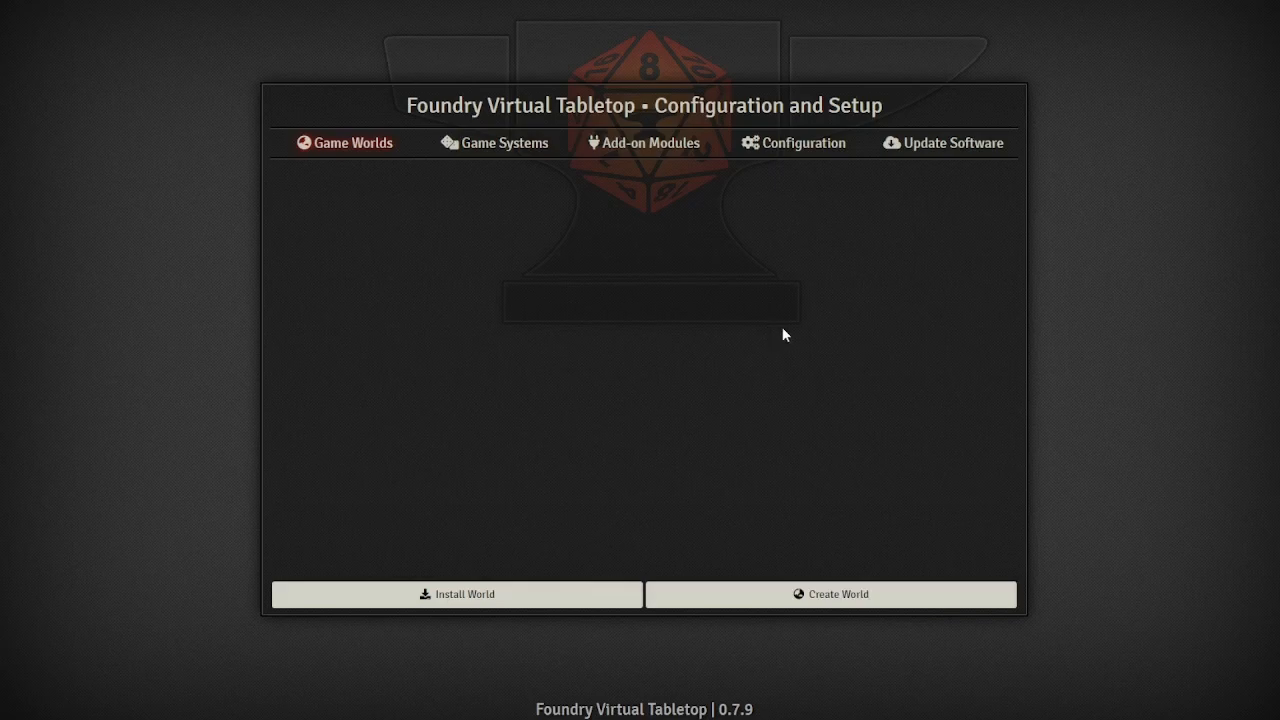
{"action": "mouse_move", "coordinate": [700, 350]}
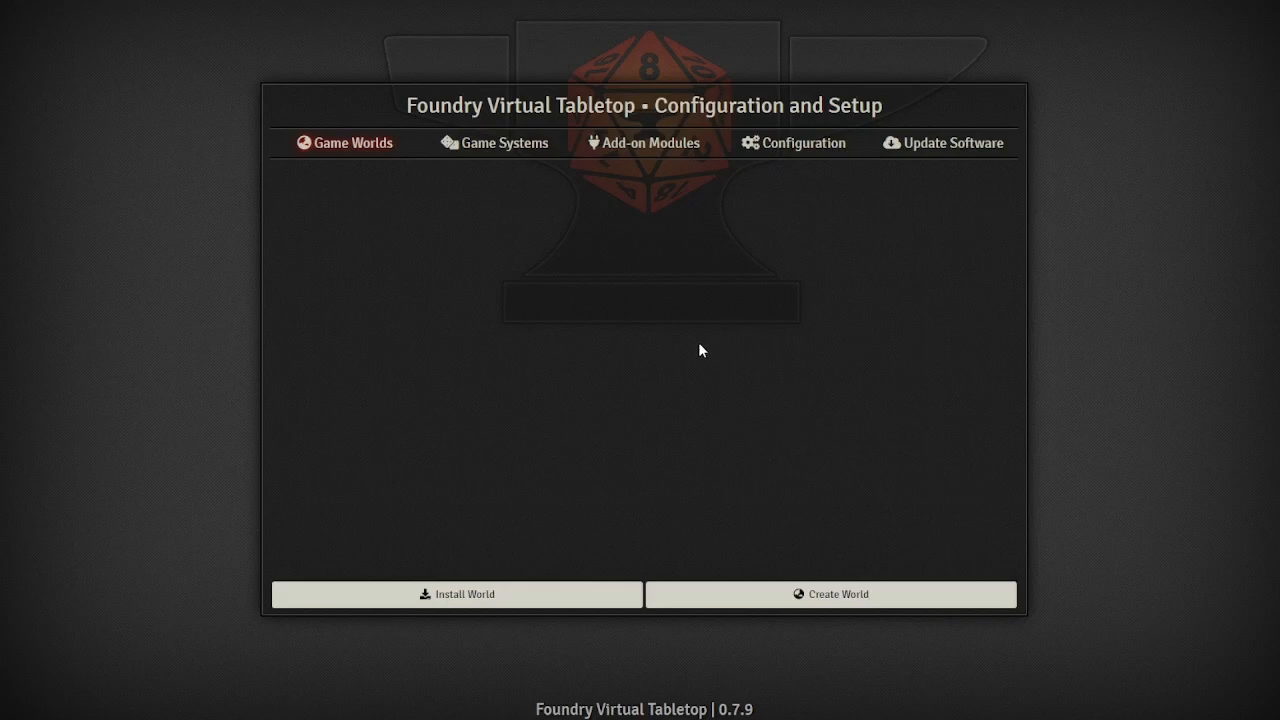
{"action": "mouse_move", "coordinate": [714, 482]}
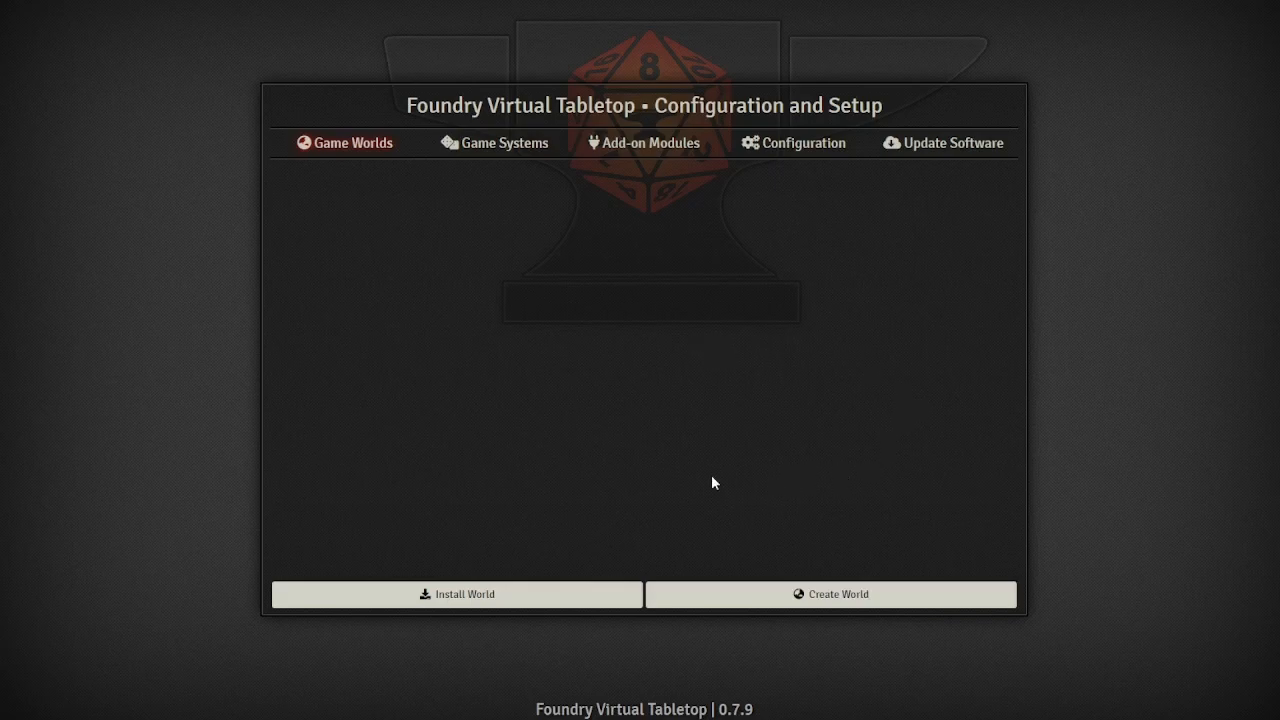
{"action": "mouse_move", "coordinate": [728, 488]}
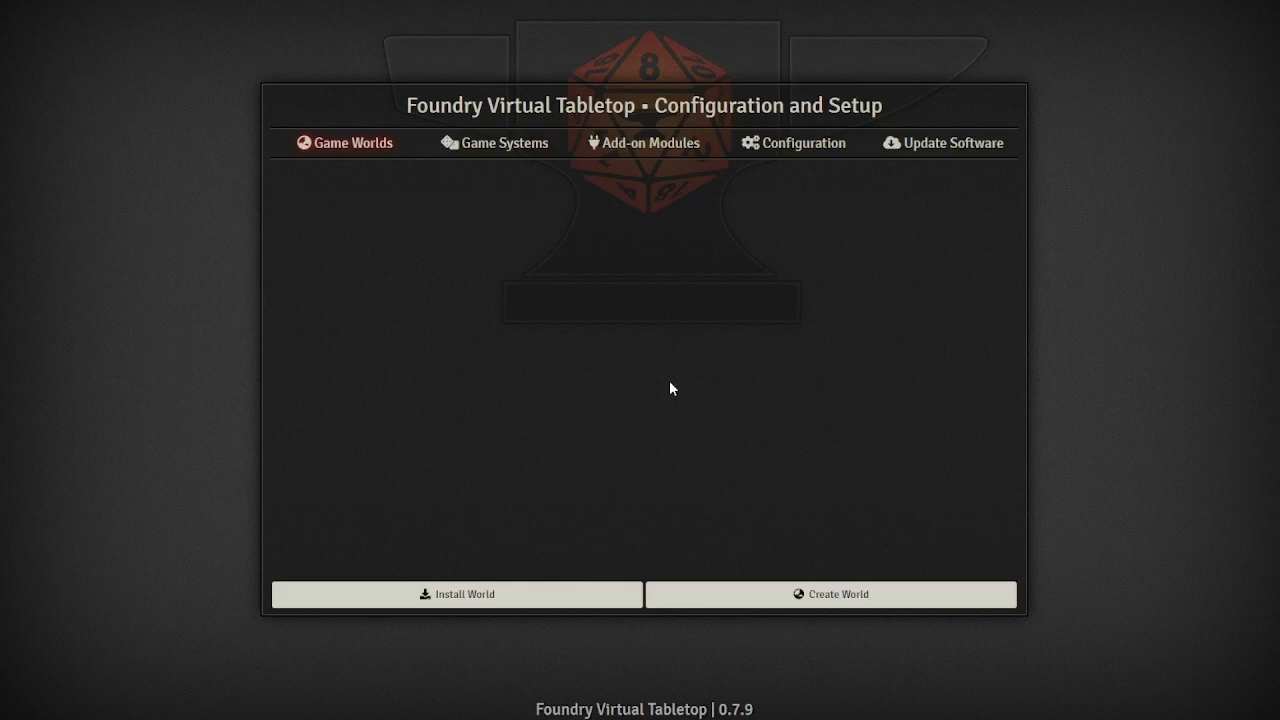
{"action": "mouse_move", "coordinate": [770, 684]}
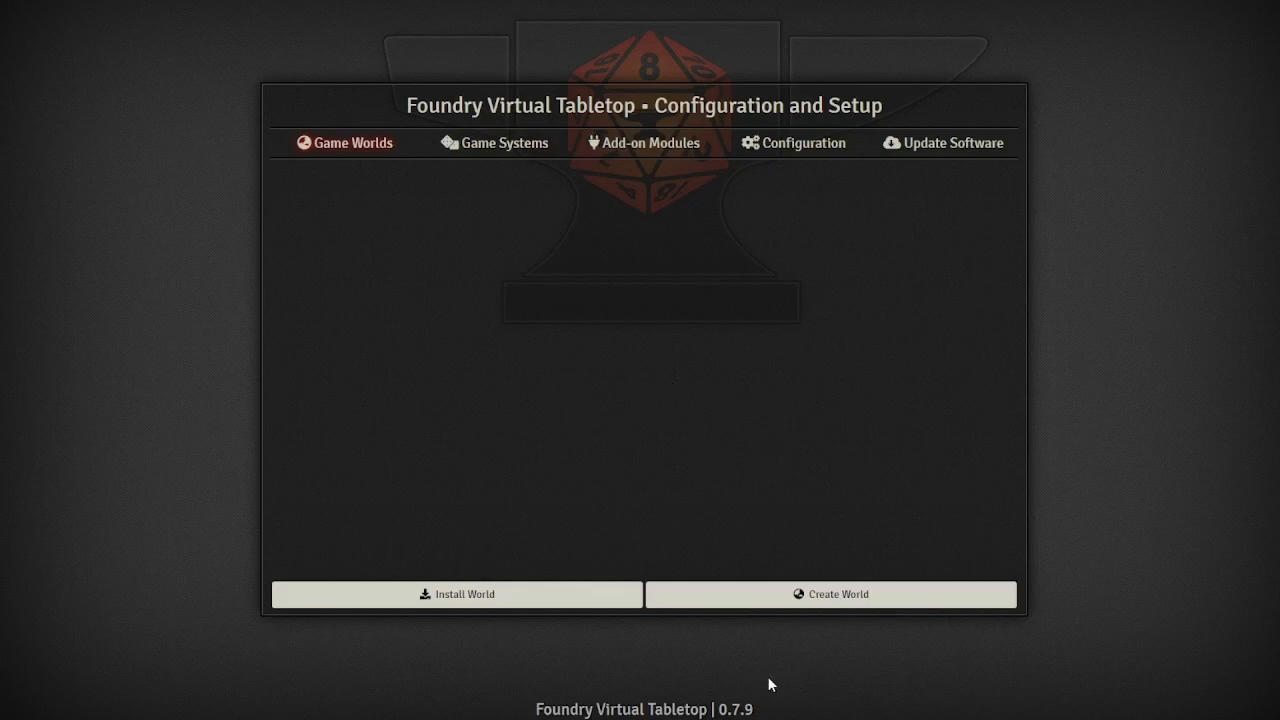
{"action": "mouse_move", "coordinate": [796, 680]}
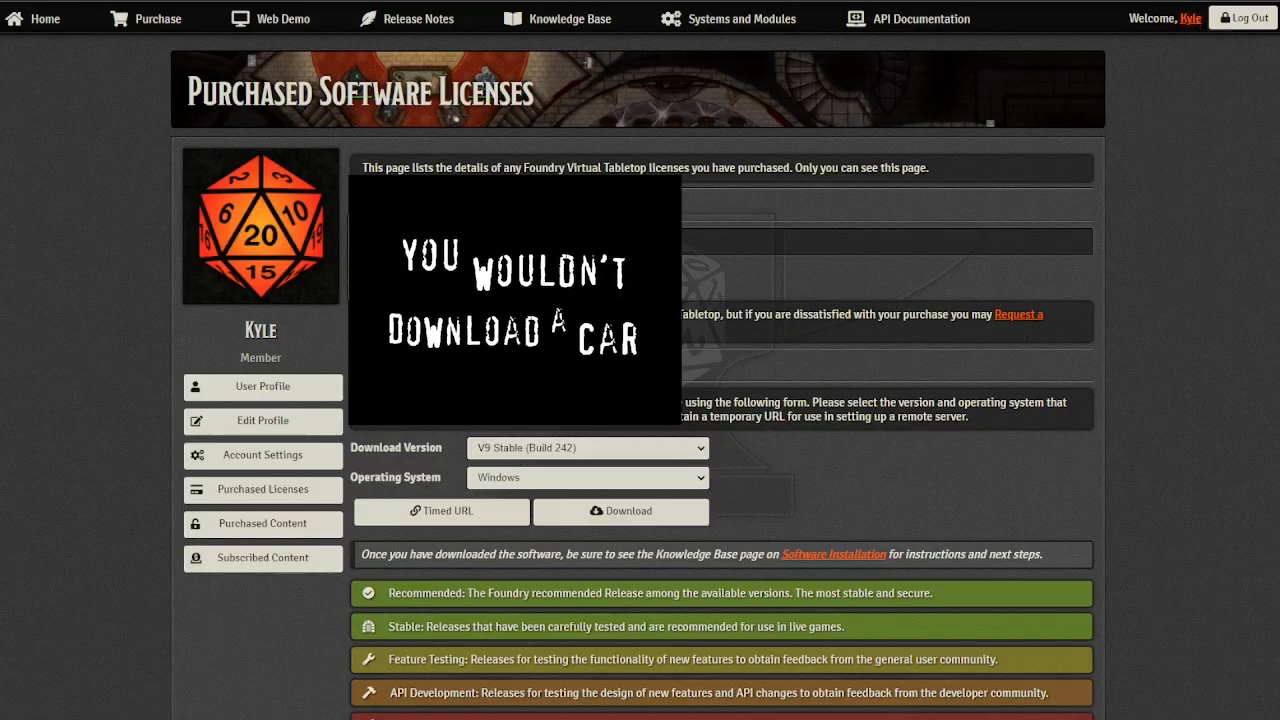
{"action": "mouse_move", "coordinate": [262, 488]}
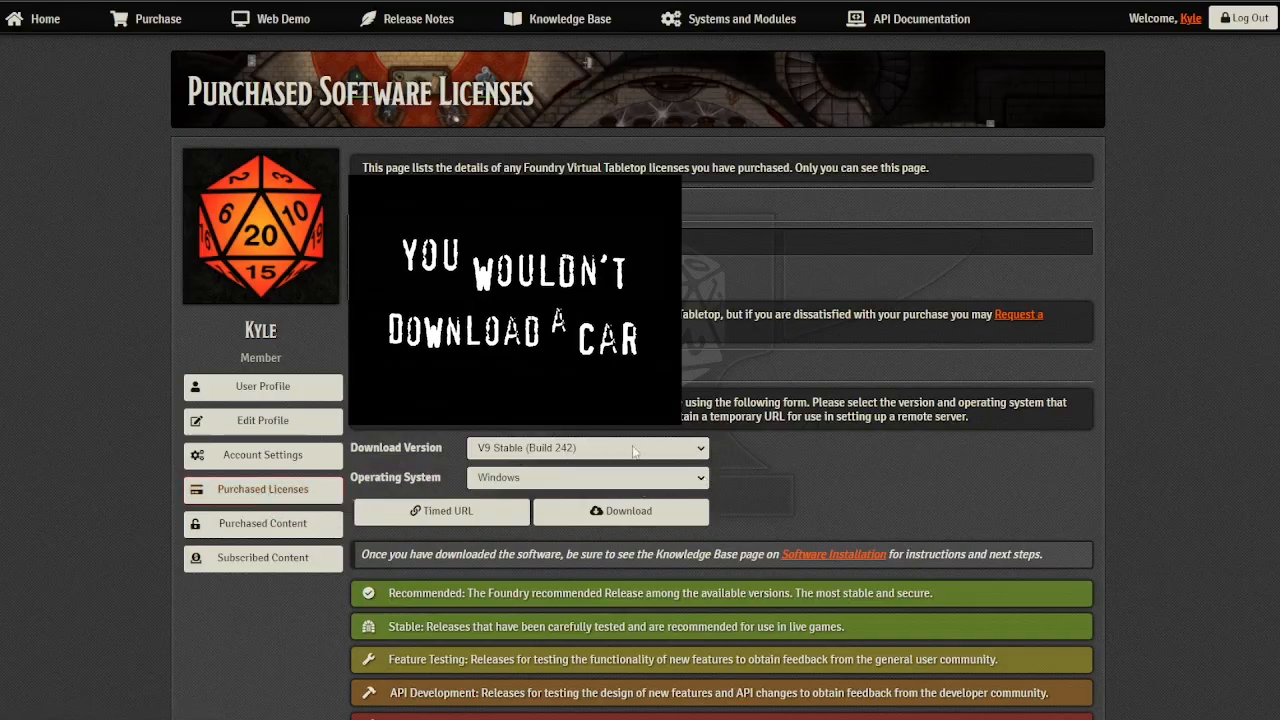
Step: Select an older Foundry release from the Download Version list on Purchased Software Licenses
{"action": "left_click", "coordinate": [588, 448]}
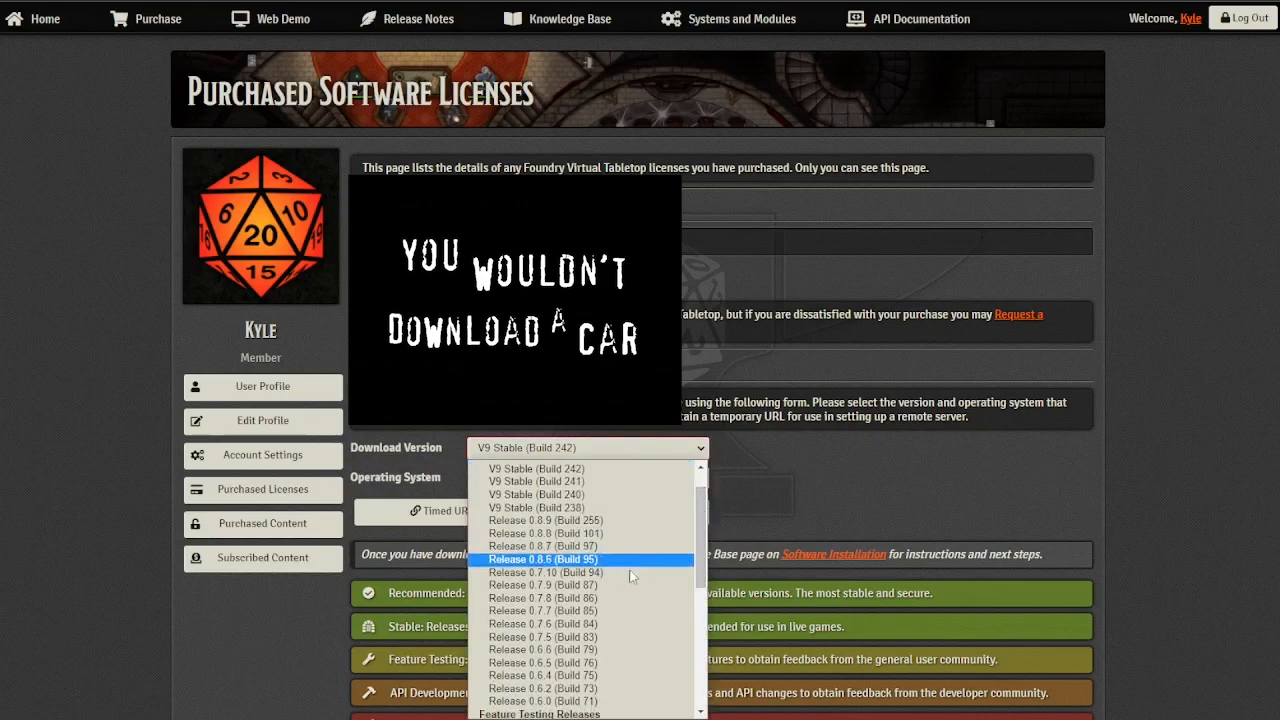
{"action": "left_click", "coordinate": [544, 584]}
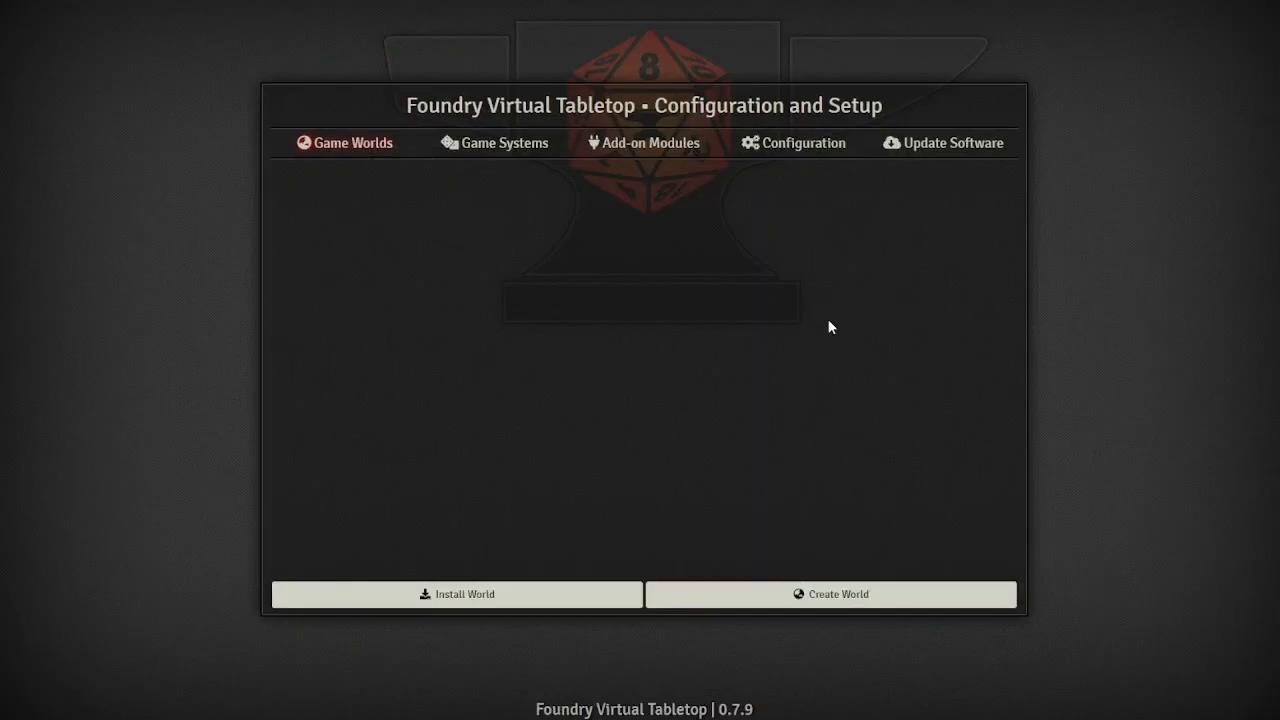
{"action": "mouse_move", "coordinate": [824, 330]}
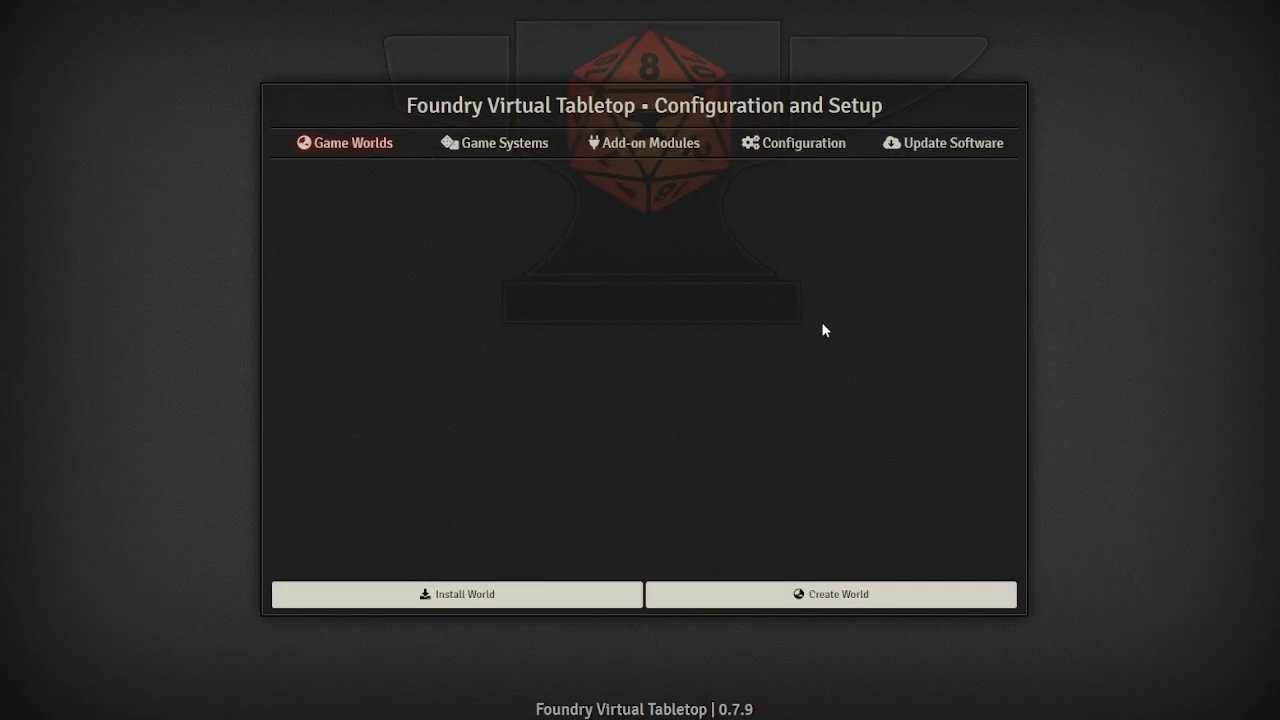
Step: Review the installed add-on modules list and bring up the Install Module window
{"action": "left_click", "coordinate": [652, 142]}
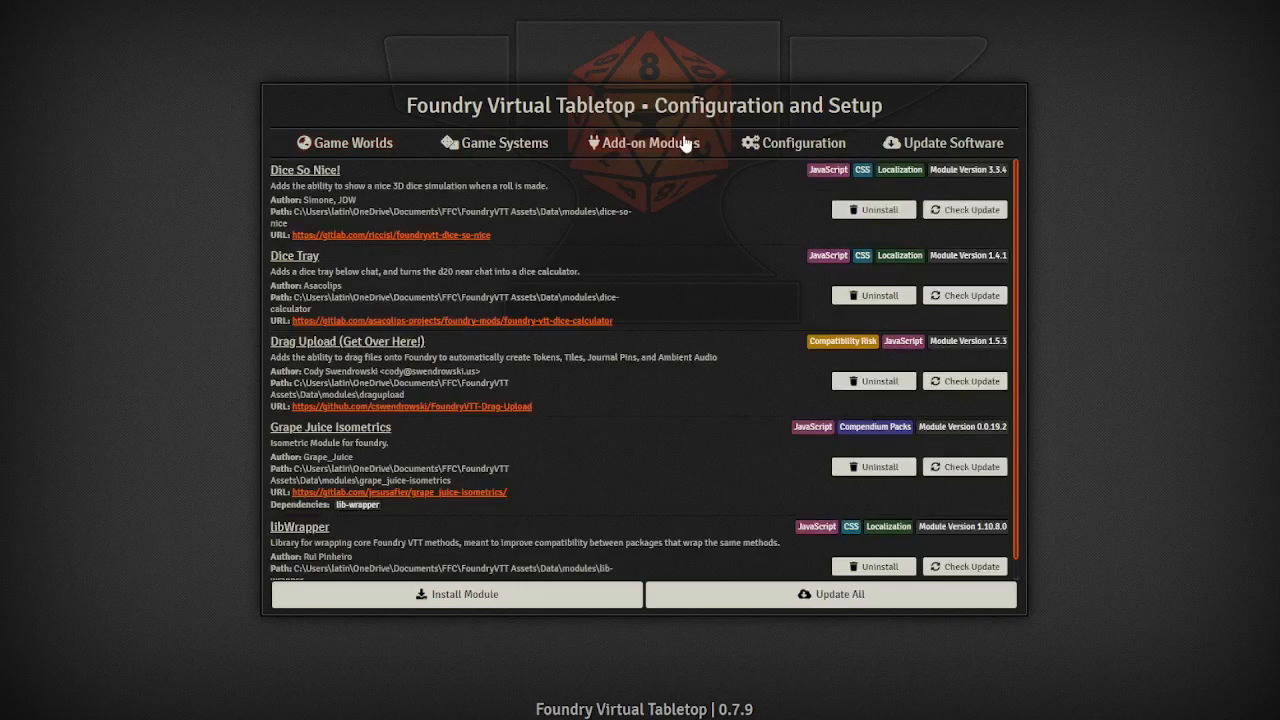
{"action": "mouse_move", "coordinate": [448, 204]}
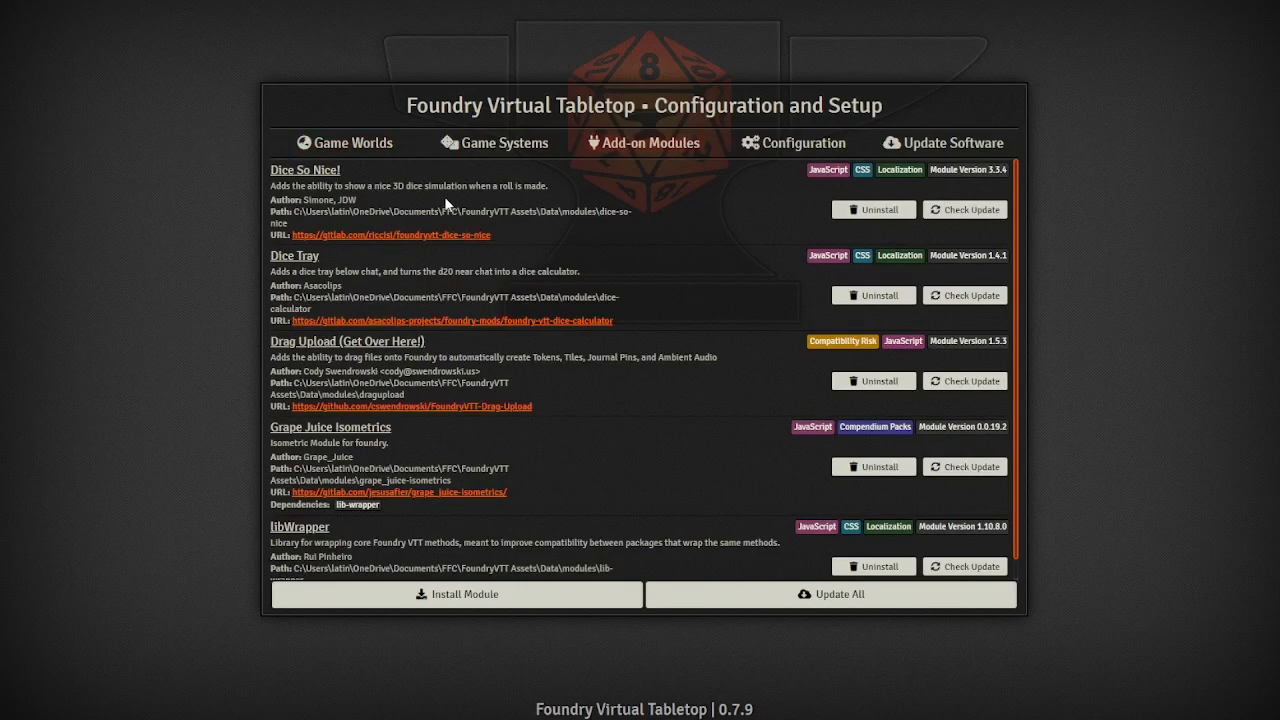
{"action": "scroll", "scroll_direction": "down", "scroll_amount": 3}
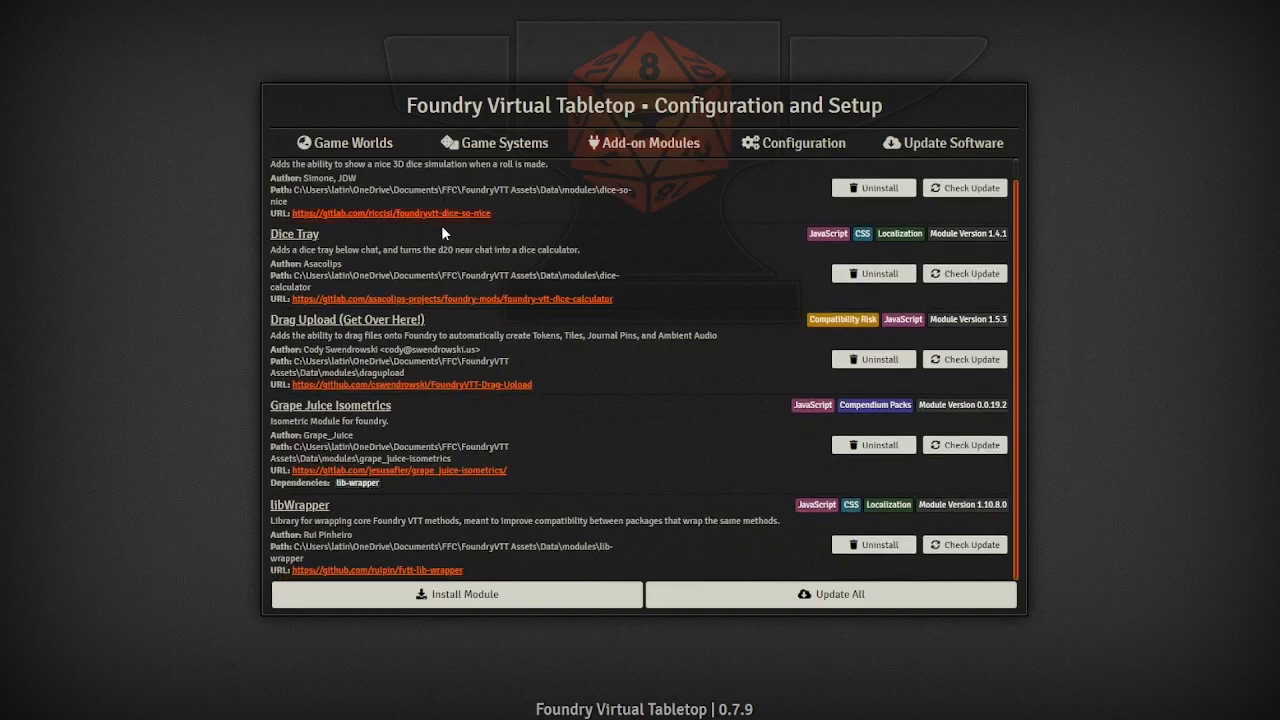
{"action": "mouse_move", "coordinate": [438, 360]}
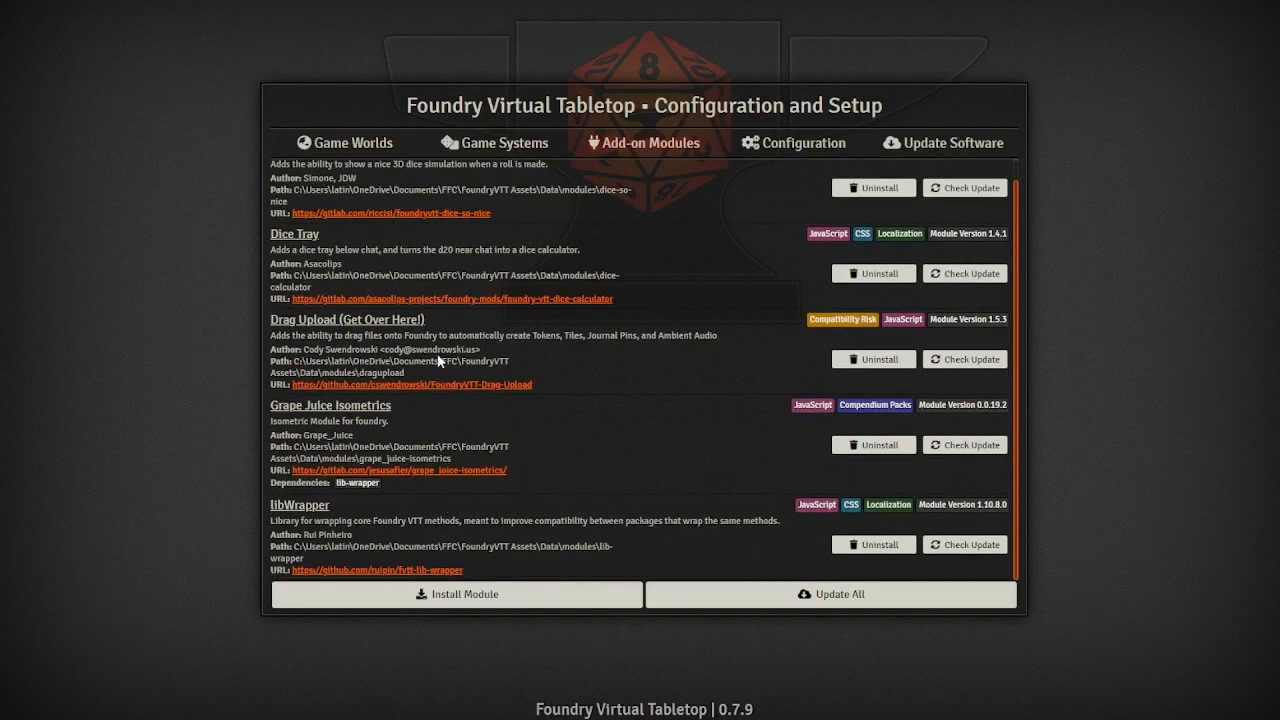
{"action": "mouse_move", "coordinate": [364, 412]}
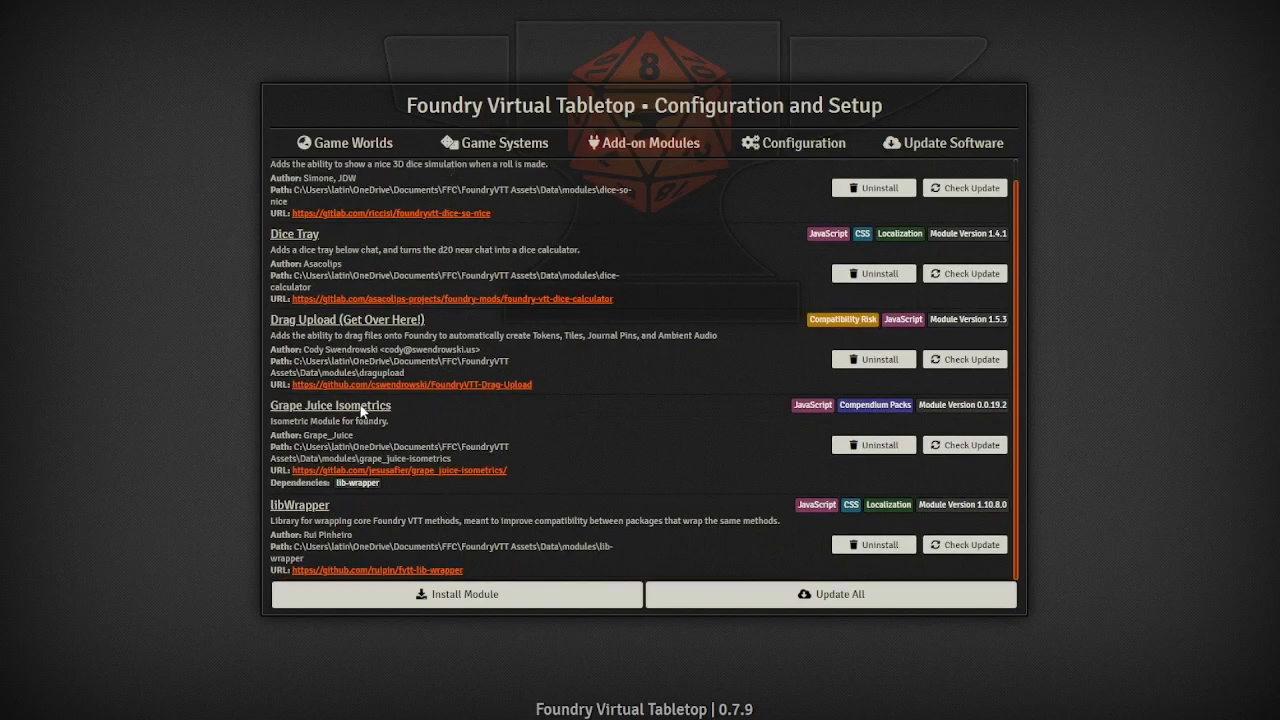
{"action": "mouse_move", "coordinate": [280, 412]}
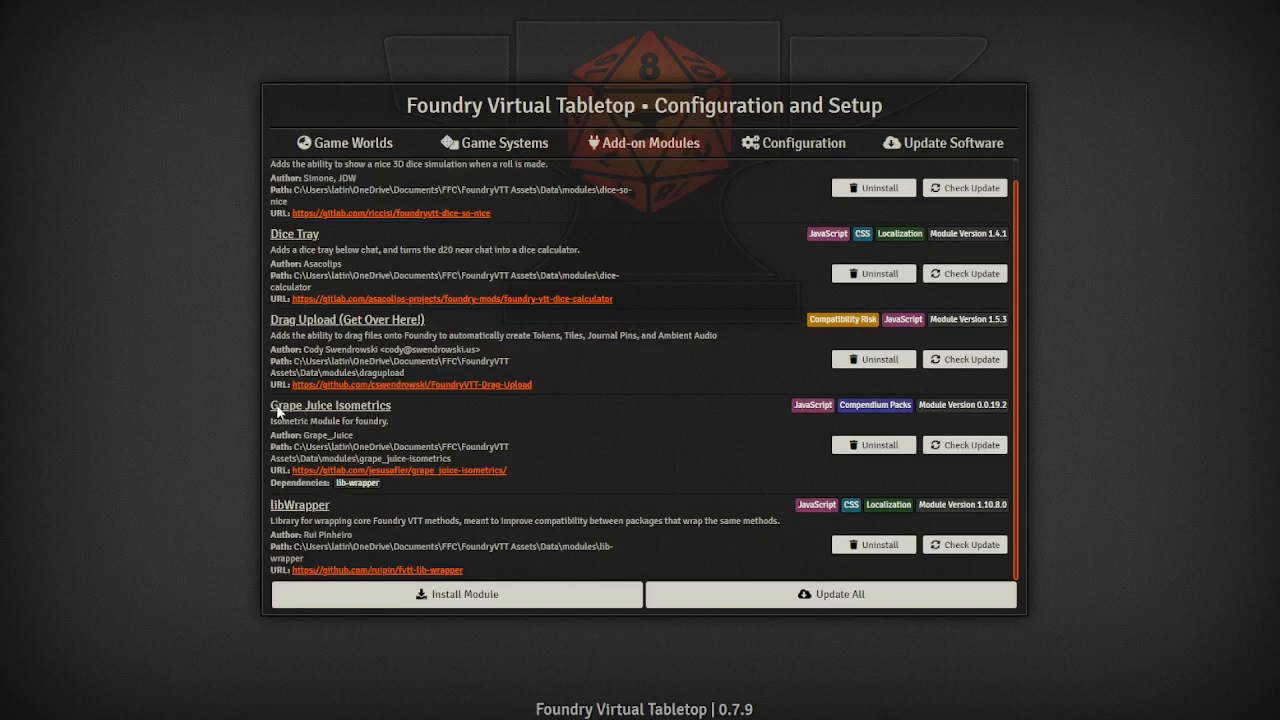
{"action": "mouse_move", "coordinate": [404, 432]}
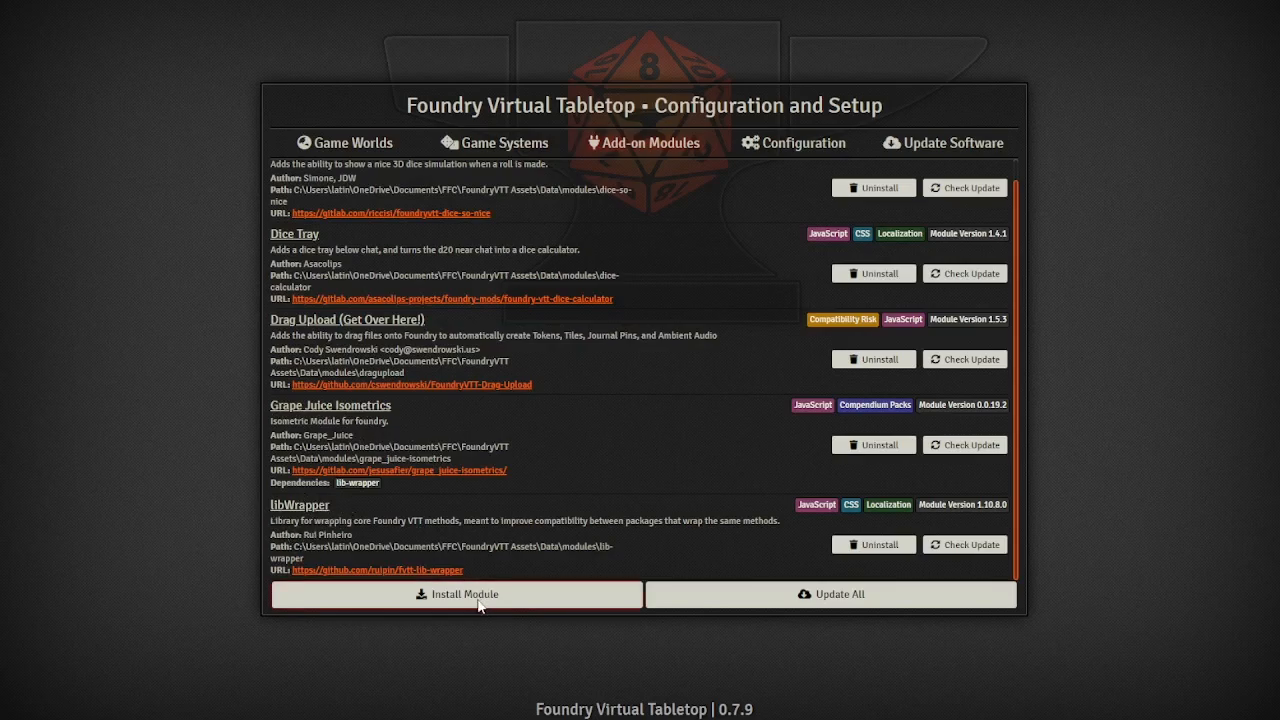
{"action": "left_click", "coordinate": [456, 594]}
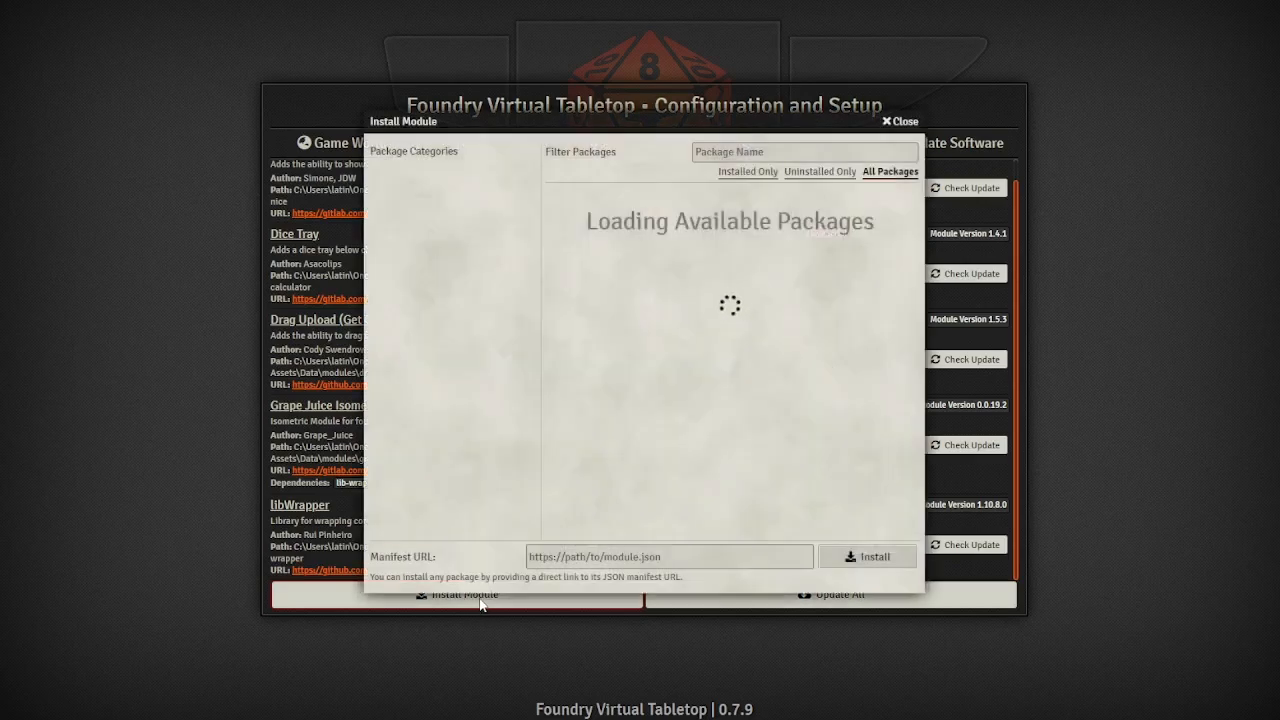
{"action": "mouse_move", "coordinate": [476, 612]}
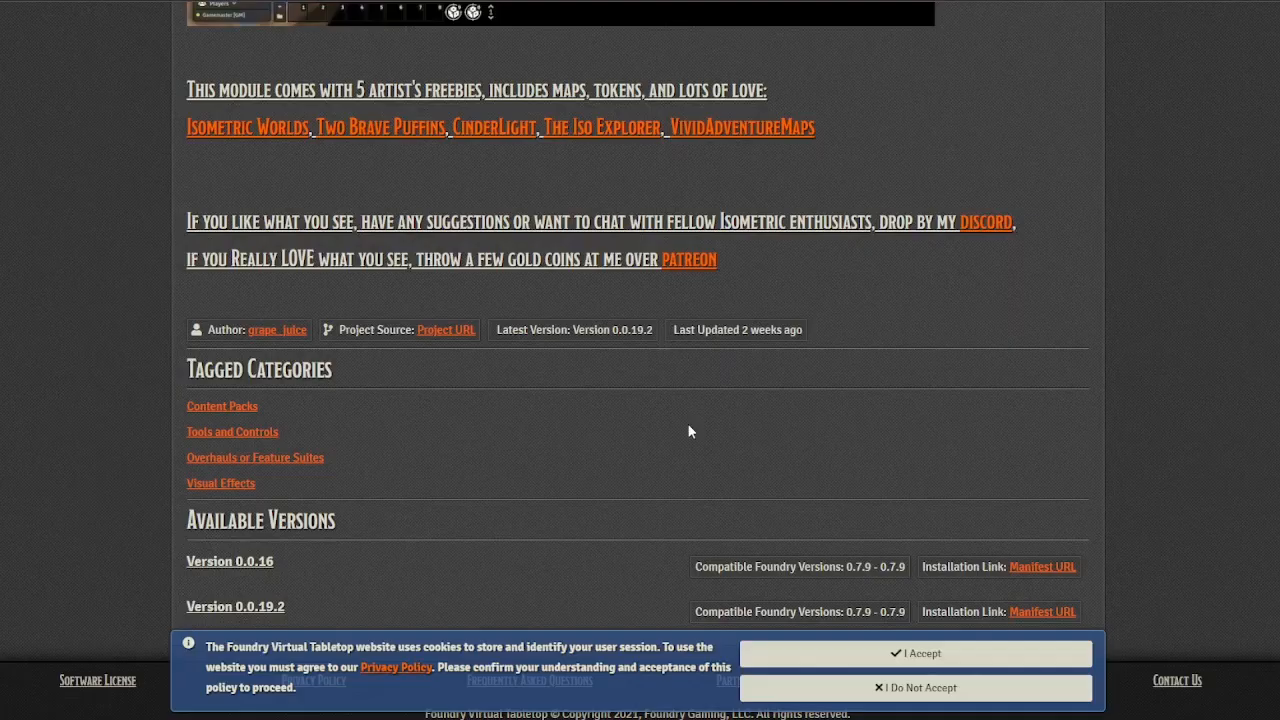
{"action": "mouse_move", "coordinate": [560, 464]}
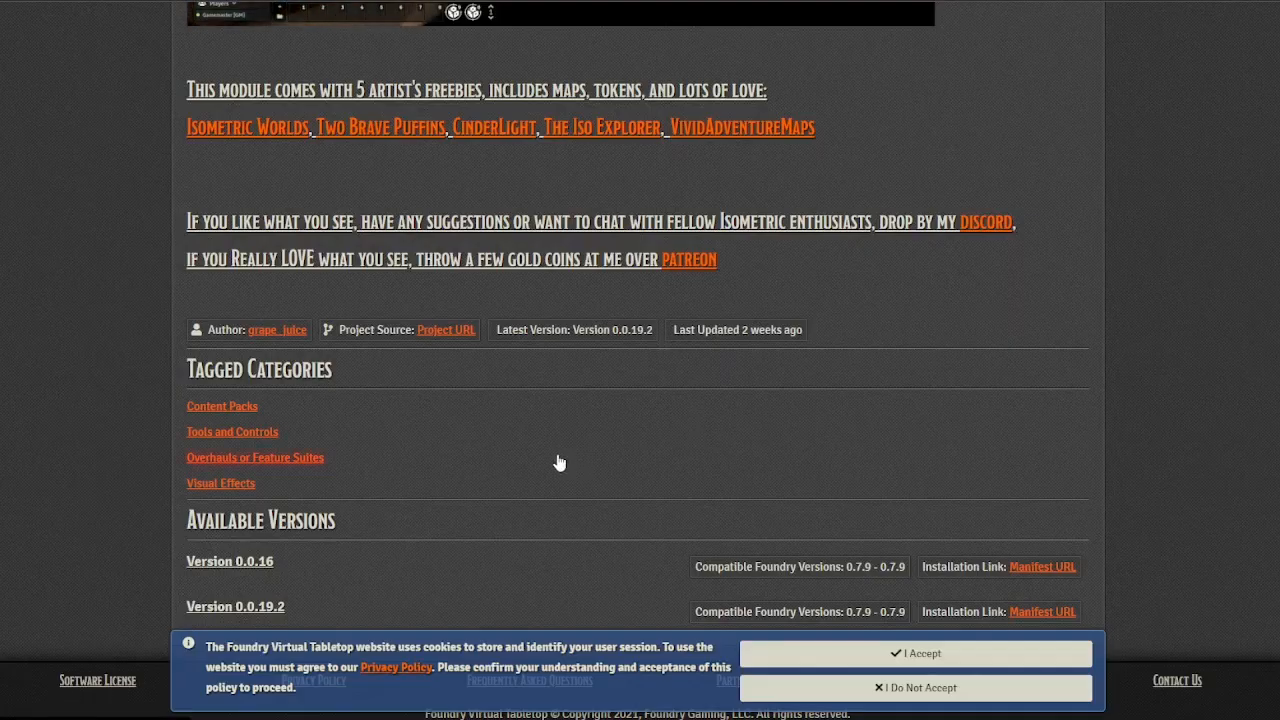
{"action": "mouse_move", "coordinate": [556, 468]}
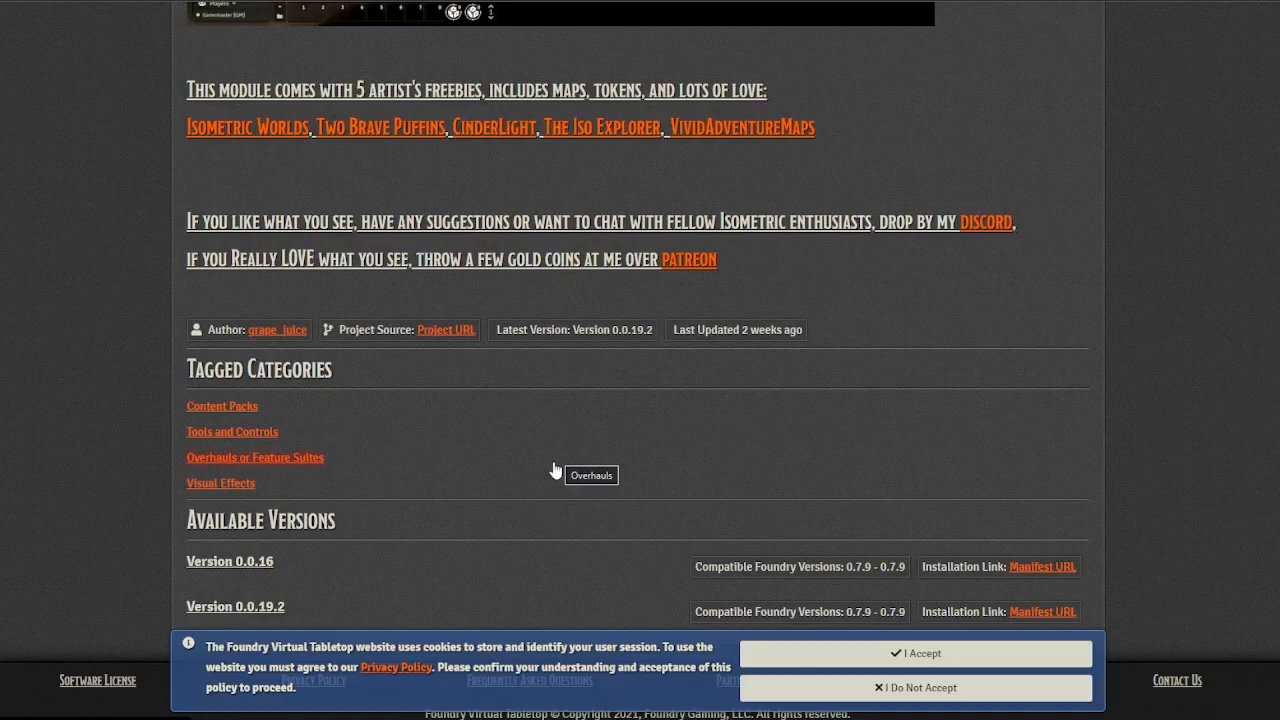
{"action": "mouse_move", "coordinate": [516, 456]}
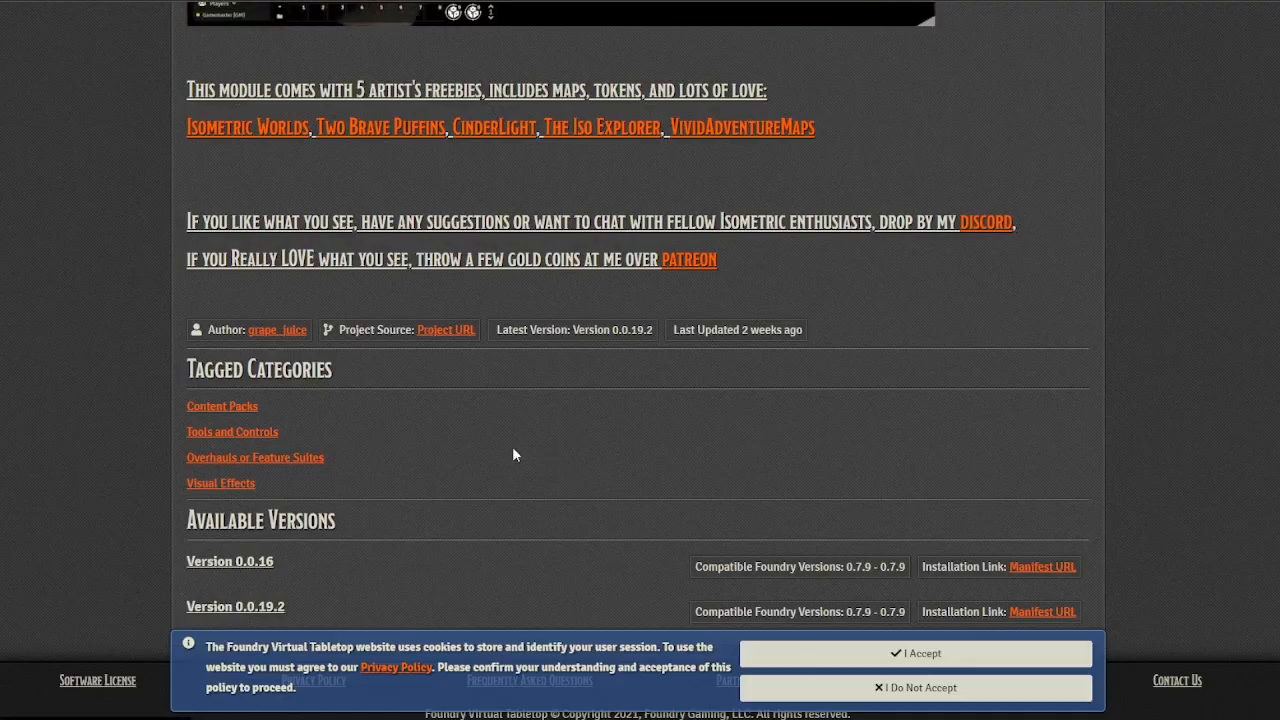
{"action": "mouse_move", "coordinate": [1044, 612]}
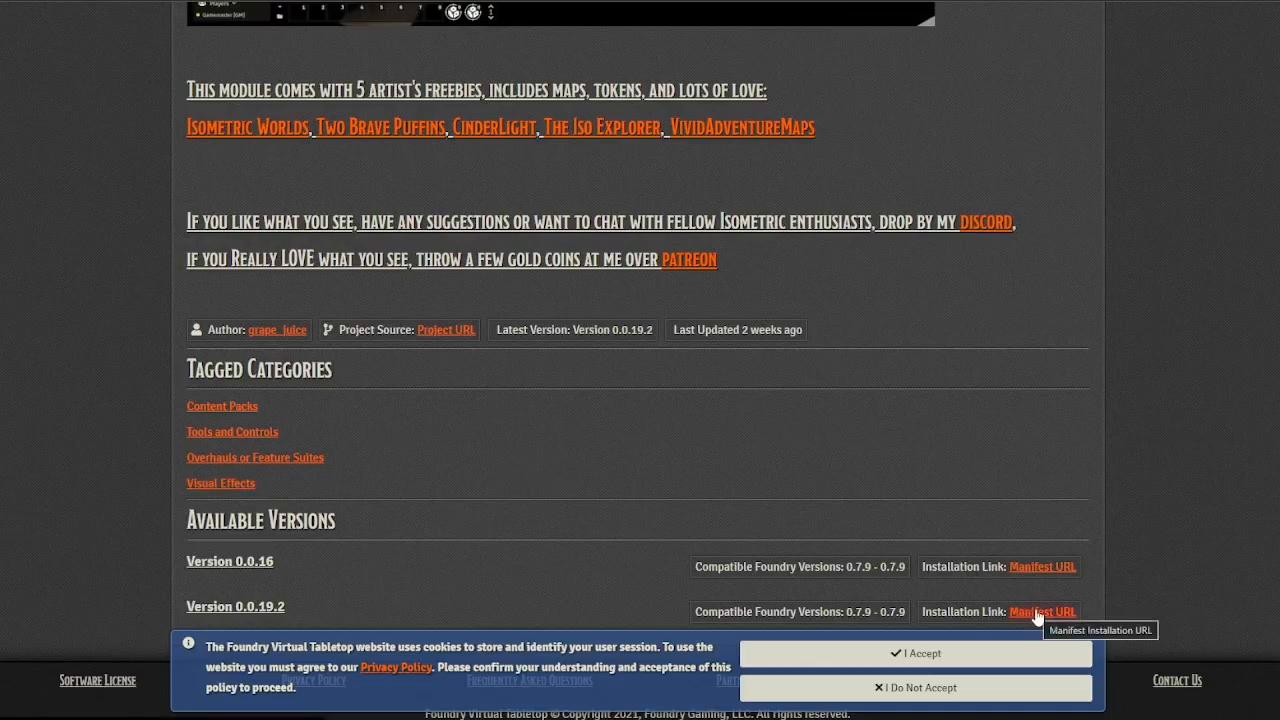
Step: Copy the Grape Juice Isometrics 0.0.19.2 manifest link, close the installer, and go to the libWrapper package page
{"action": "right_click", "coordinate": [1042, 612]}
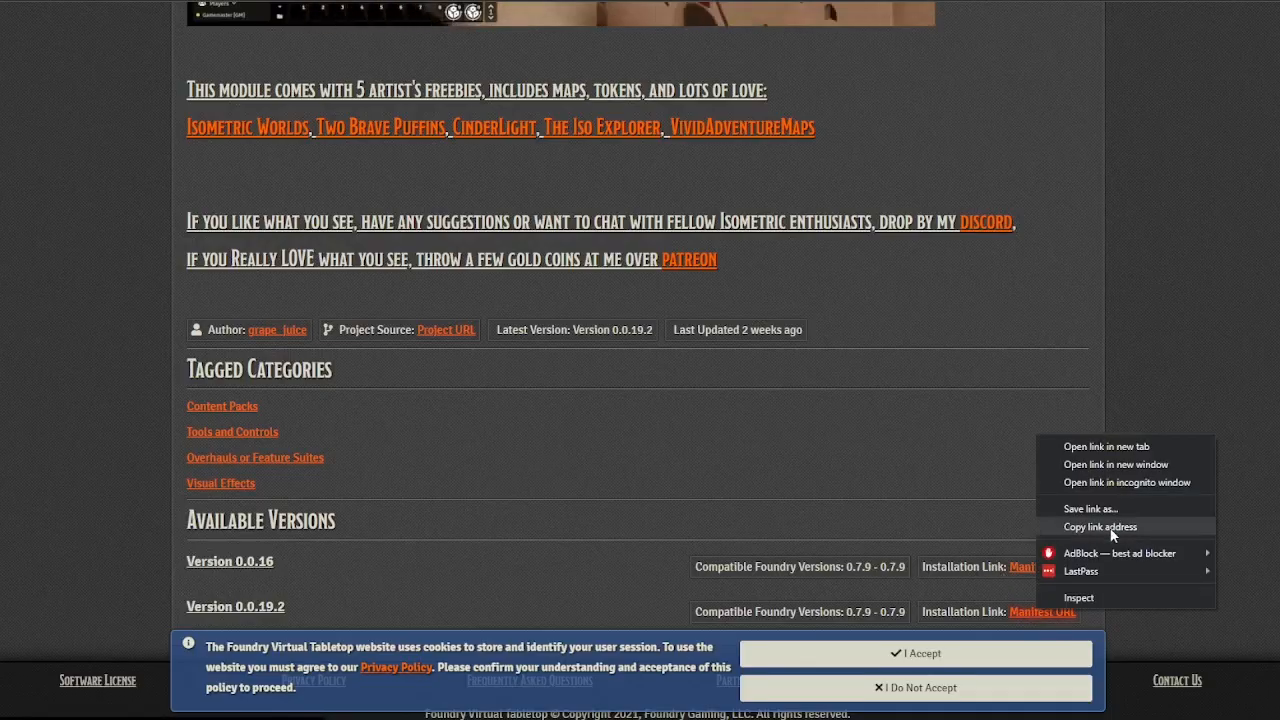
{"action": "left_click", "coordinate": [1100, 526]}
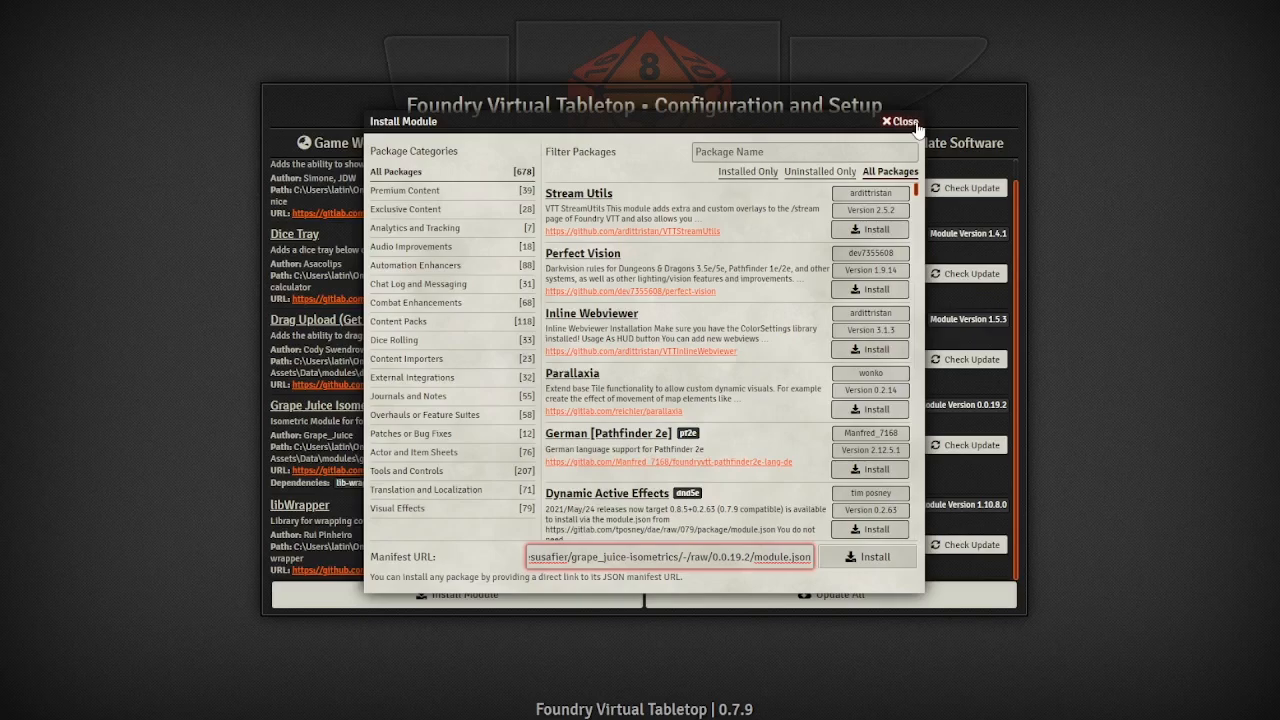
{"action": "left_click", "coordinate": [898, 122]}
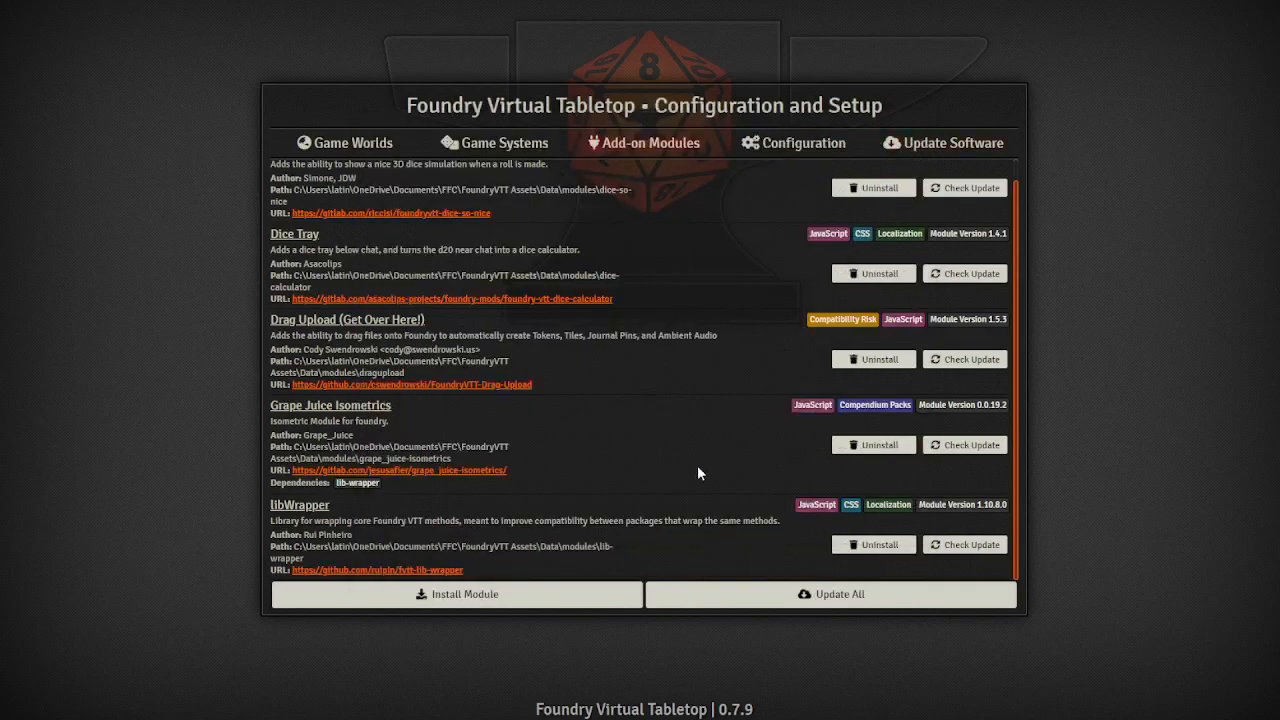
{"action": "left_click", "coordinate": [332, 404]}
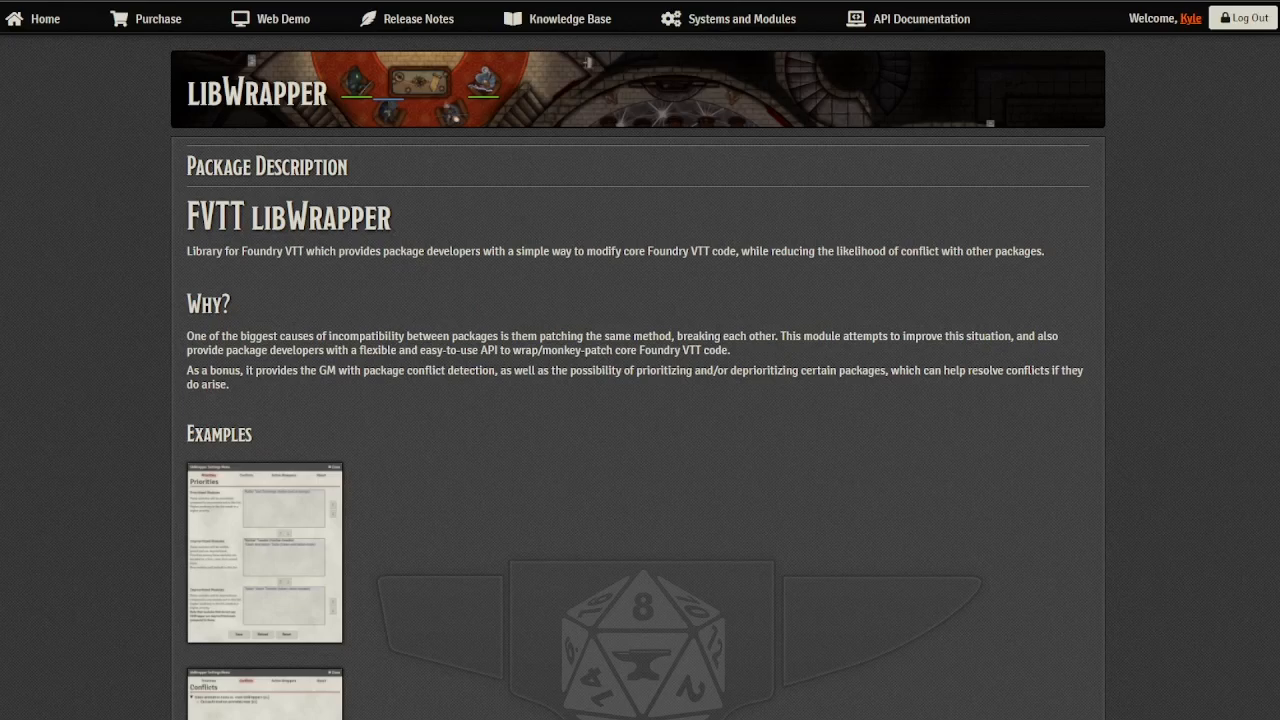
Step: Scroll the libWrapper page down to its Available Versions section with manifest links
{"action": "scroll", "scroll_direction": "down", "scroll_amount": 3}
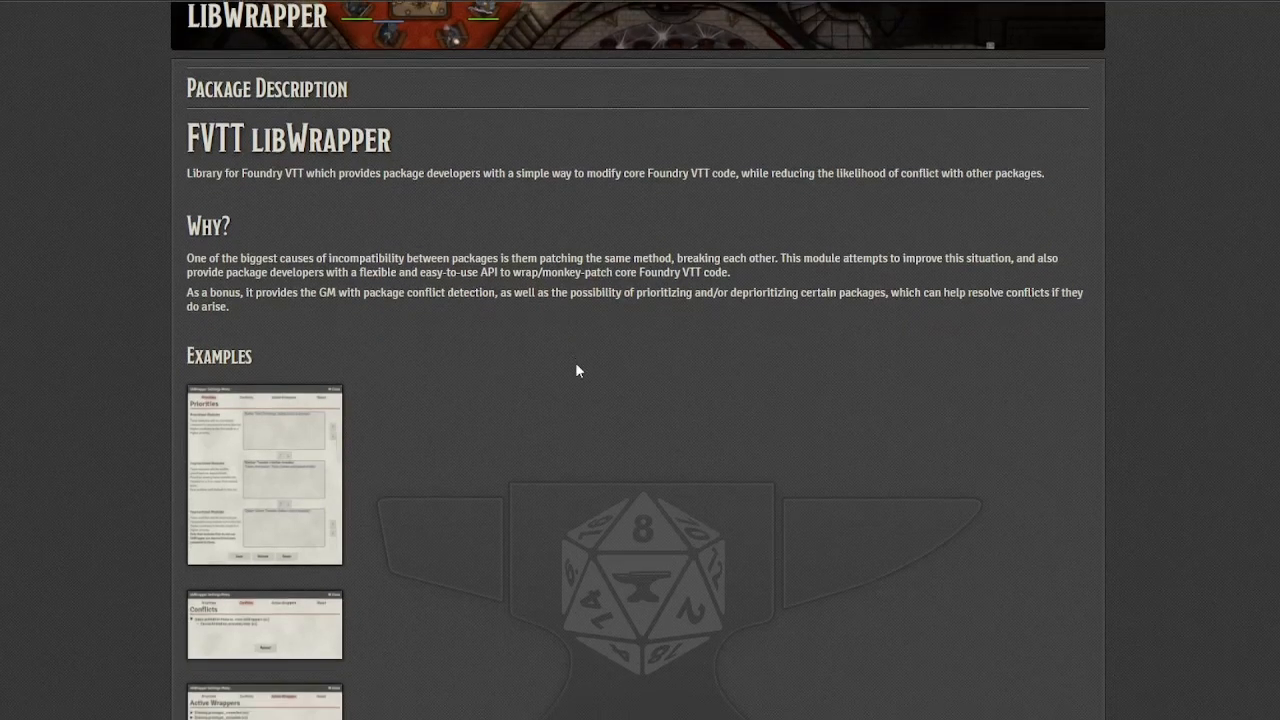
{"action": "scroll", "scroll_direction": "down", "scroll_amount": 3}
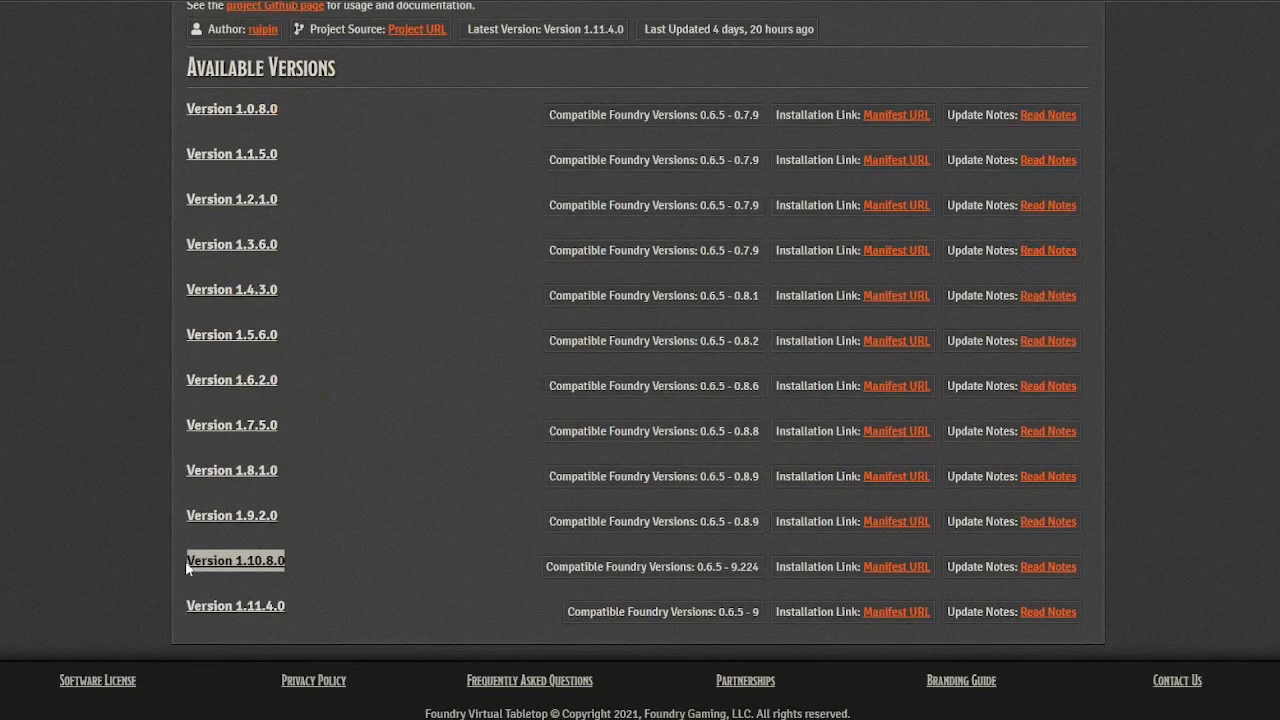
{"action": "mouse_move", "coordinate": [992, 558]}
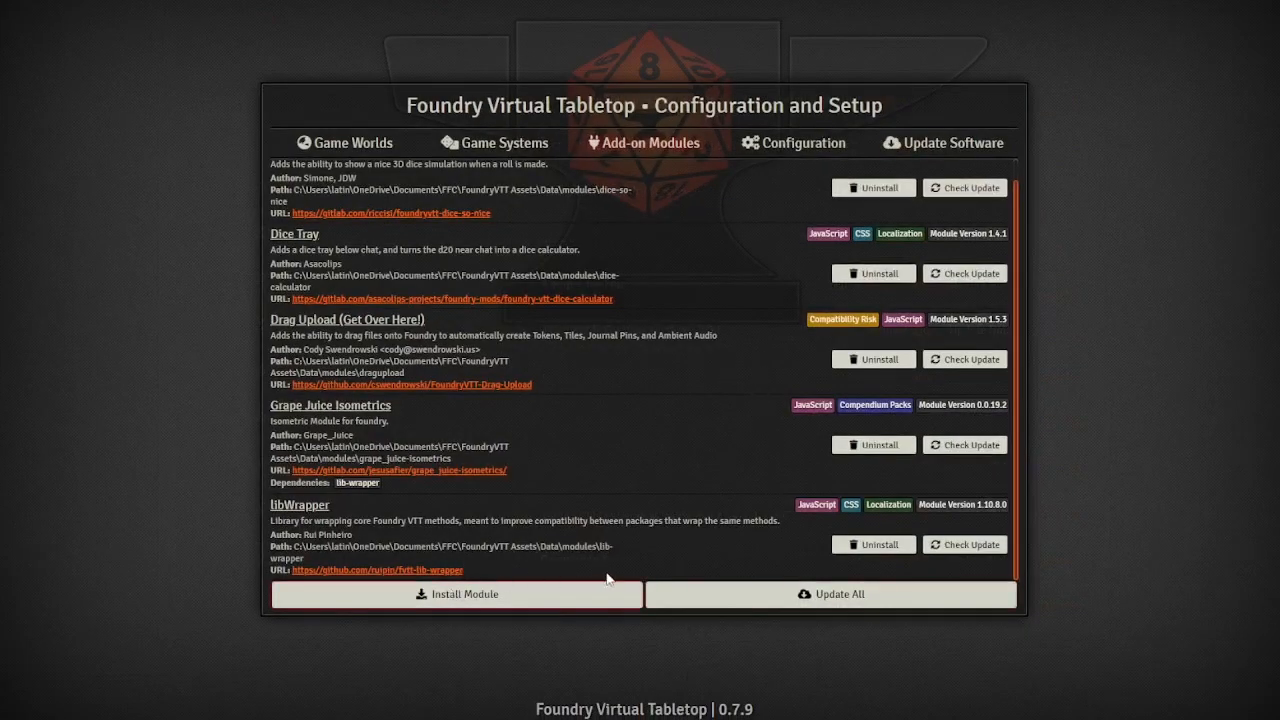
Step: Install libWrapper 1.10.8.0 from its manifest link and return to the Game Worlds list
{"action": "left_click", "coordinate": [456, 594]}
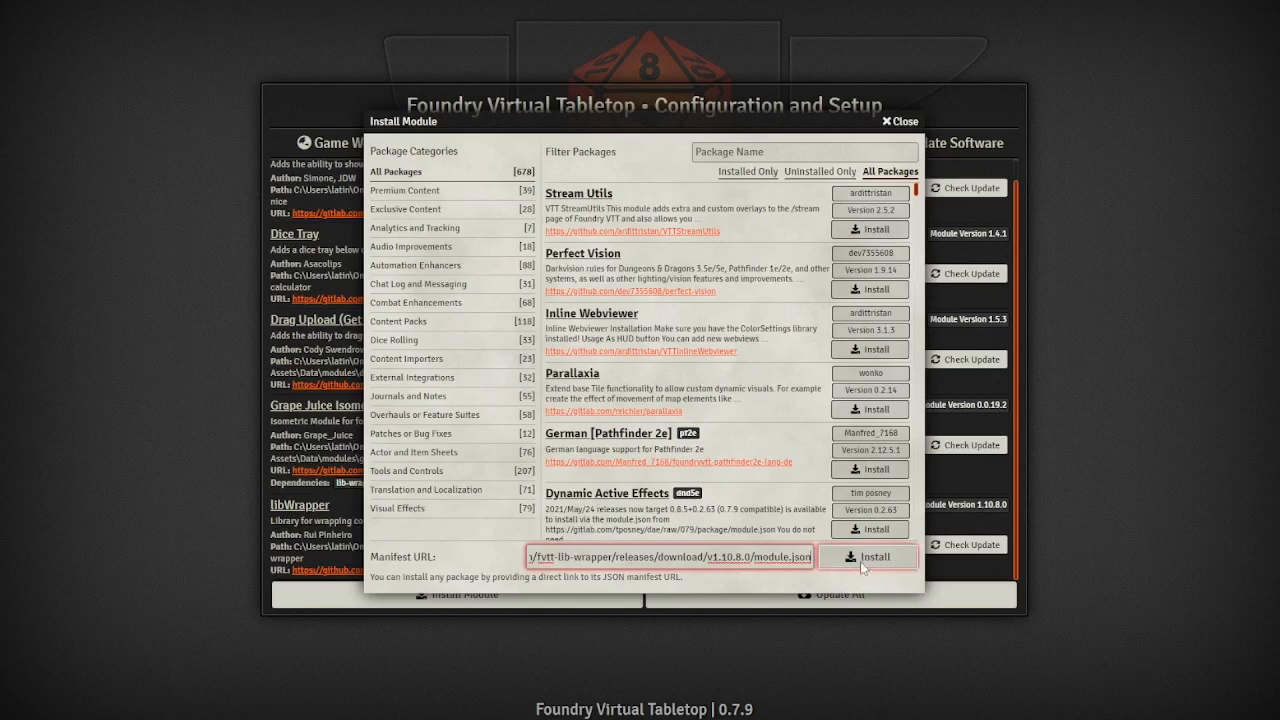
{"action": "left_click", "coordinate": [896, 122]}
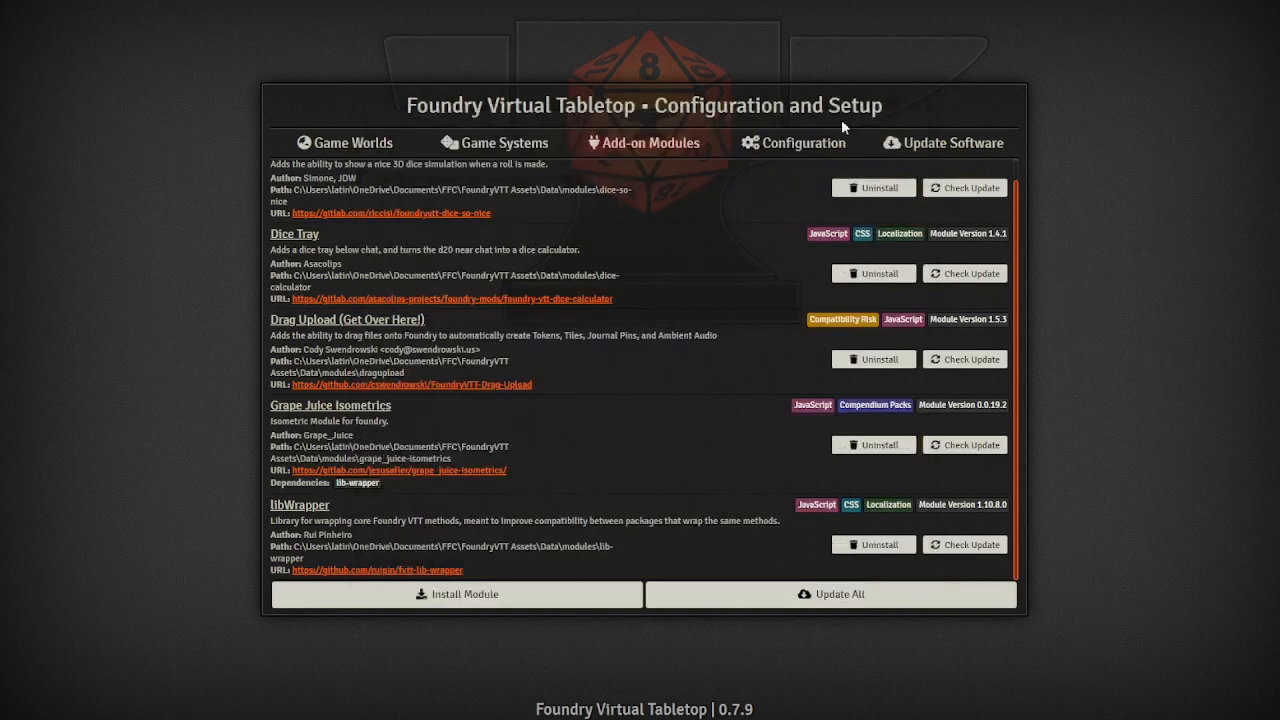
{"action": "left_click", "coordinate": [344, 142]}
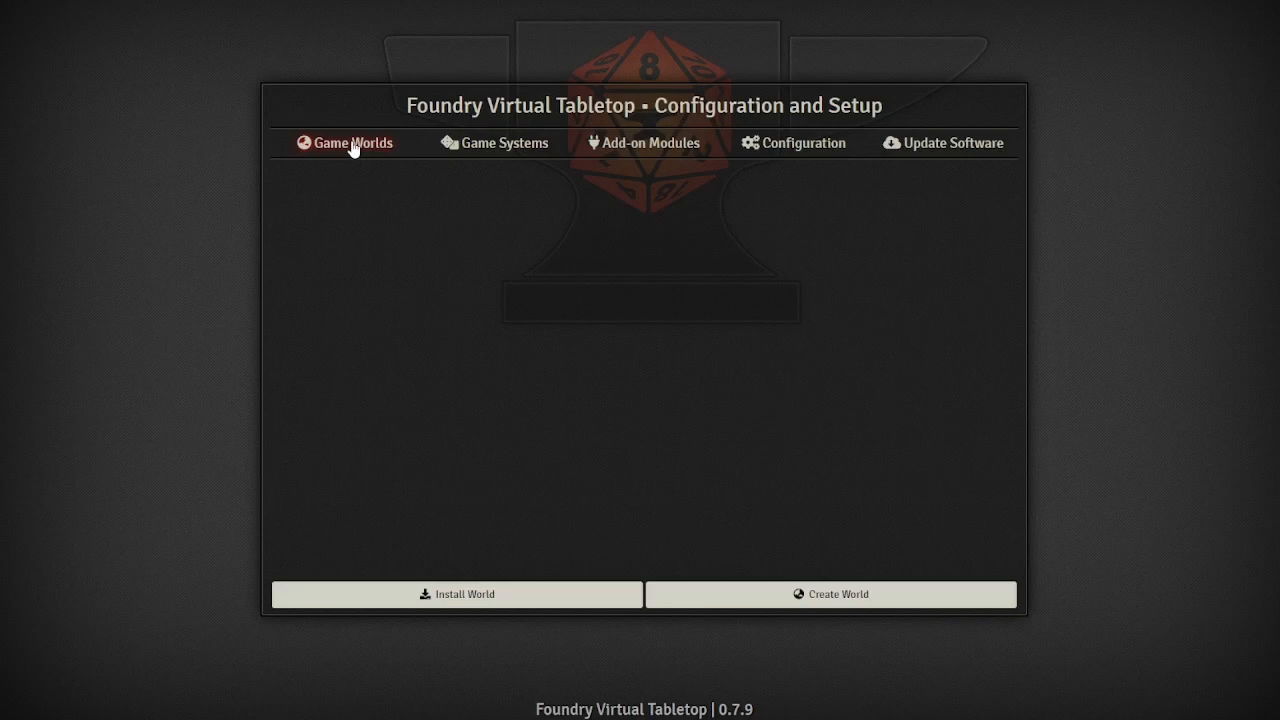
{"action": "mouse_move", "coordinate": [500, 412]}
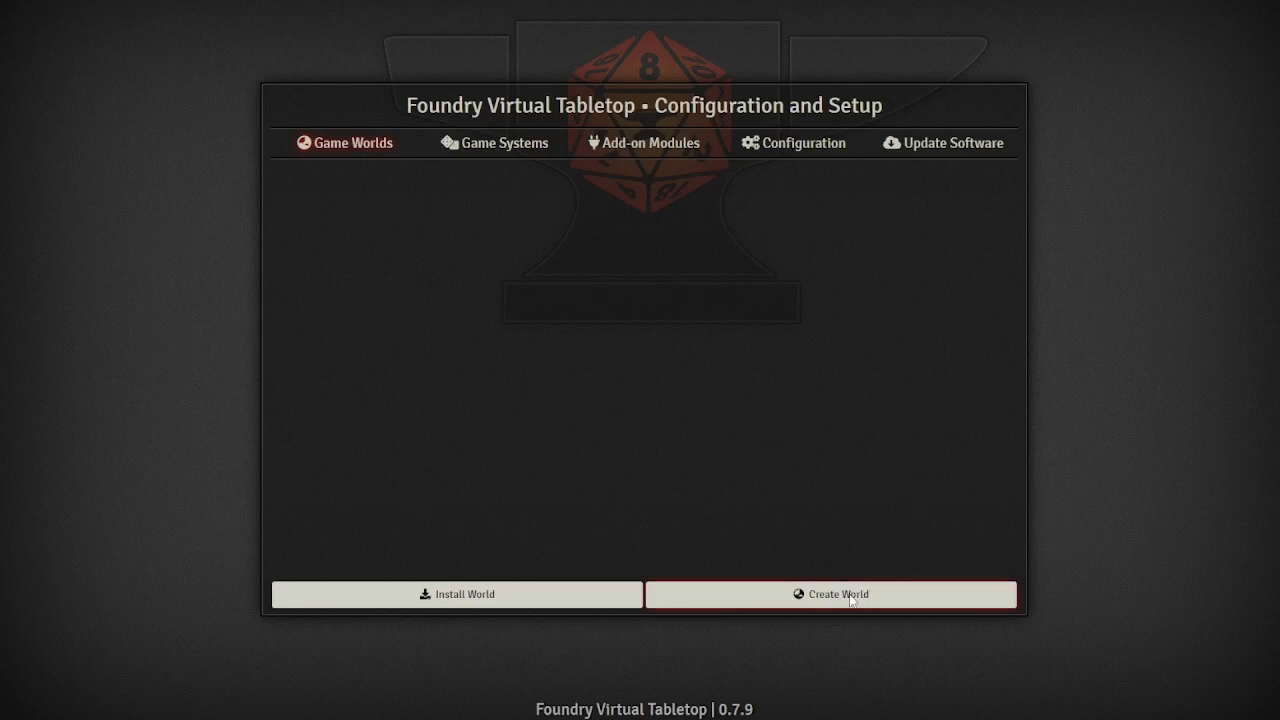
Step: Filter the system installer for 'simple' to confirm Simple Worldbuilding is already installed
{"action": "left_click", "coordinate": [504, 144]}
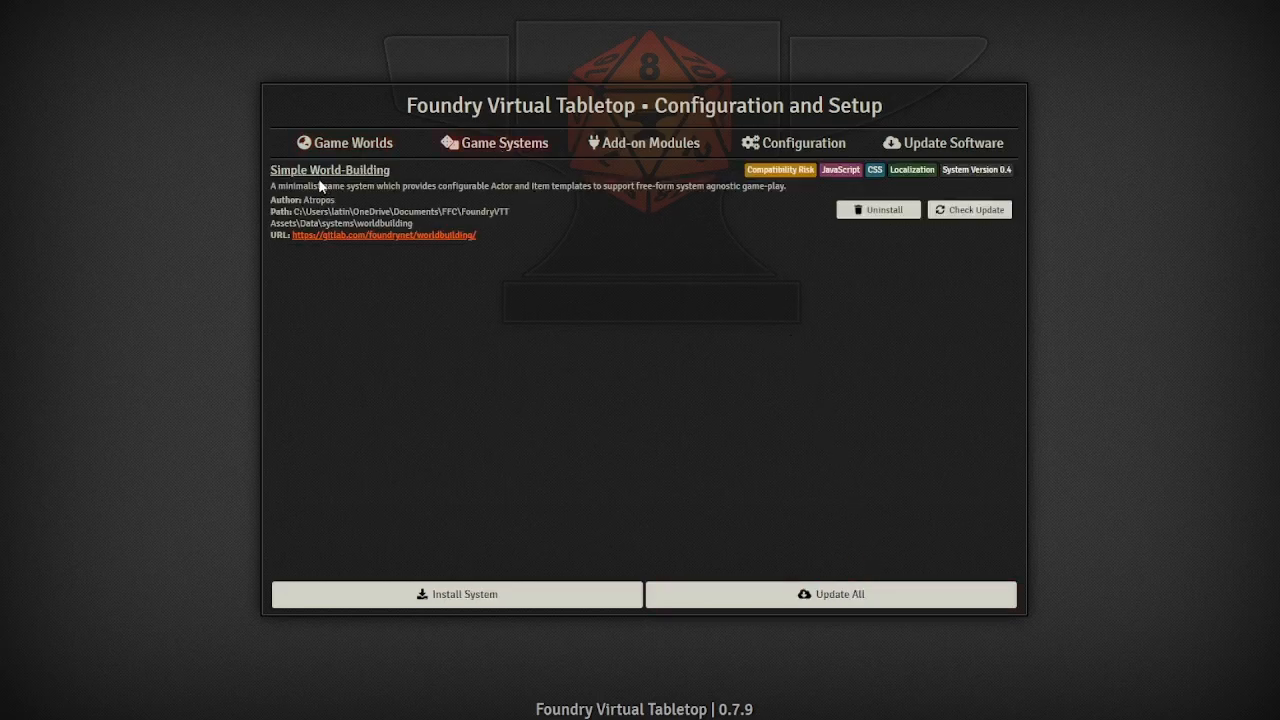
{"action": "left_click", "coordinate": [456, 594]}
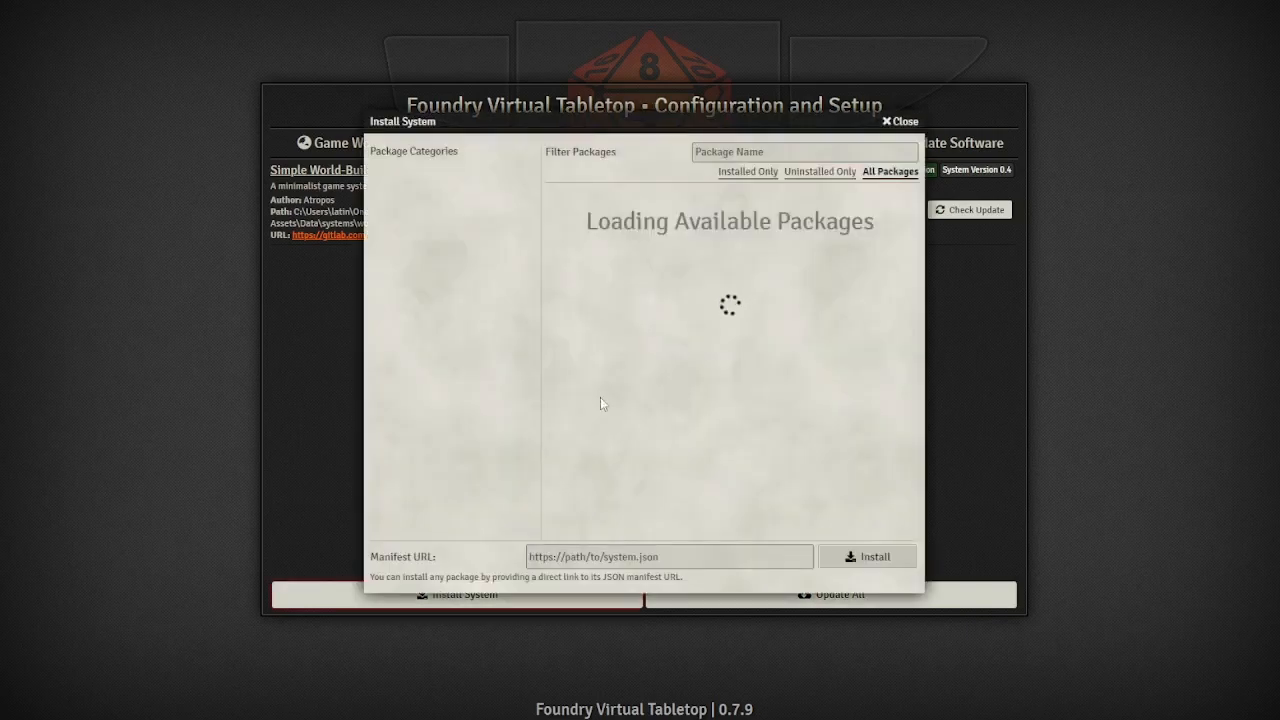
{"action": "type", "text": "s"}
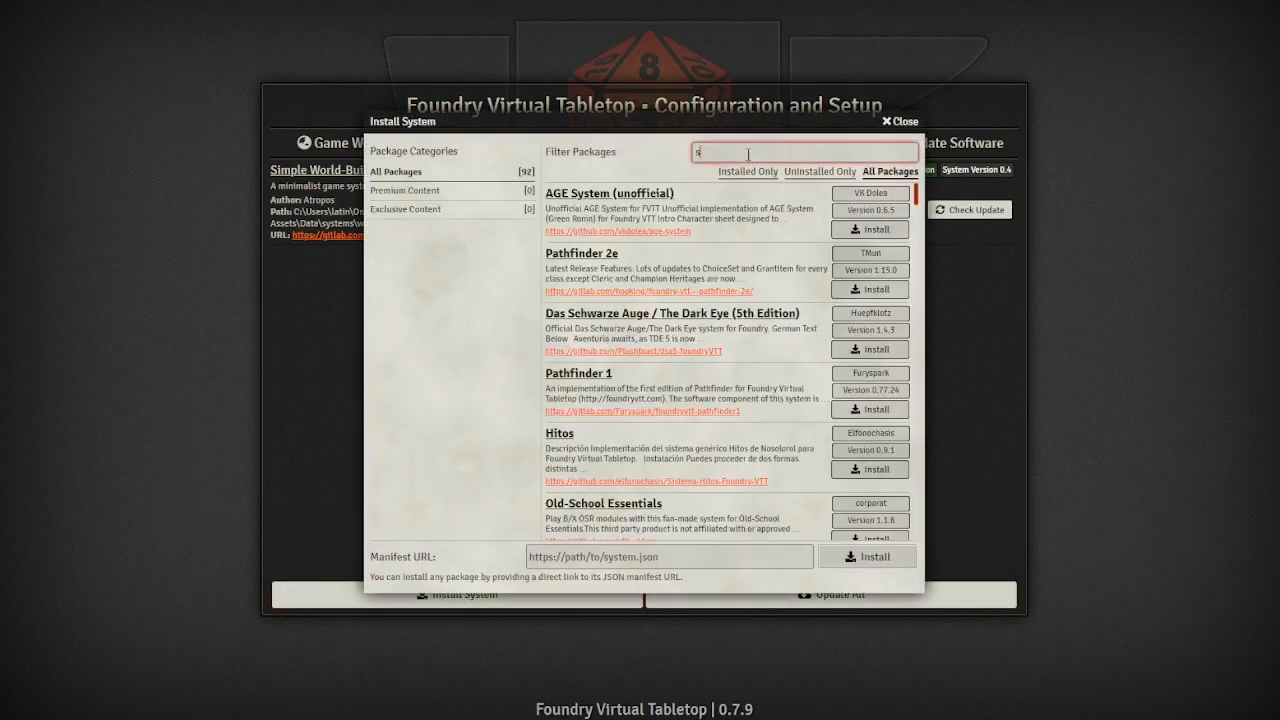
{"action": "type", "text": "simple"}
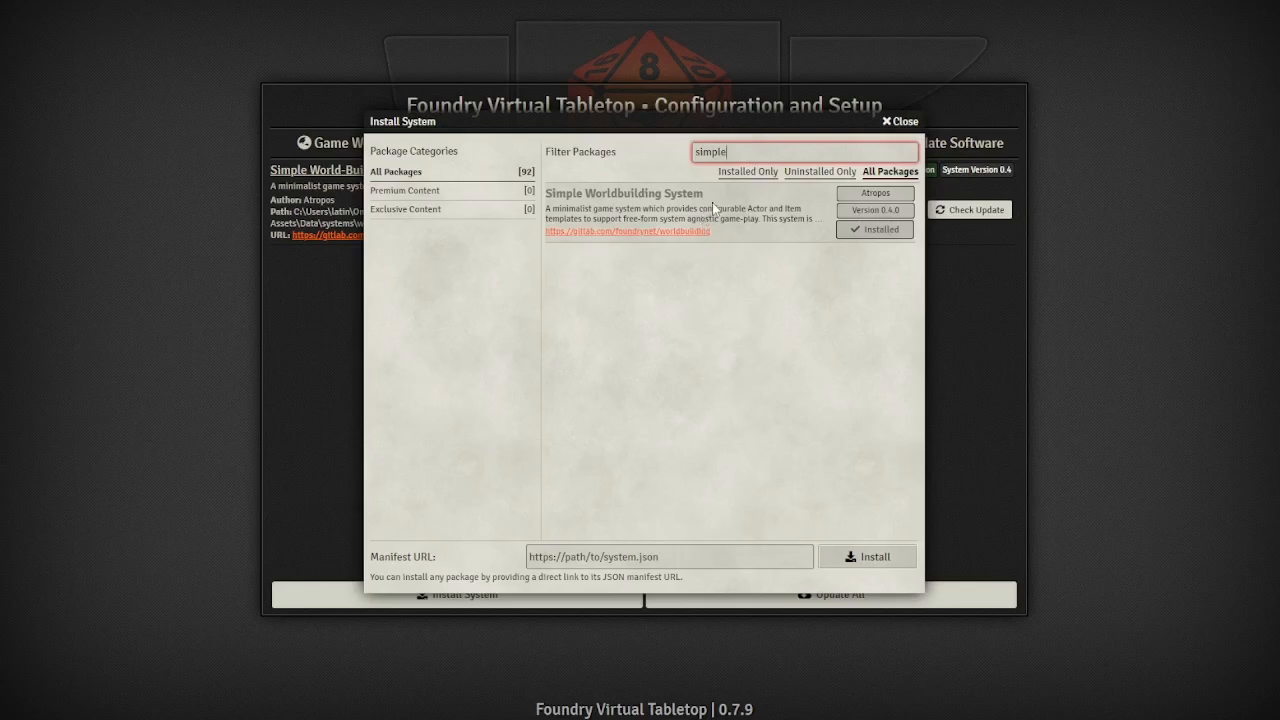
{"action": "mouse_move", "coordinate": [776, 198]}
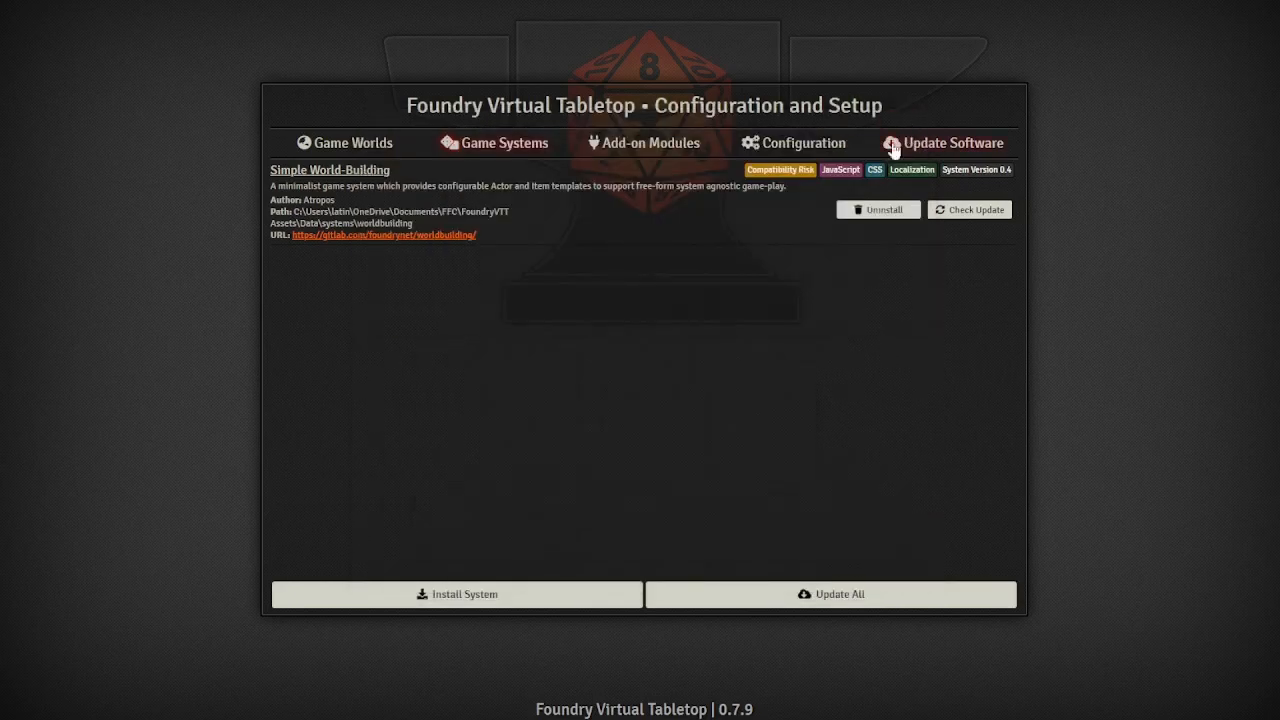
Step: Create a new world titled Map Crow with data path 'mapc' using Simple World-Building
{"action": "left_click", "coordinate": [344, 142]}
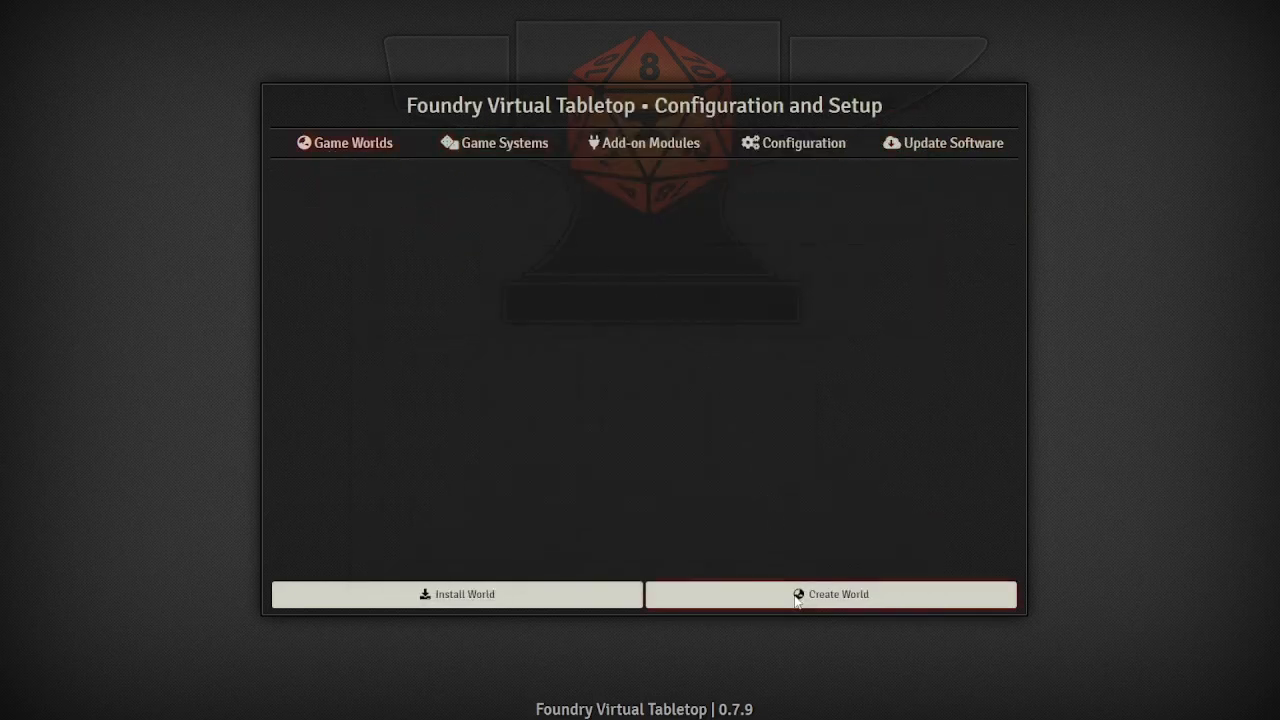
{"action": "left_click", "coordinate": [828, 594]}
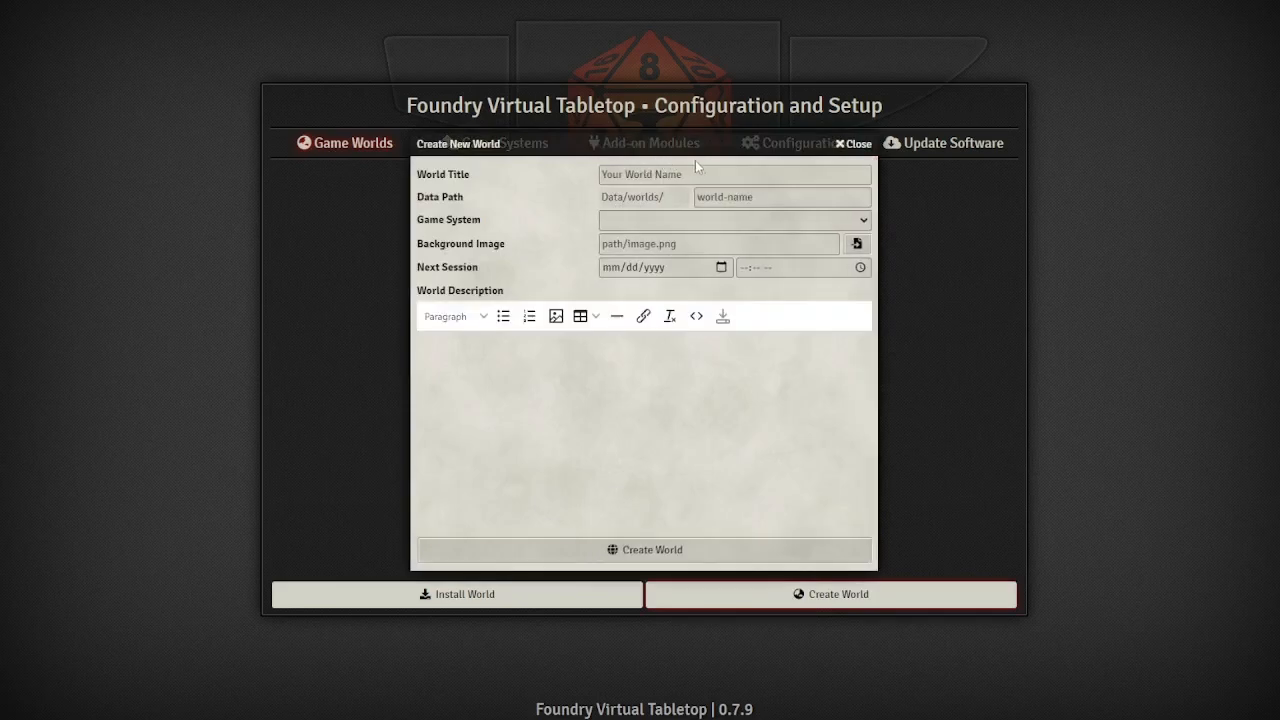
{"action": "type", "text": "Map"}
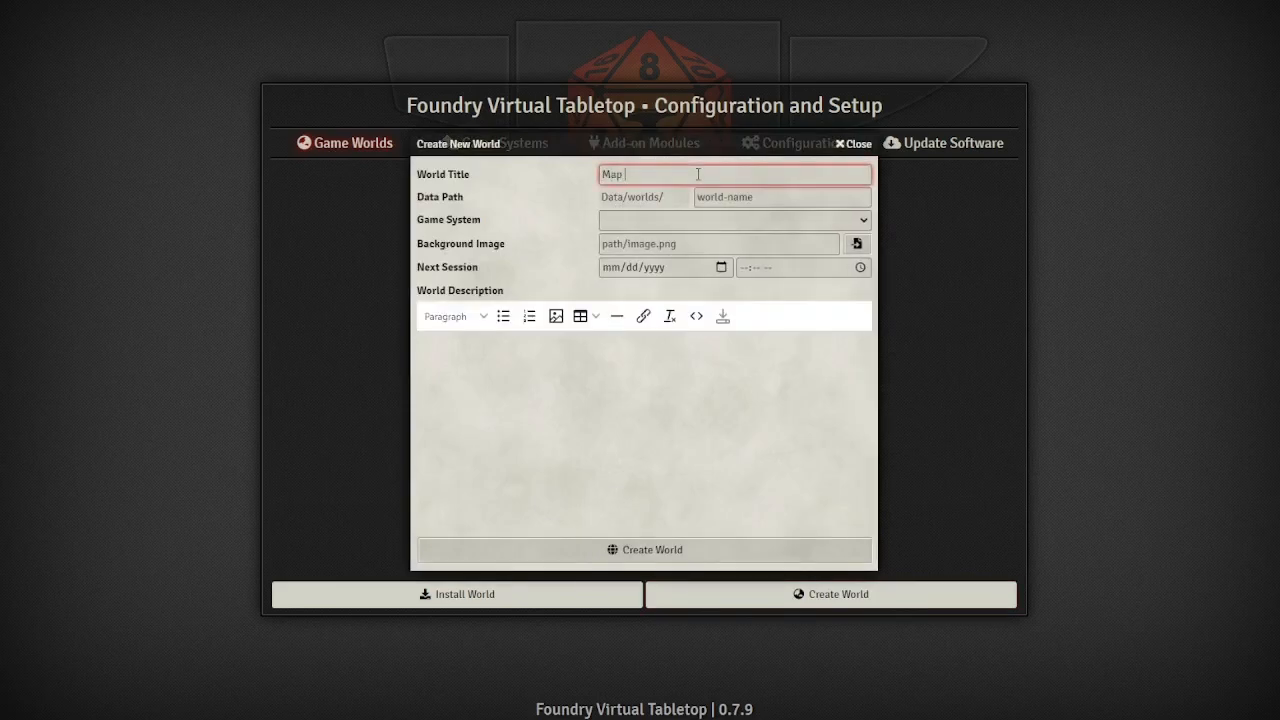
{"action": "type", "text": "Crow"}
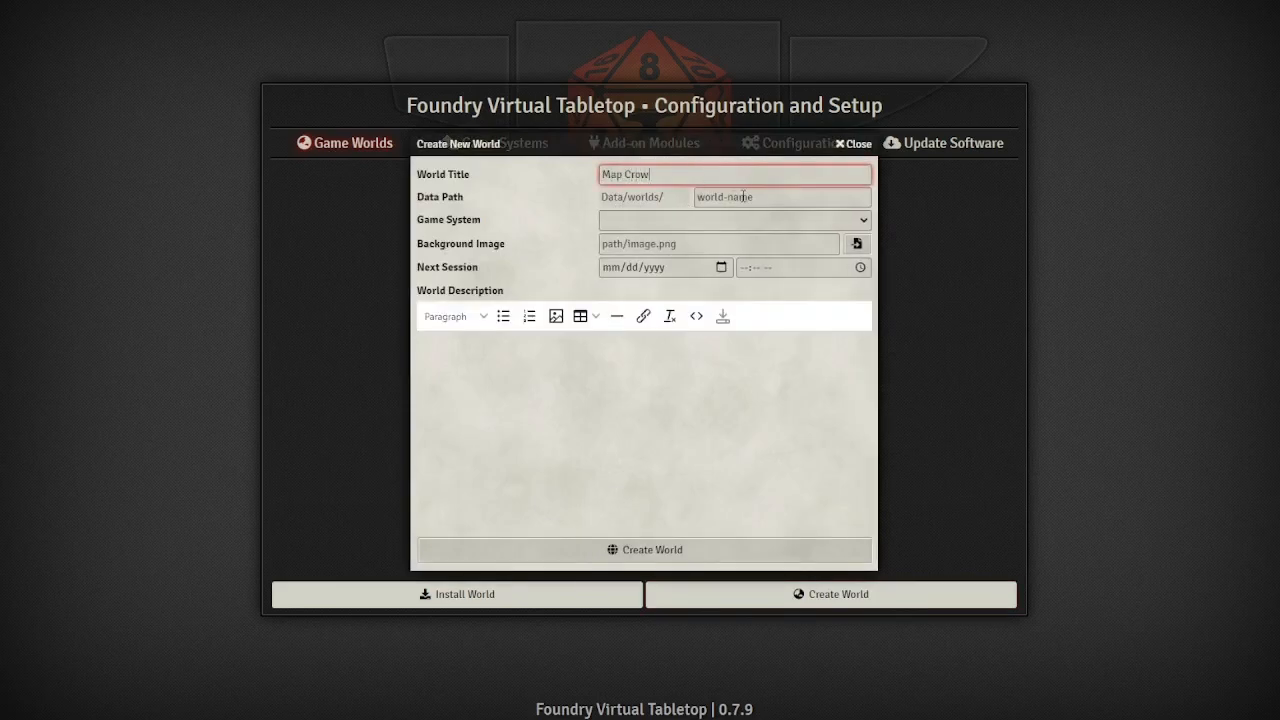
{"action": "type", "text": "mapc"}
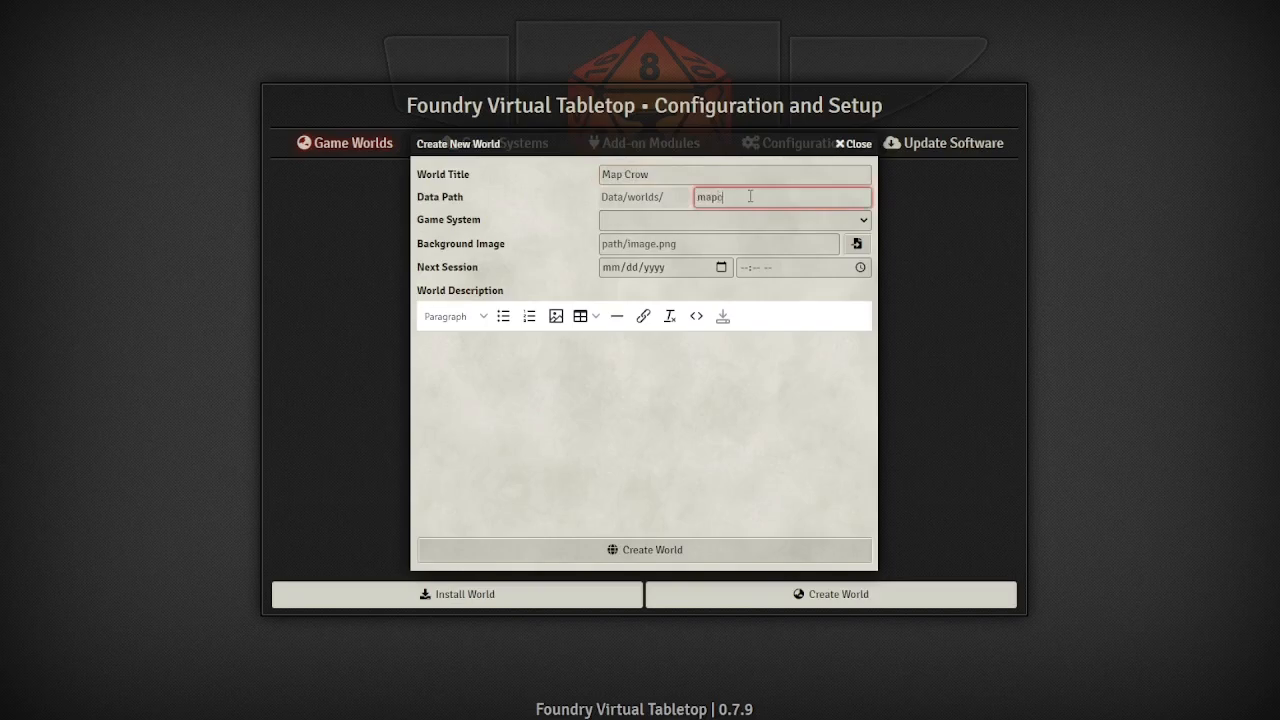
{"action": "left_click", "coordinate": [732, 218]}
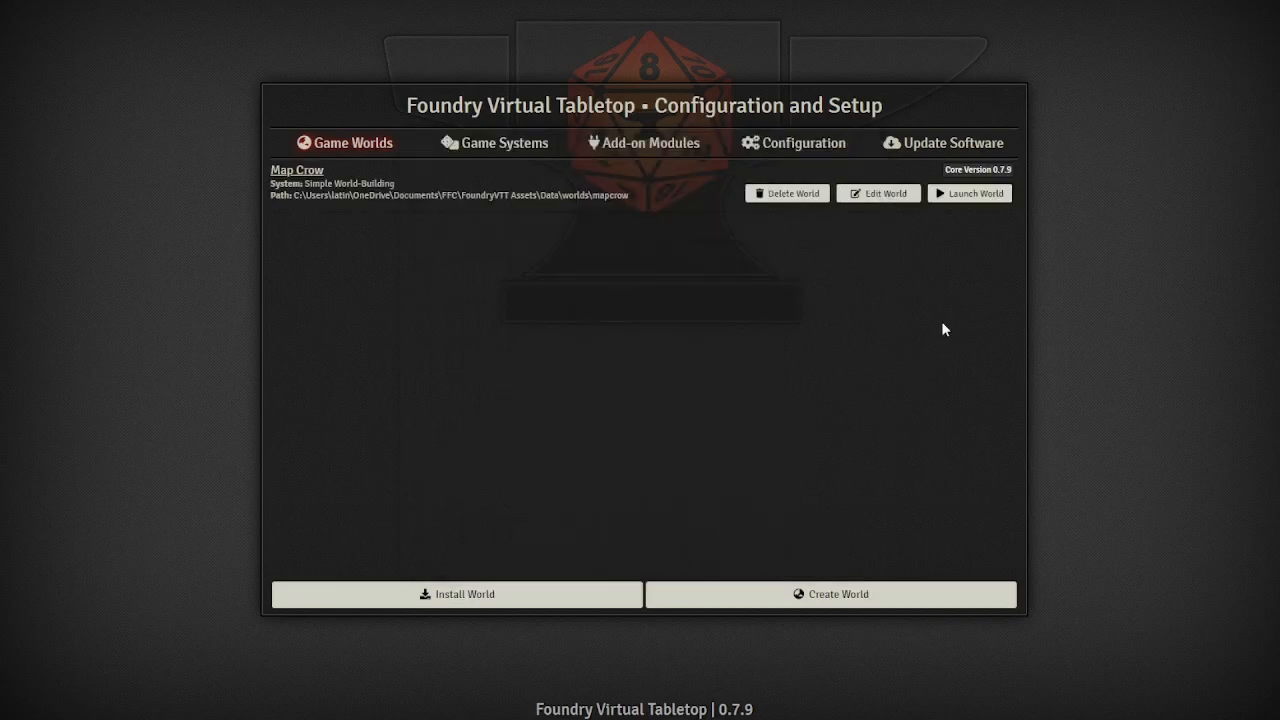
Step: Launch the Map Crow world and join its game session as Gamemaster
{"action": "left_click", "coordinate": [968, 192]}
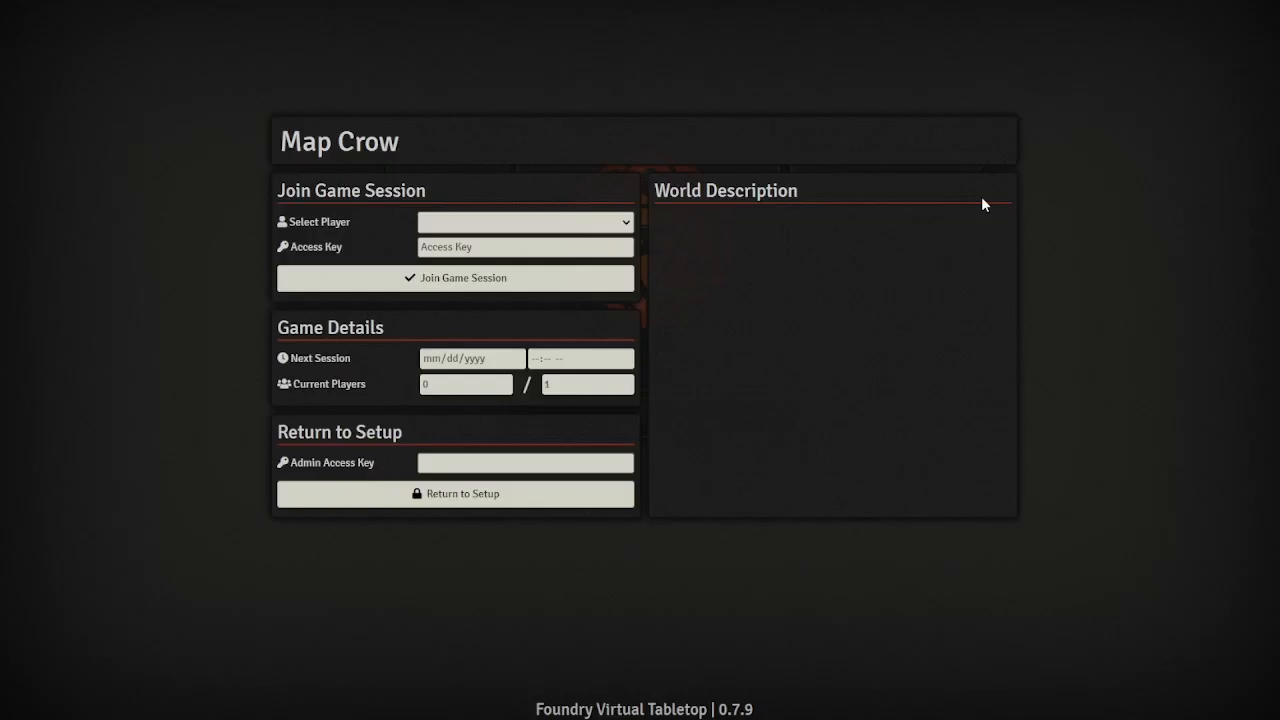
{"action": "left_click", "coordinate": [524, 220]}
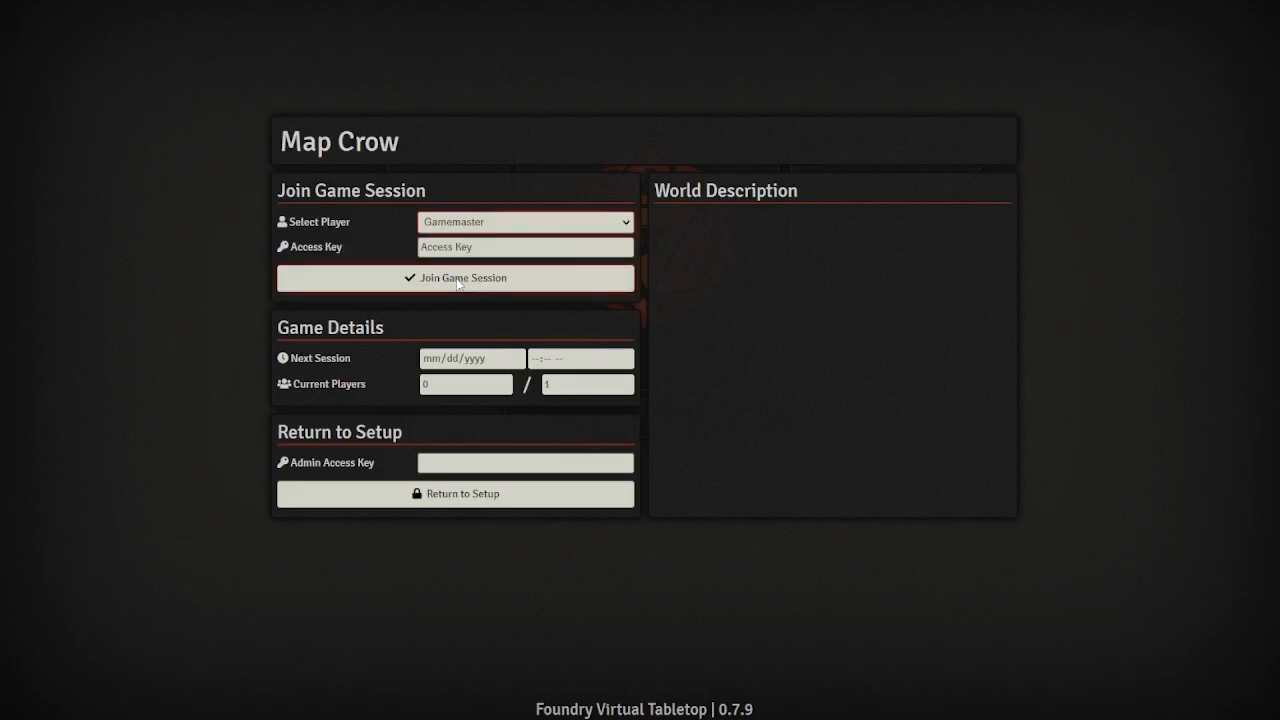
{"action": "left_click", "coordinate": [456, 278]}
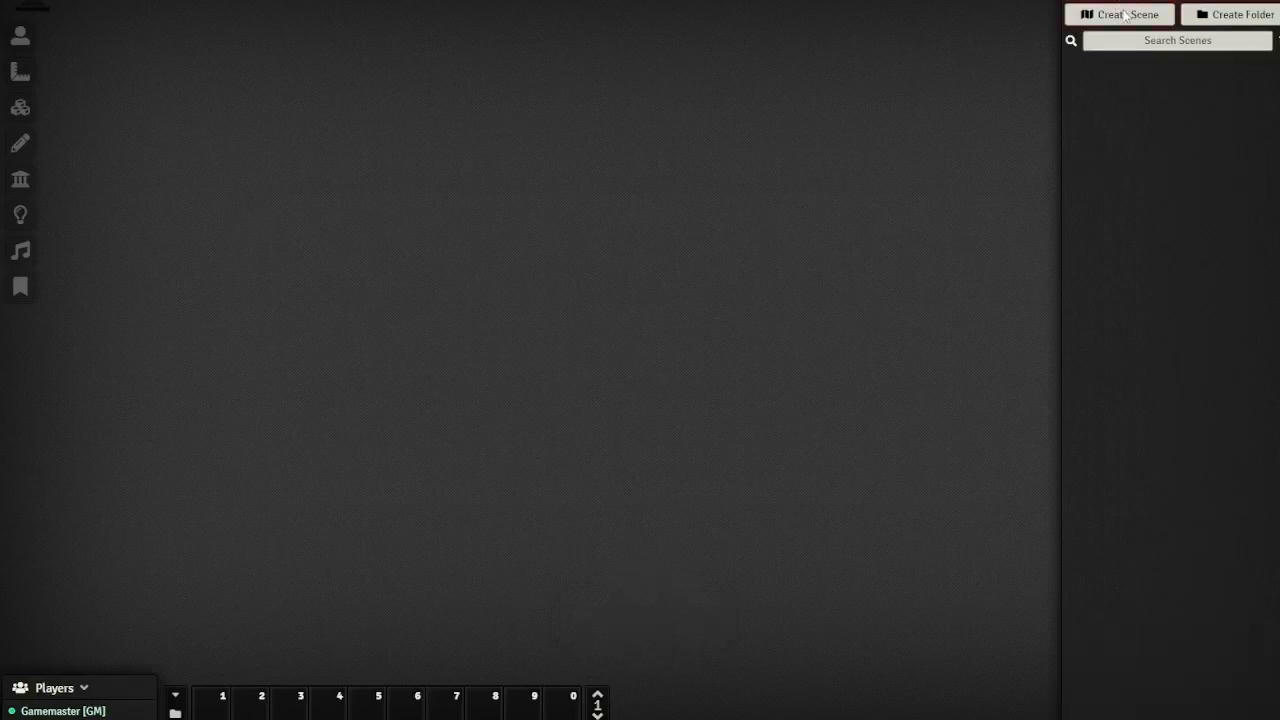
Step: Create a new scene named Mission One from the Scenes sidebar
{"action": "left_click", "coordinate": [1120, 14]}
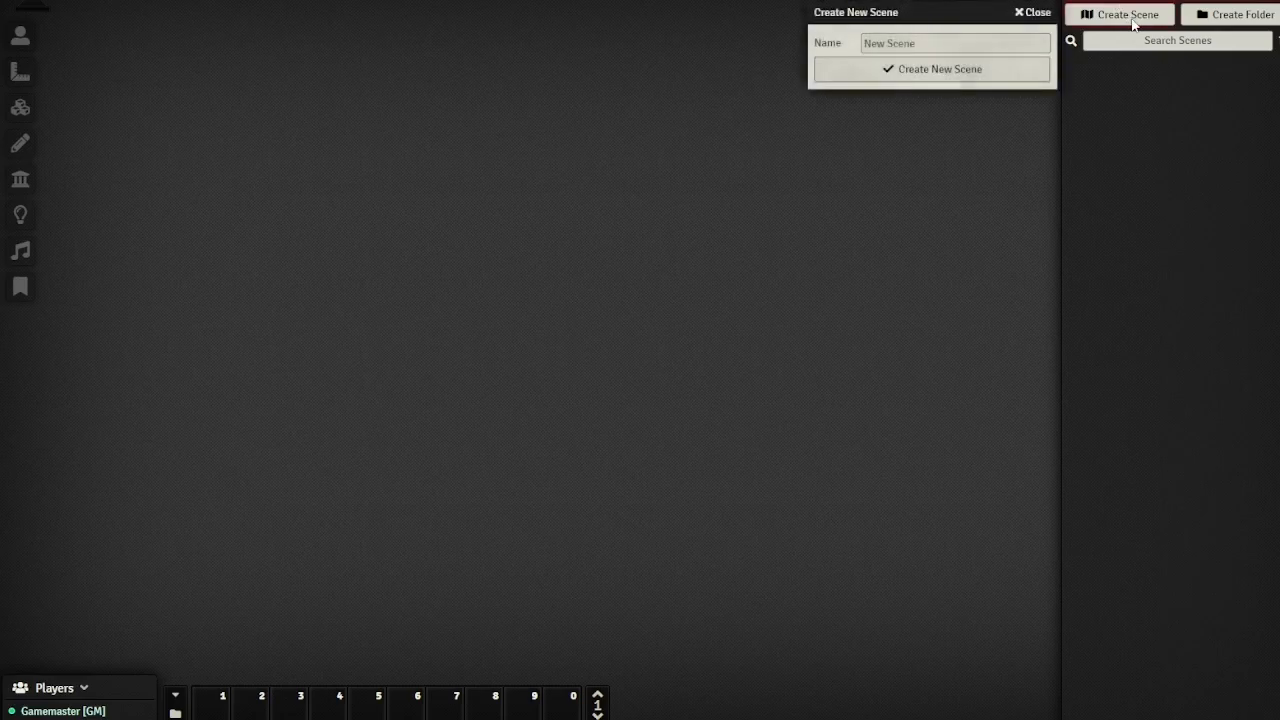
{"action": "type", "text": "Mission One"}
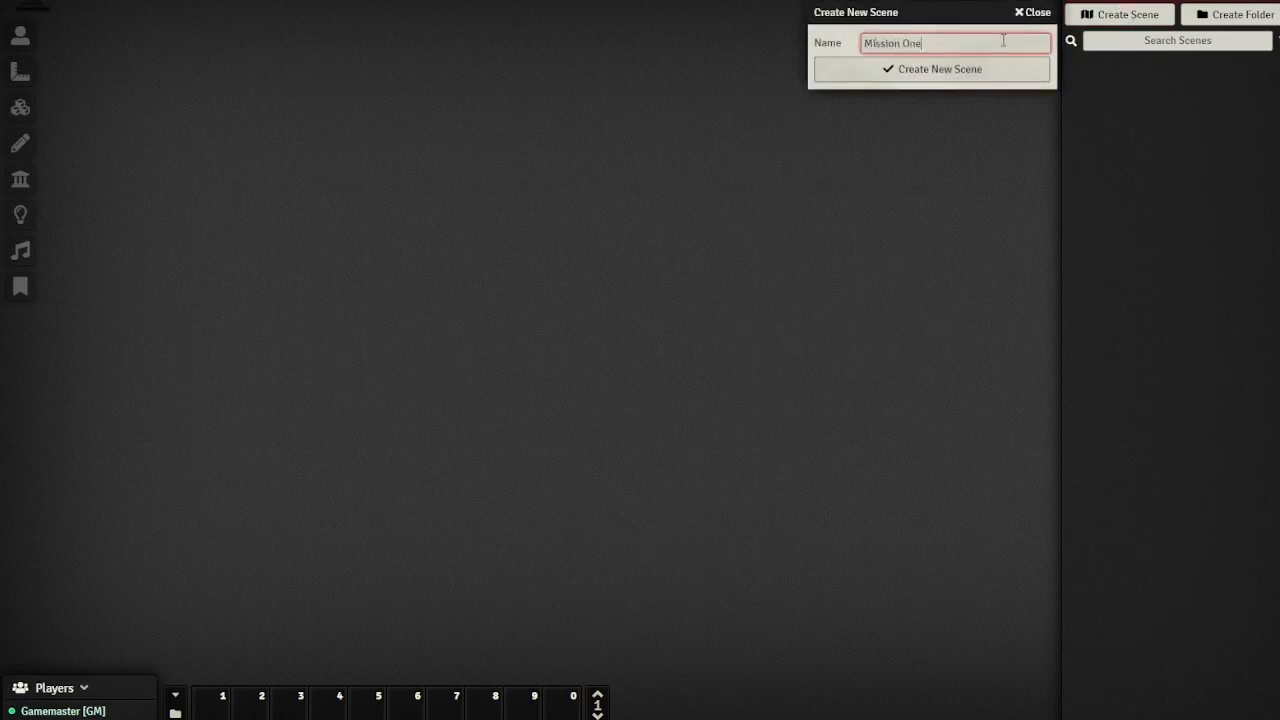
{"action": "left_click", "coordinate": [932, 68]}
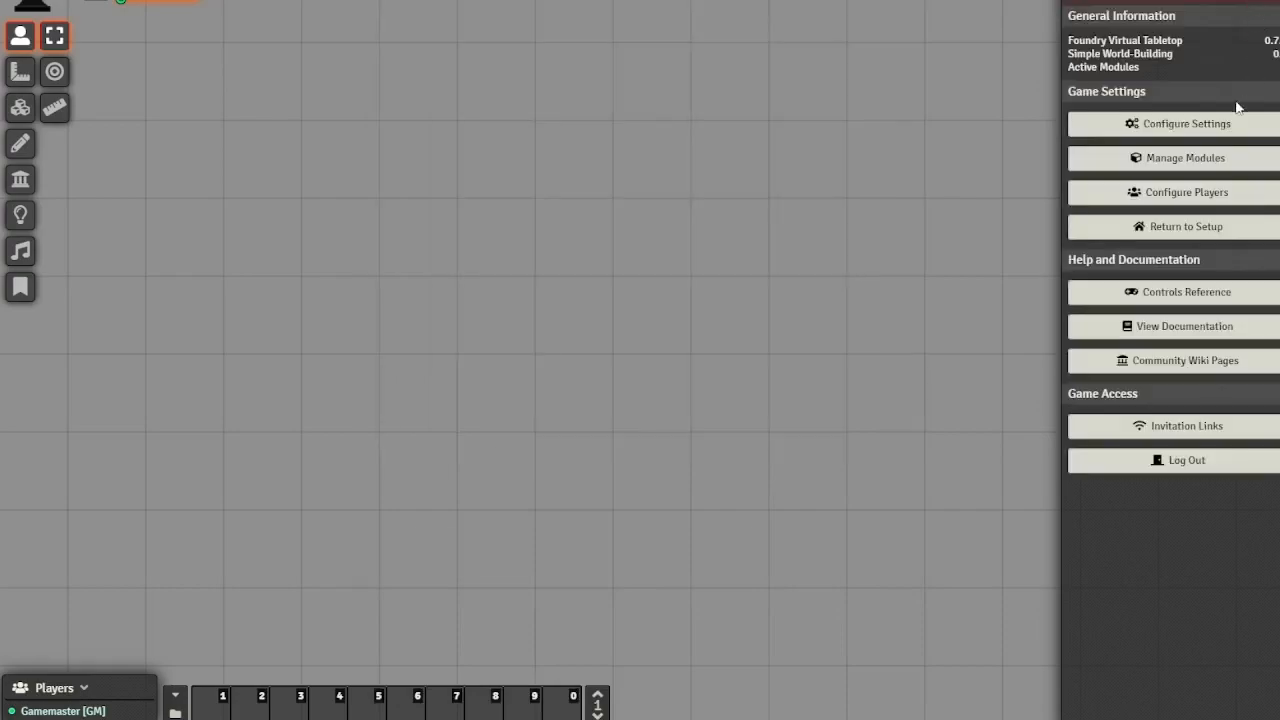
Step: Enable Grape Juice Isometrics with its libWrapper dependency in Manage Modules and save the settings
{"action": "left_click", "coordinate": [1188, 158]}
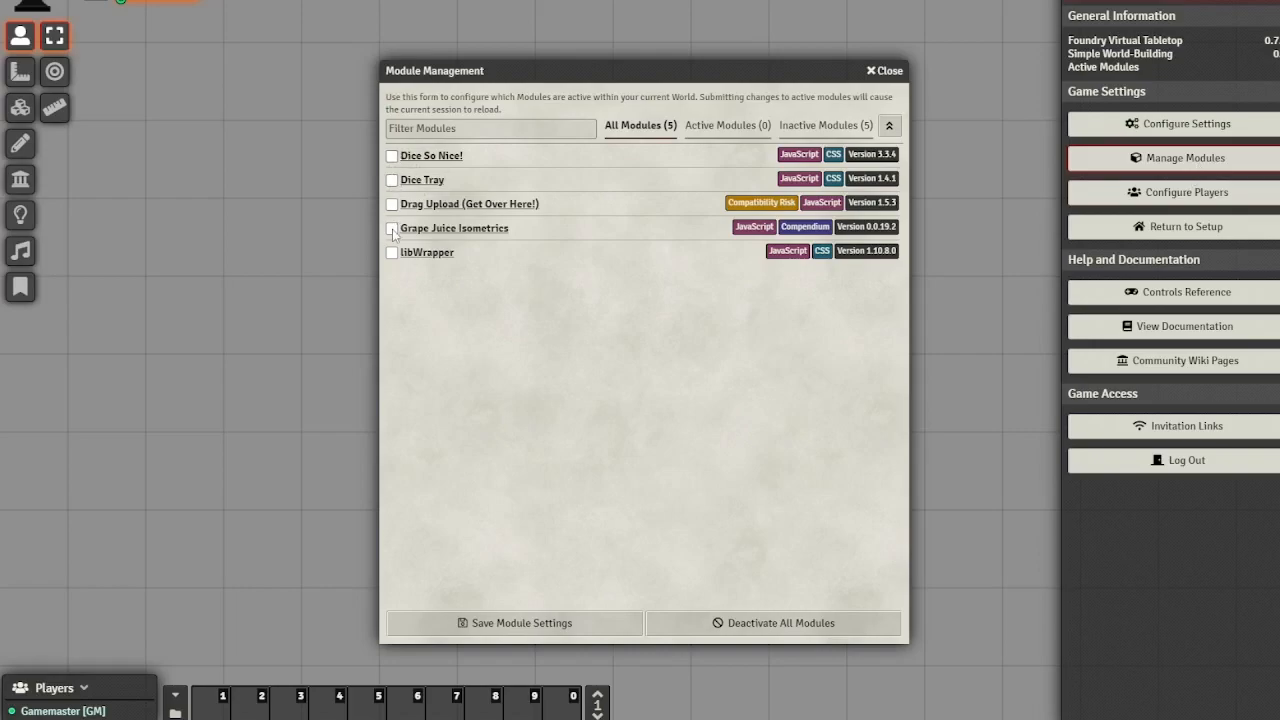
{"action": "left_click", "coordinate": [392, 228]}
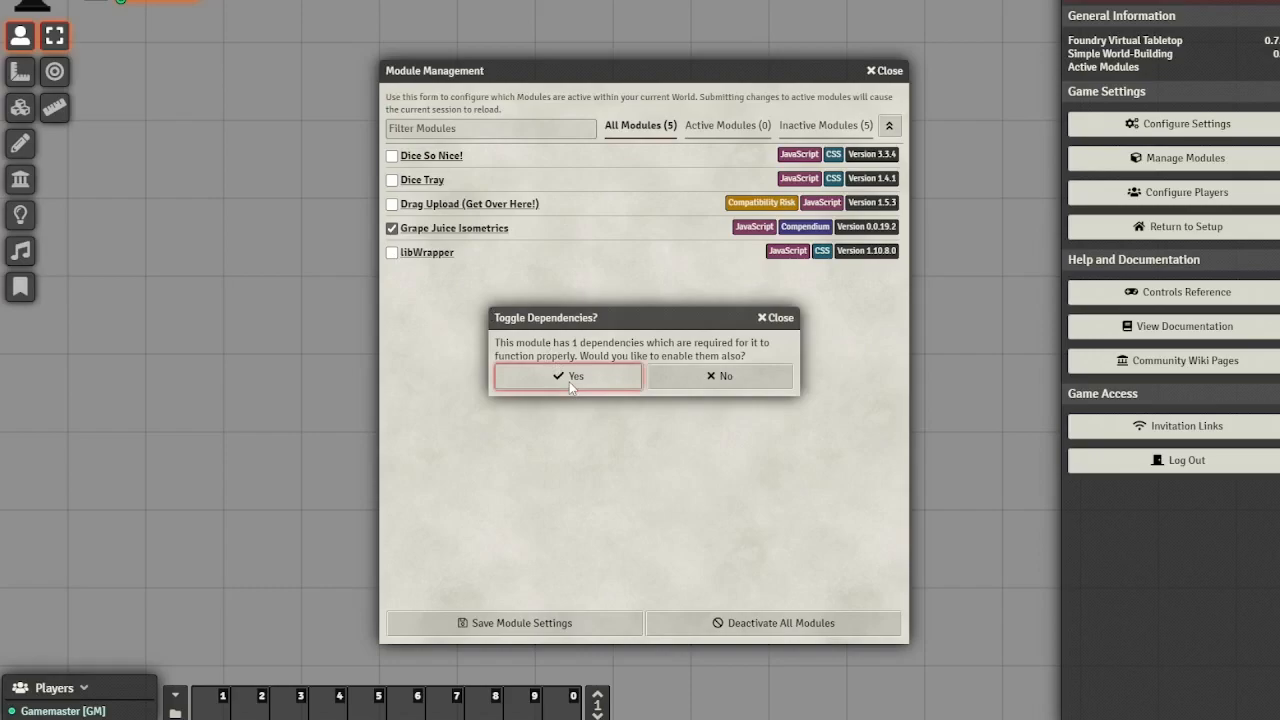
{"action": "left_click", "coordinate": [568, 376]}
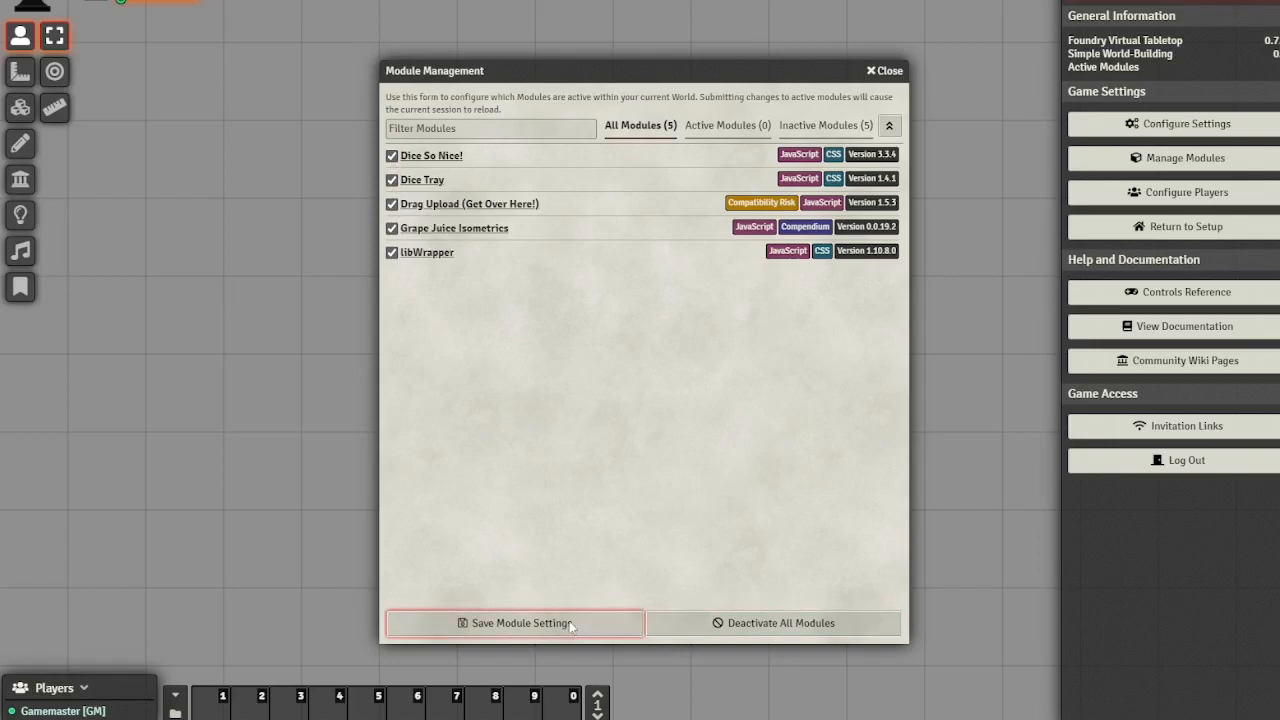
{"action": "left_click", "coordinate": [512, 624]}
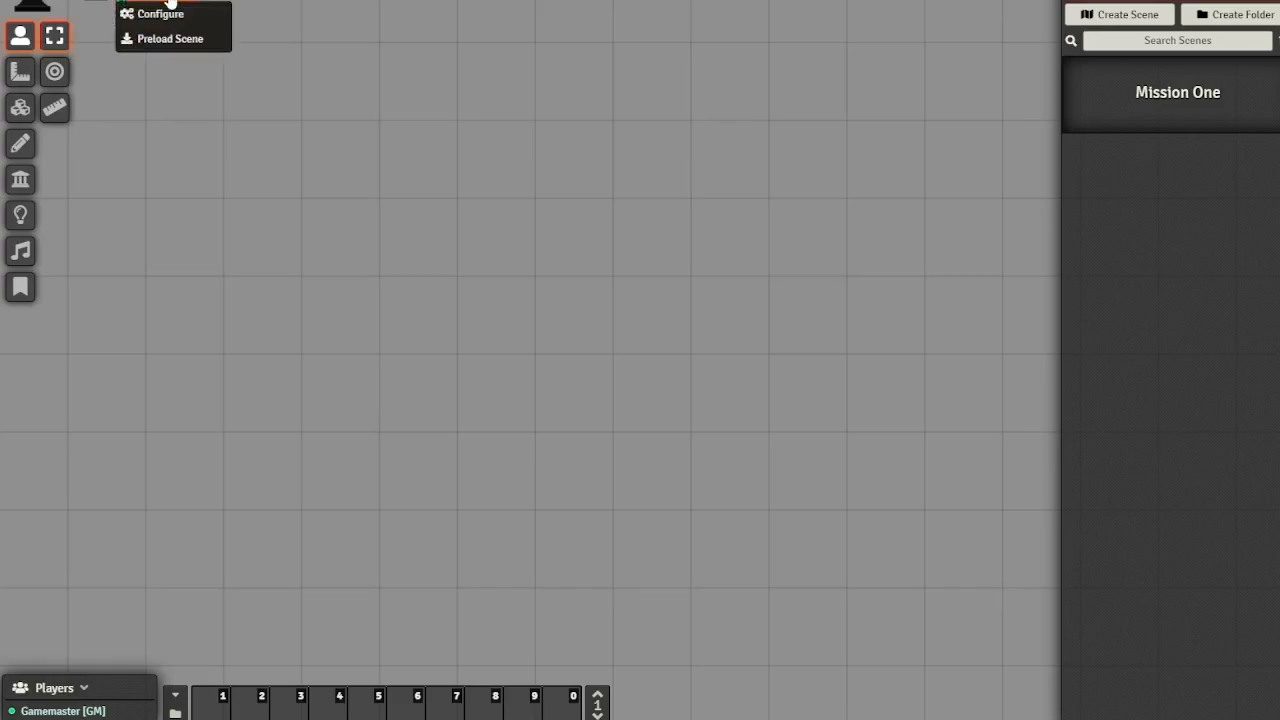
Step: Give Mission One the moor grass background from map_crow_assets, enable Isometric Mode and accept the dimension change
{"action": "left_click", "coordinate": [160, 12]}
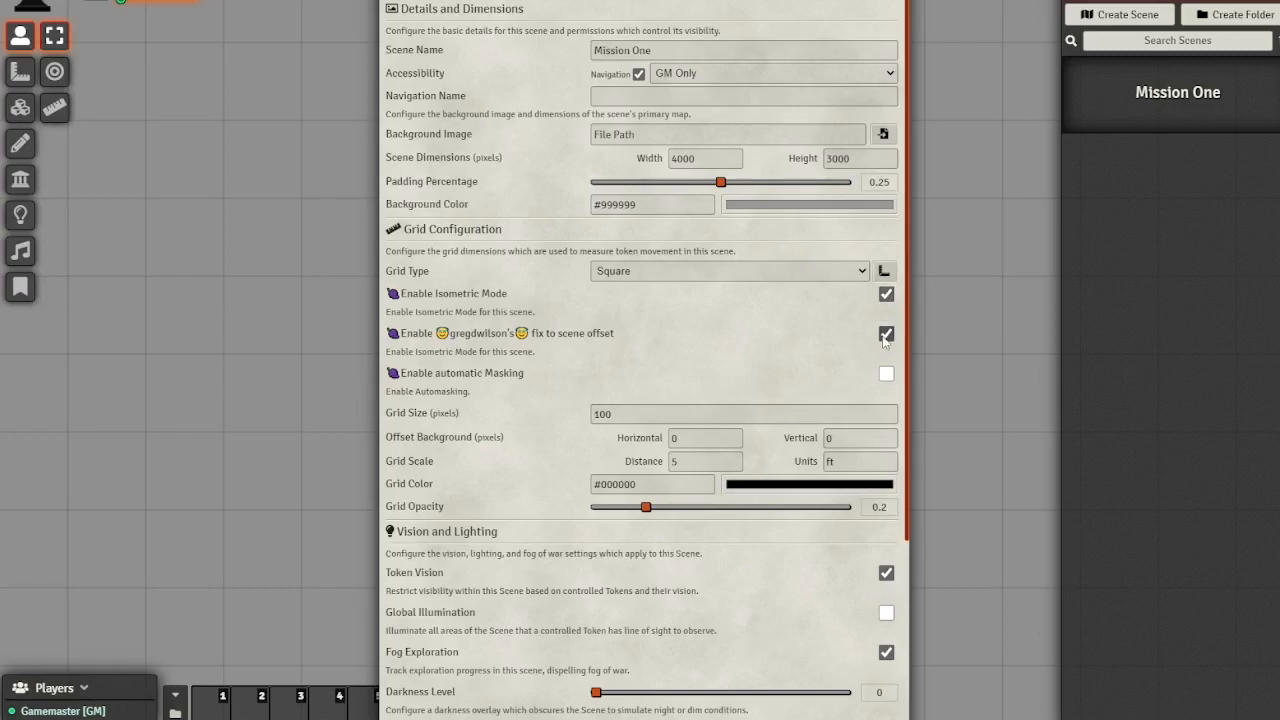
{"action": "left_click", "coordinate": [884, 134]}
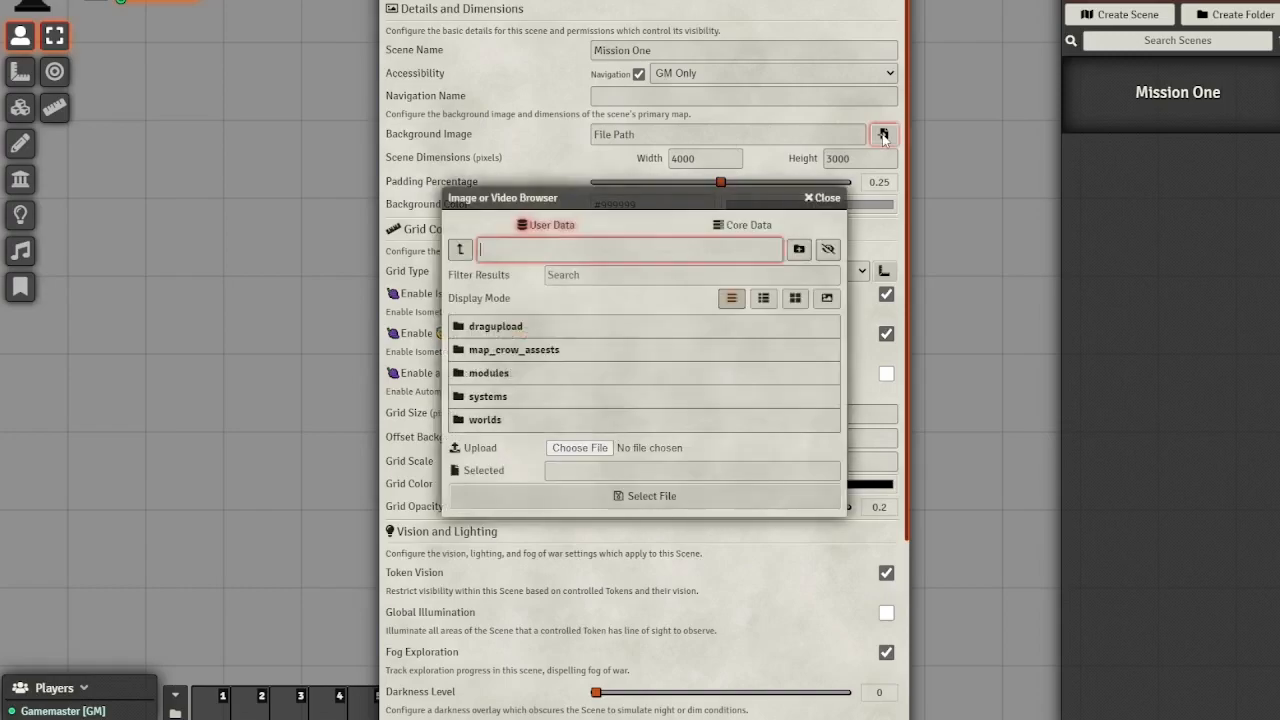
{"action": "mouse_move", "coordinate": [512, 348]}
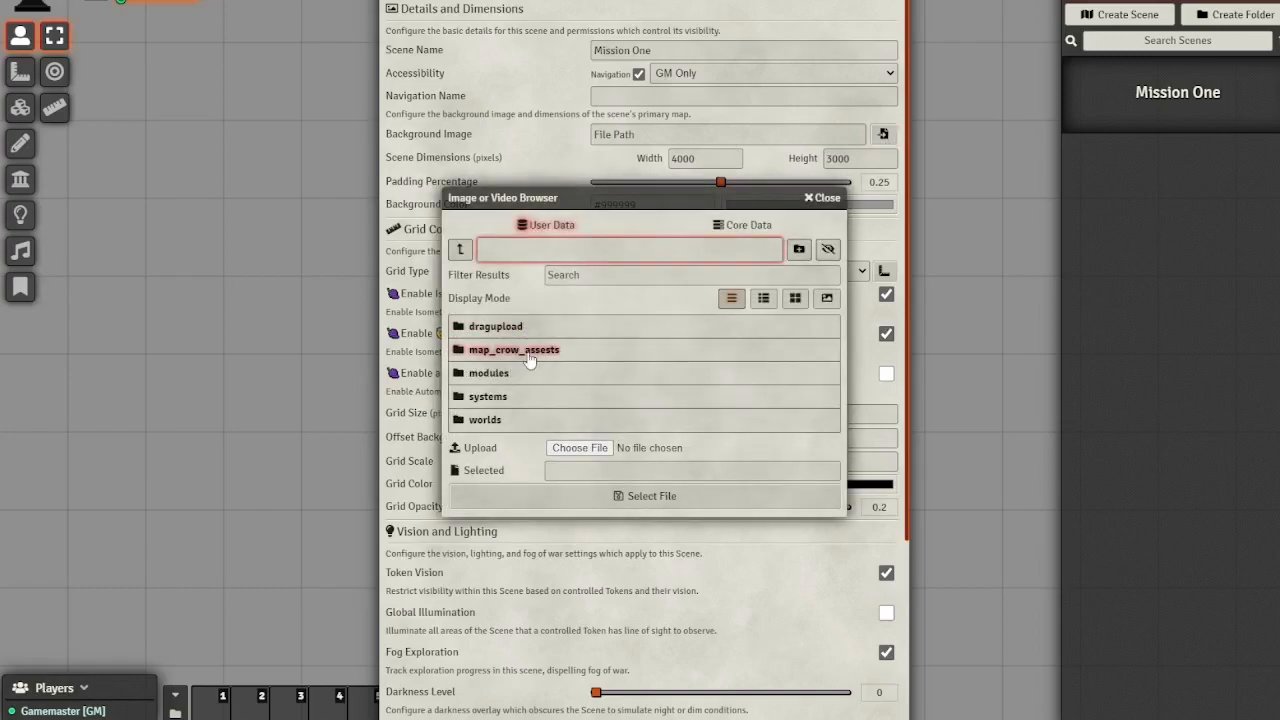
{"action": "double_click", "coordinate": [514, 348]}
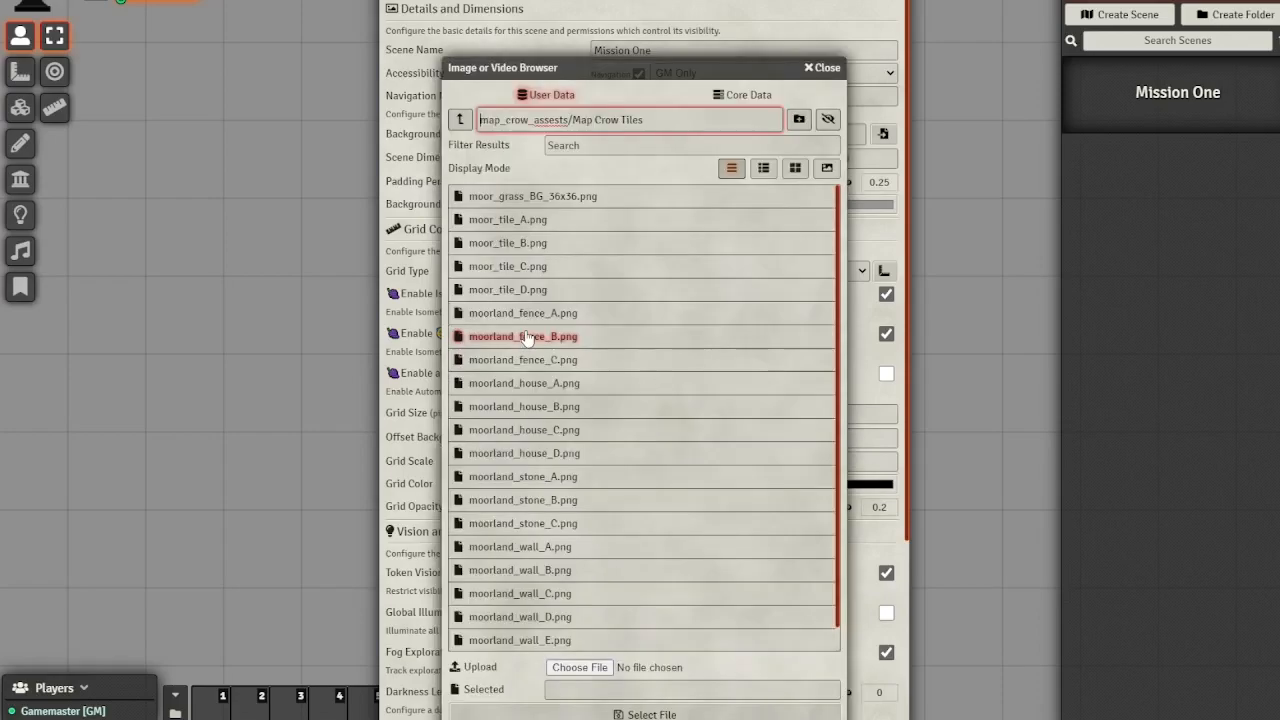
{"action": "left_click", "coordinate": [532, 196]}
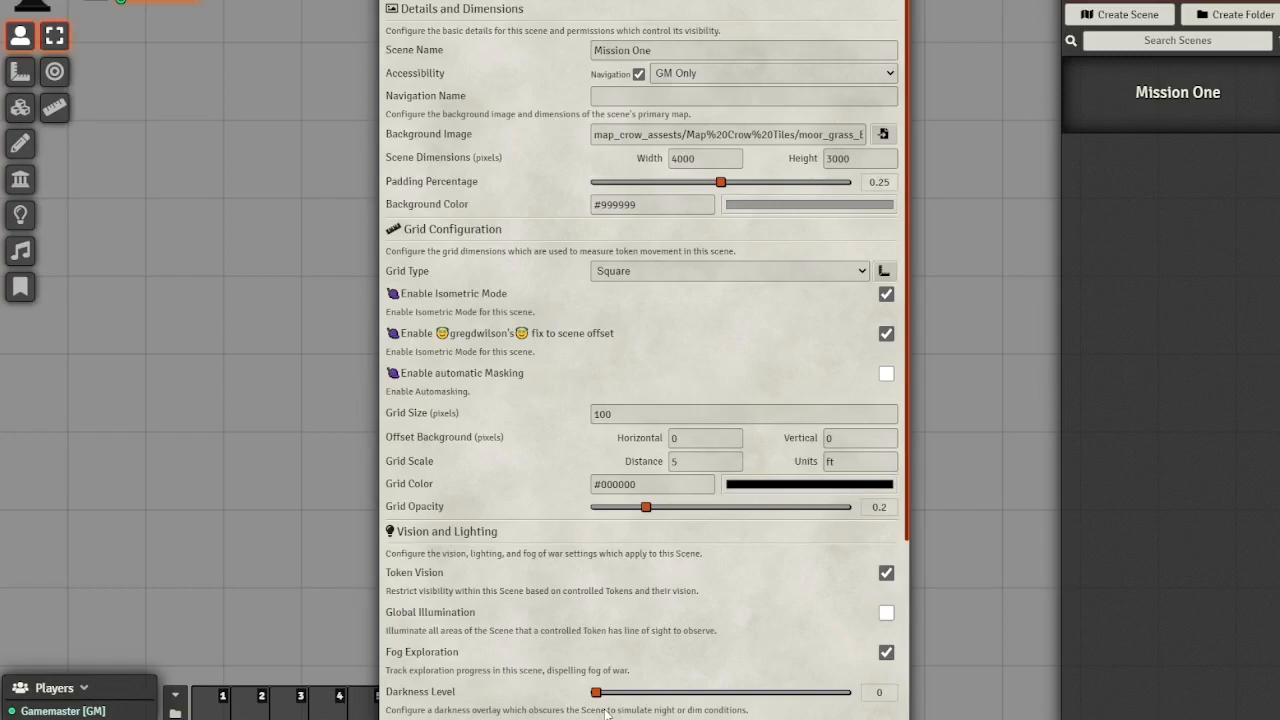
{"action": "scroll", "scroll_direction": "down", "scroll_amount": 3}
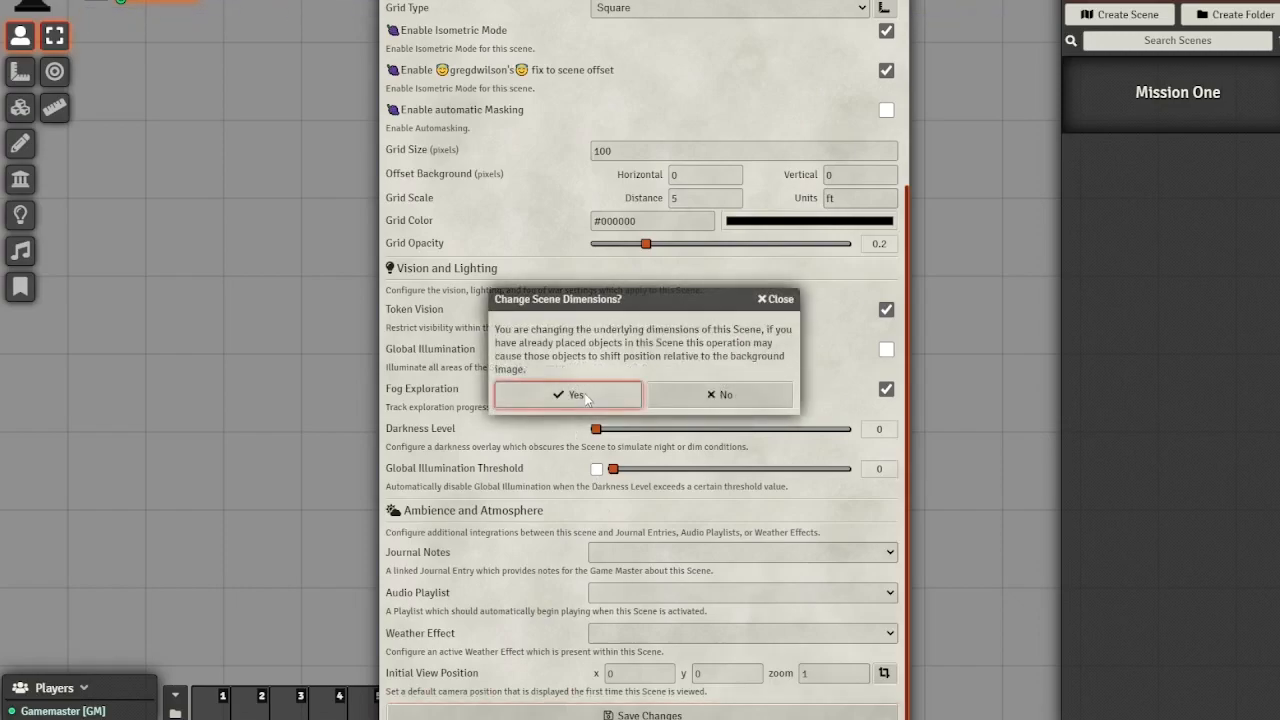
{"action": "left_click", "coordinate": [568, 392]}
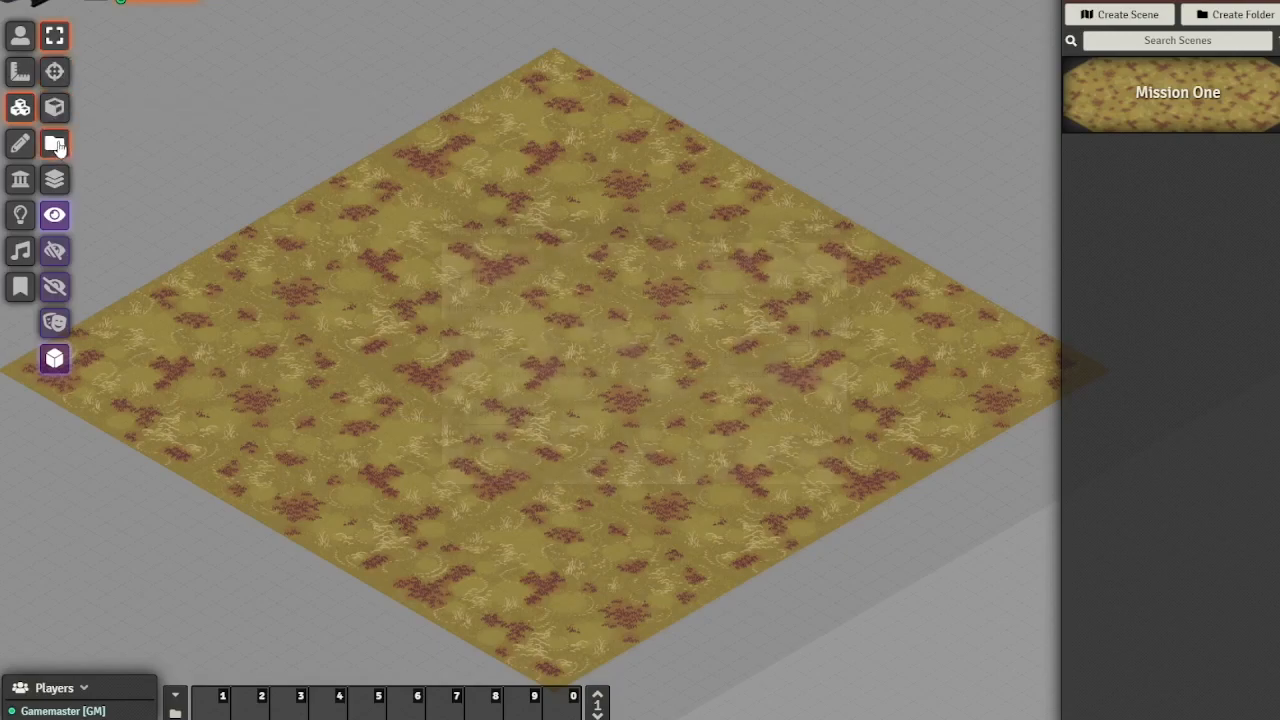
Step: Bring up the Map Crow Tiles browser and move it off the grass map
{"action": "left_click", "coordinate": [54, 144]}
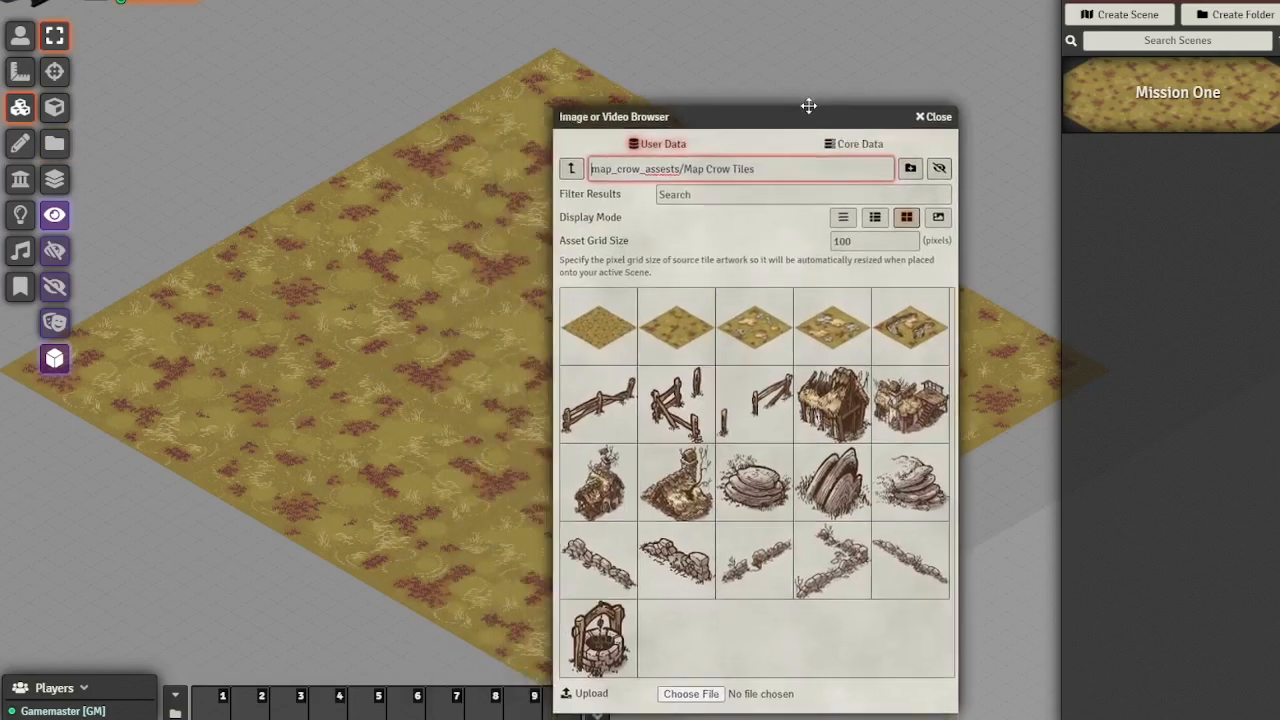
{"action": "left_click_drag", "start_coordinate": [808, 104], "coordinate": [828, 96]}
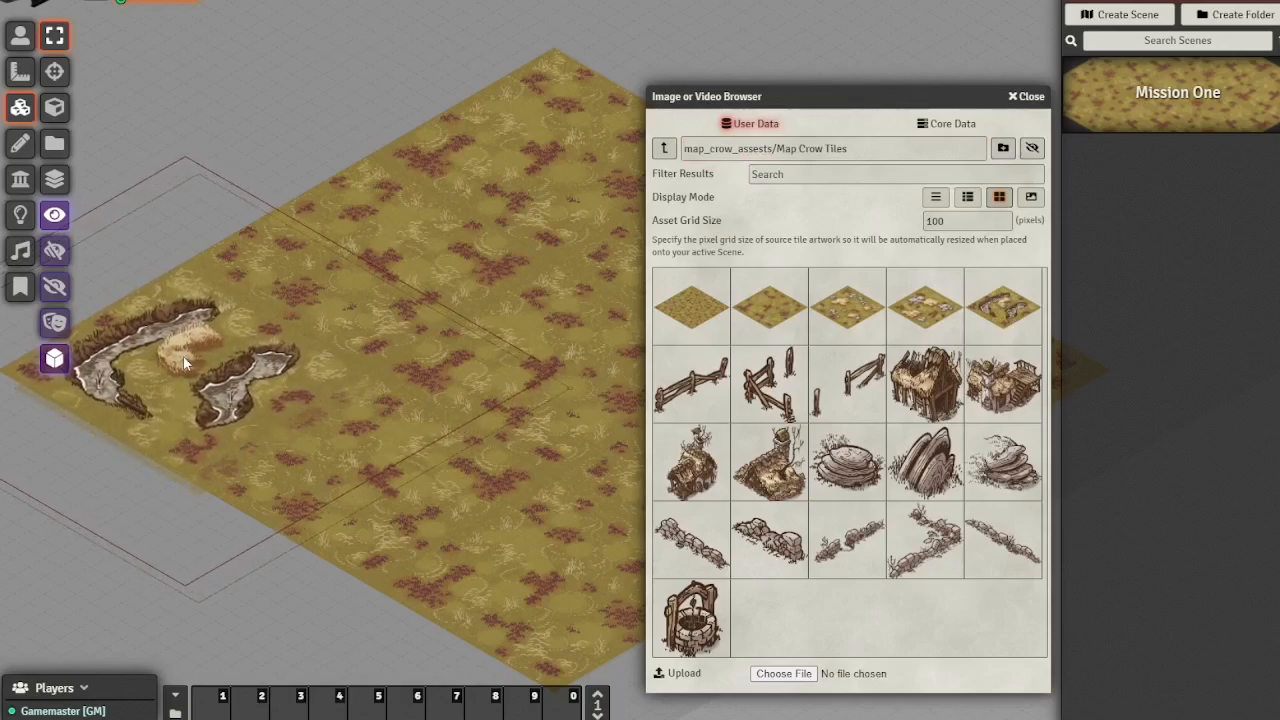
{"action": "mouse_move", "coordinate": [924, 304]}
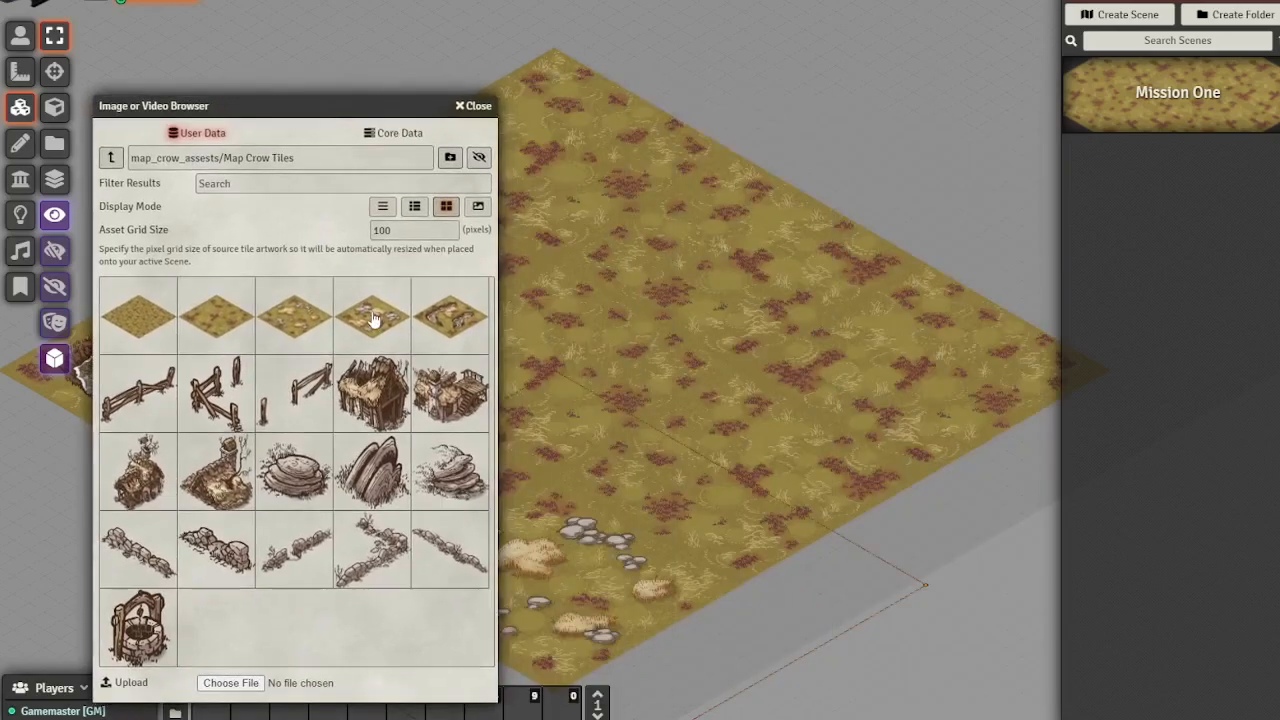
Step: Place a cottage tile from Map Crow Tiles onto the village map
{"action": "left_click", "coordinate": [372, 316]}
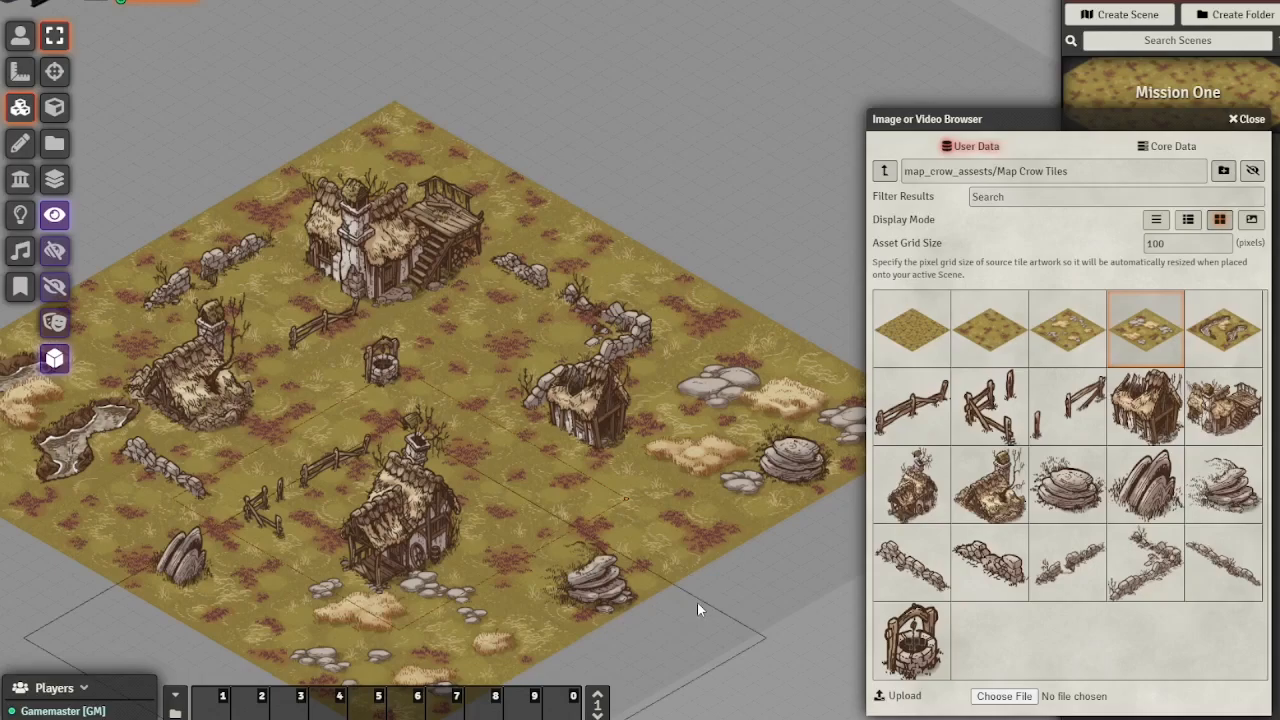
{"action": "mouse_move", "coordinate": [1052, 614]}
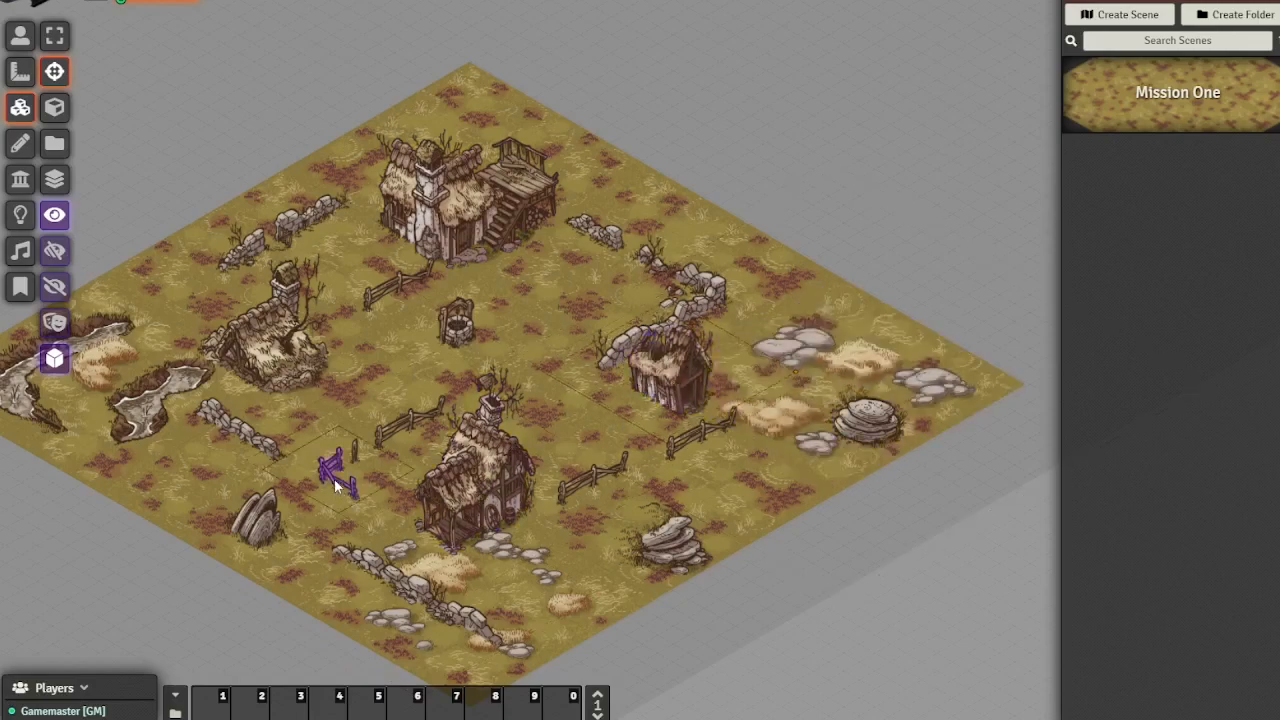
Step: Drag the purple marker to the village centre and settle it beside the well
{"action": "left_click_drag", "start_coordinate": [336, 470], "coordinate": [456, 320]}
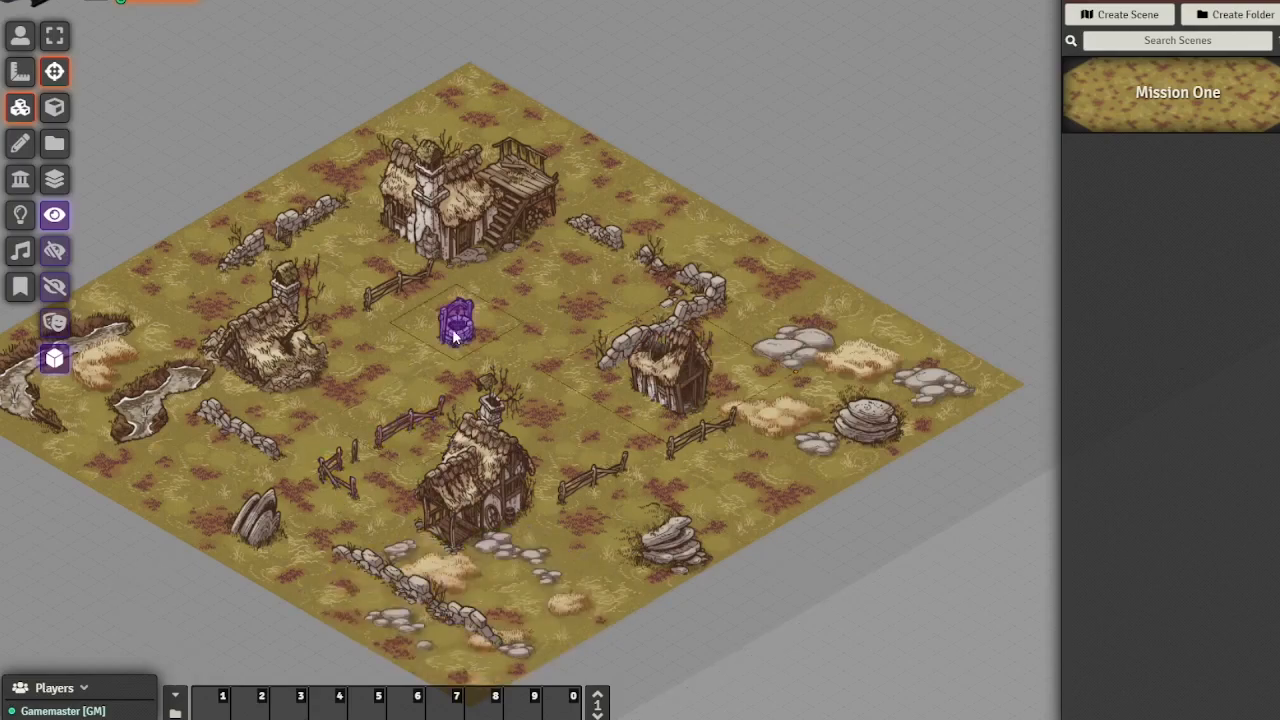
{"action": "left_click_drag", "start_coordinate": [456, 320], "coordinate": [464, 356]}
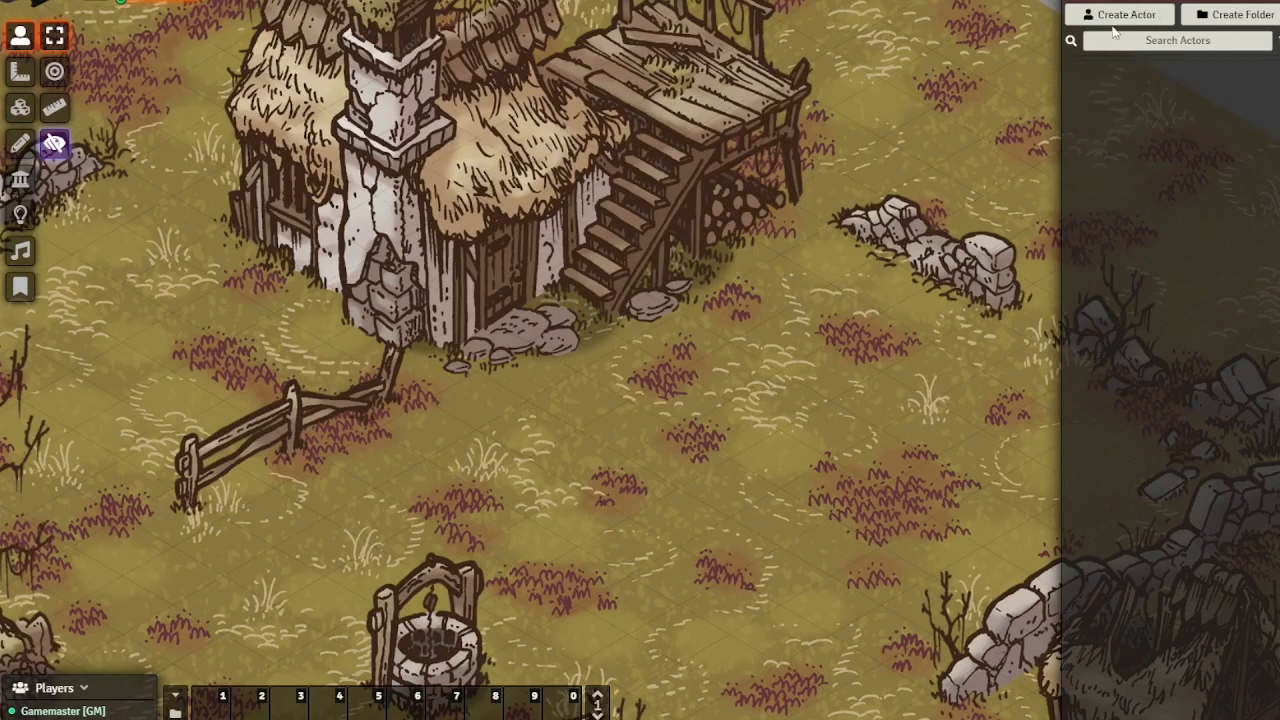
Step: Create a new actor and rename it 'Ranger'
{"action": "left_click", "coordinate": [1118, 14]}
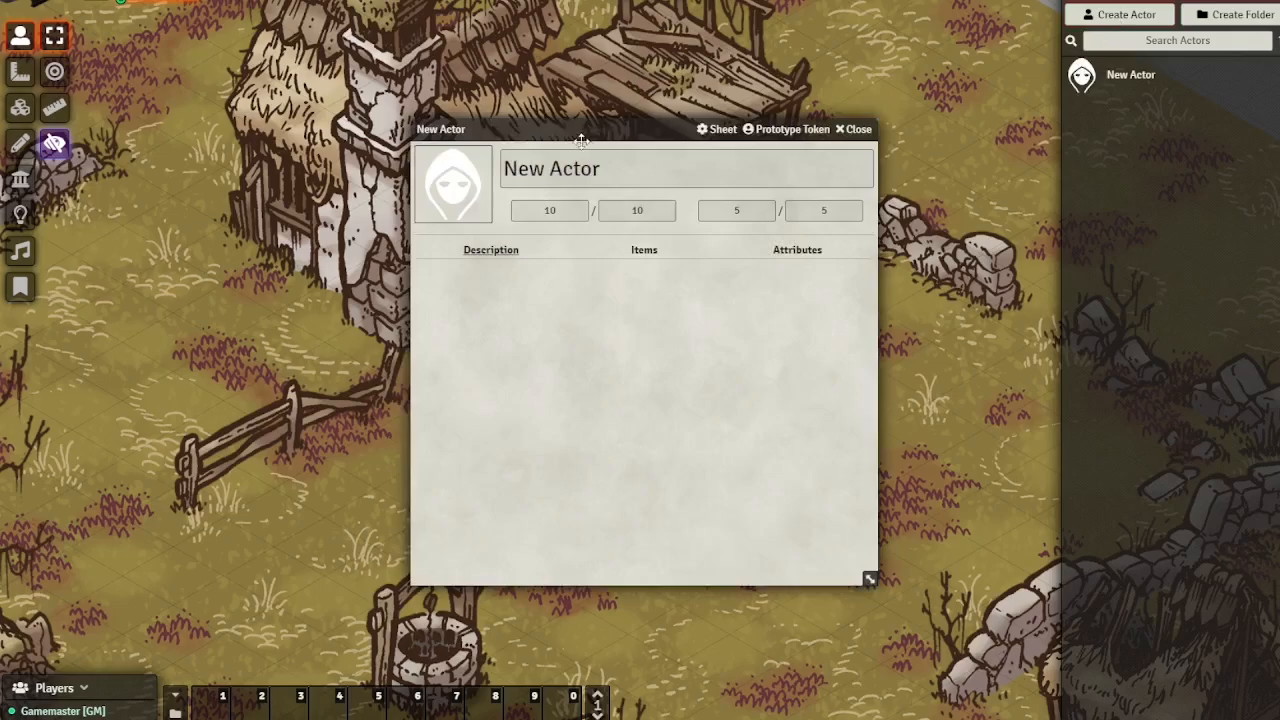
{"action": "double_click", "coordinate": [576, 168]}
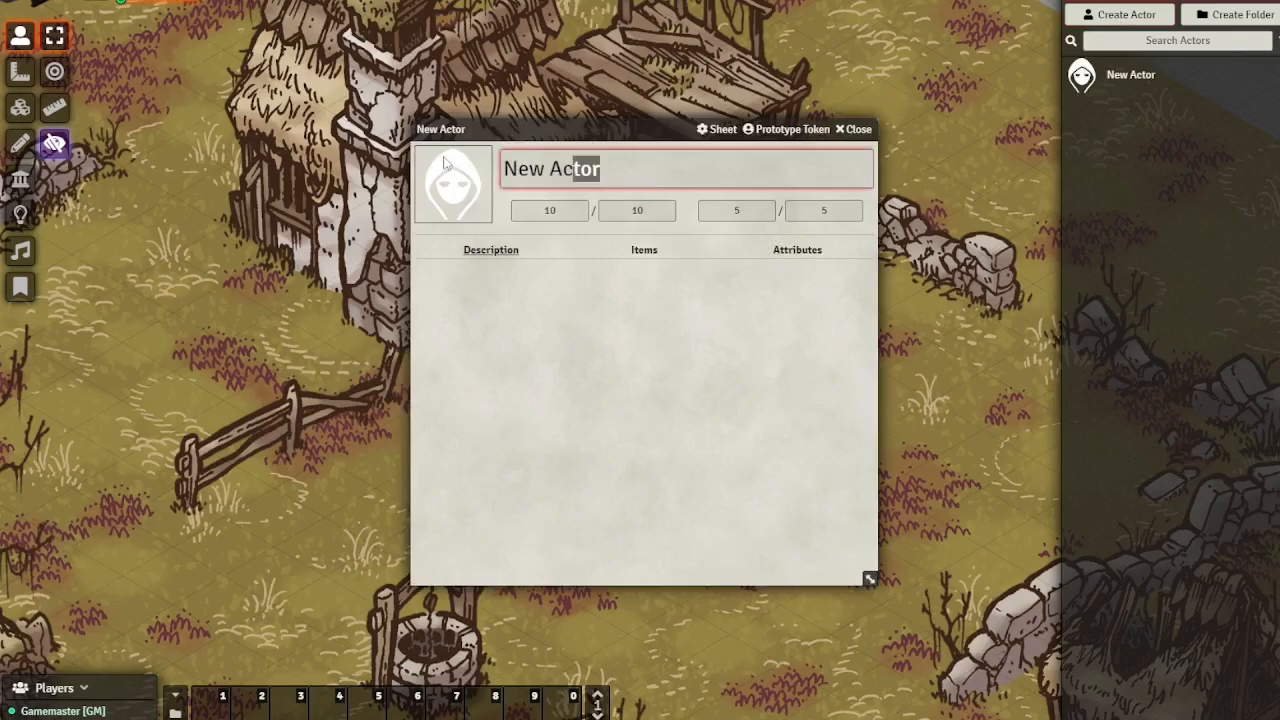
{"action": "type", "text": "Ranger"}
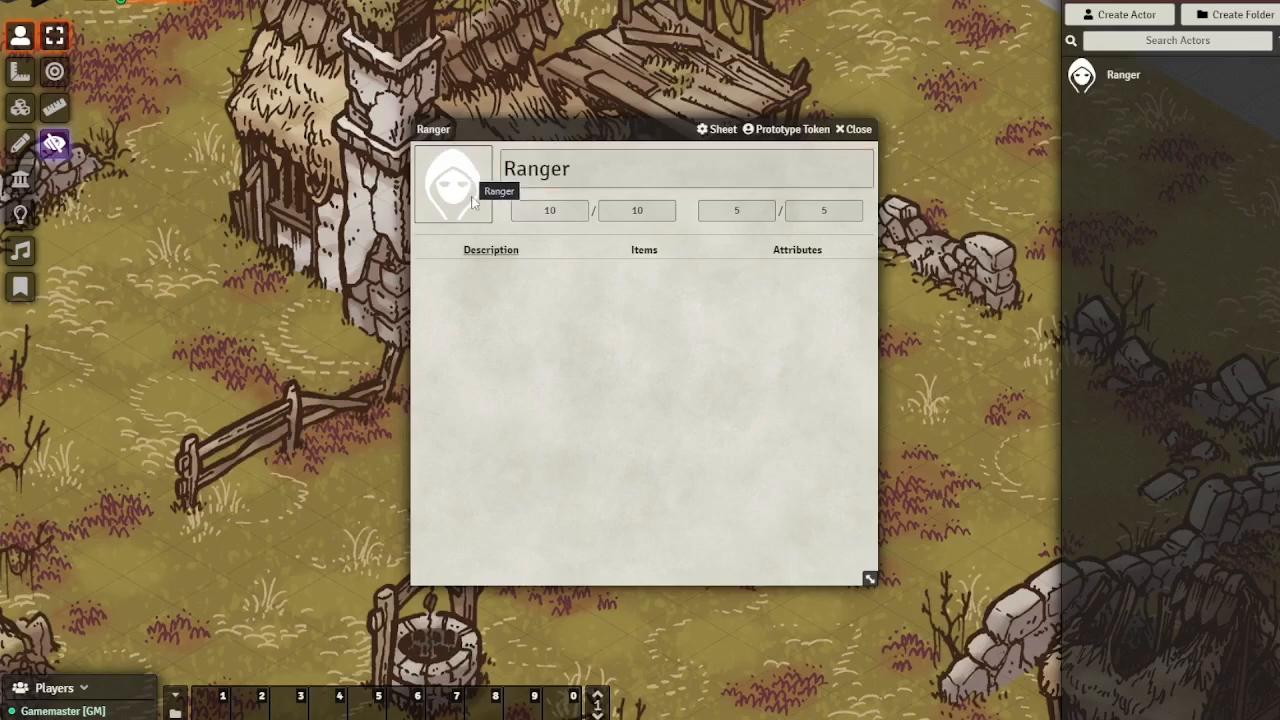
Step: Give the Ranger a miniature portrait image from the Map Crow Tokens folder
{"action": "left_click", "coordinate": [452, 182]}
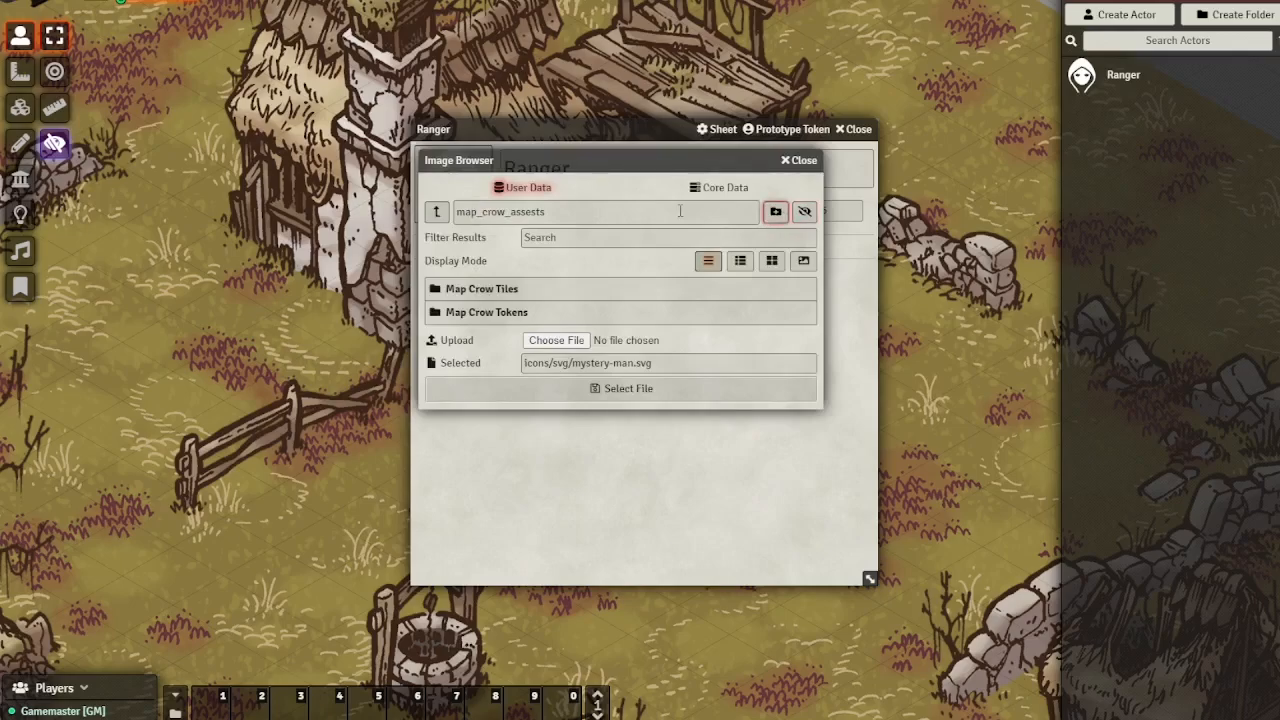
{"action": "left_click", "coordinate": [486, 312]}
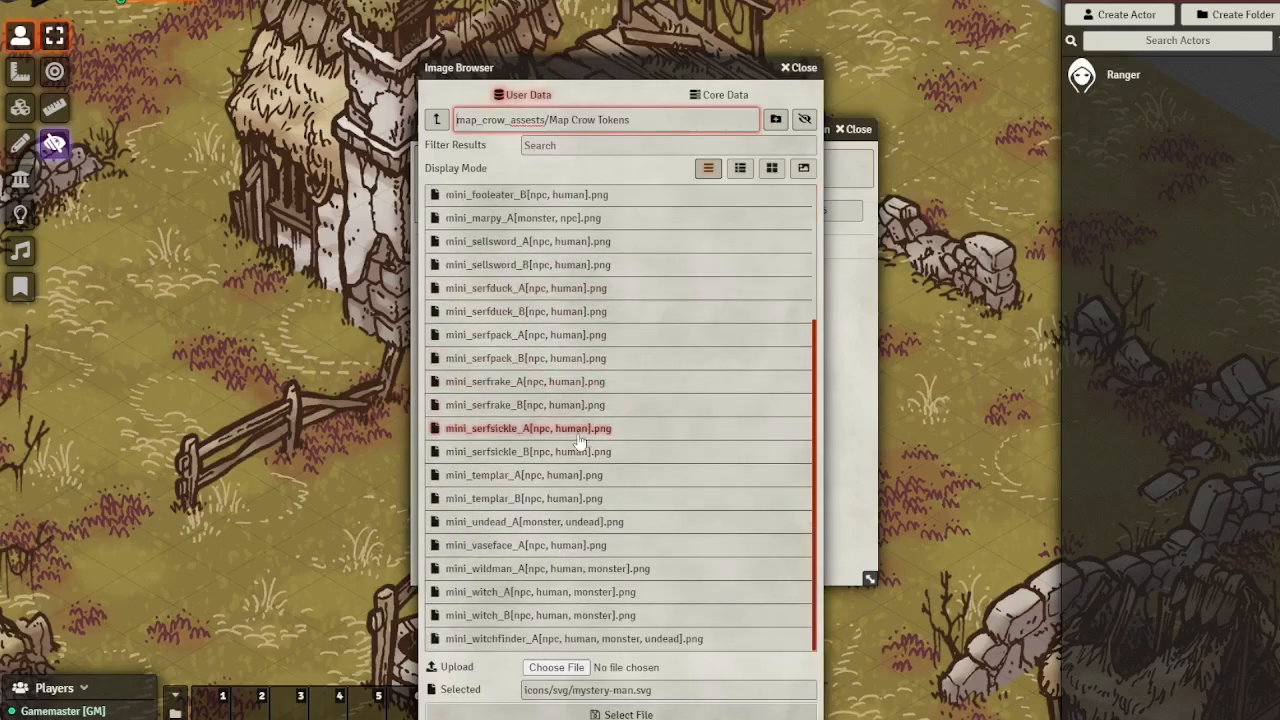
{"action": "left_click", "coordinate": [524, 544]}
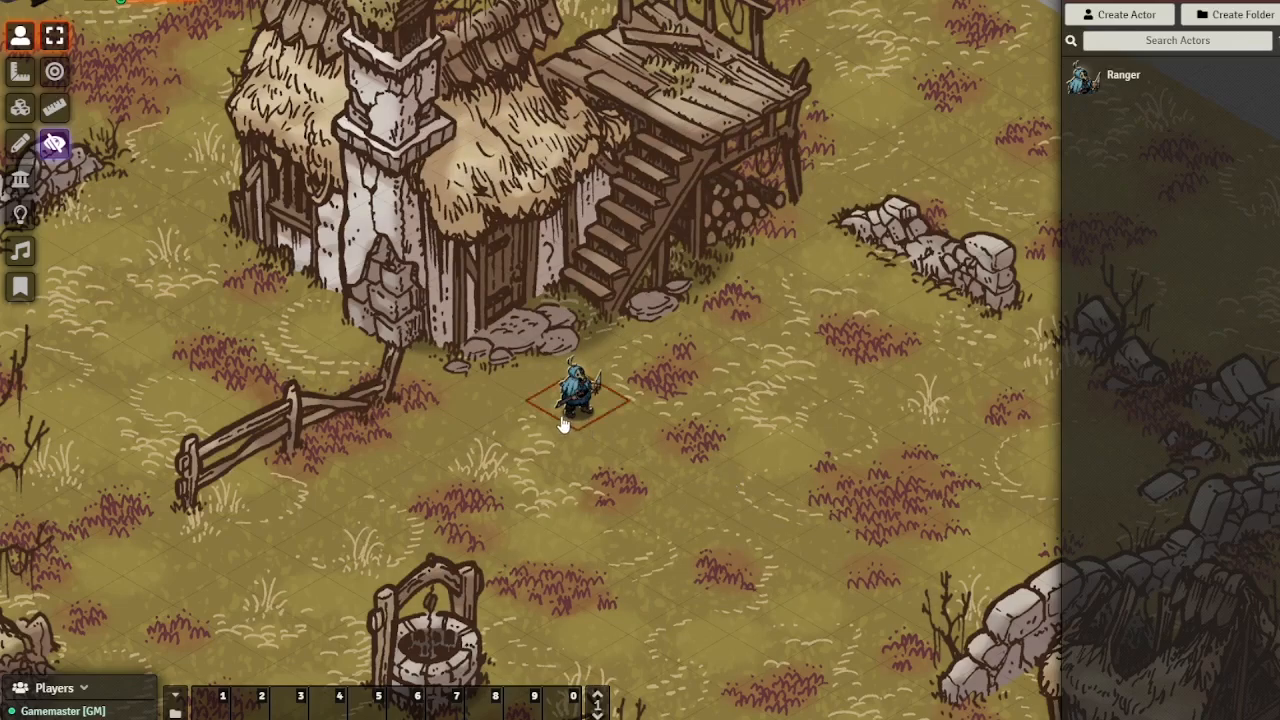
Step: Move the Ranger token to the cottage doorstep and bring up its token image settings
{"action": "left_click_drag", "start_coordinate": [572, 400], "coordinate": [536, 300]}
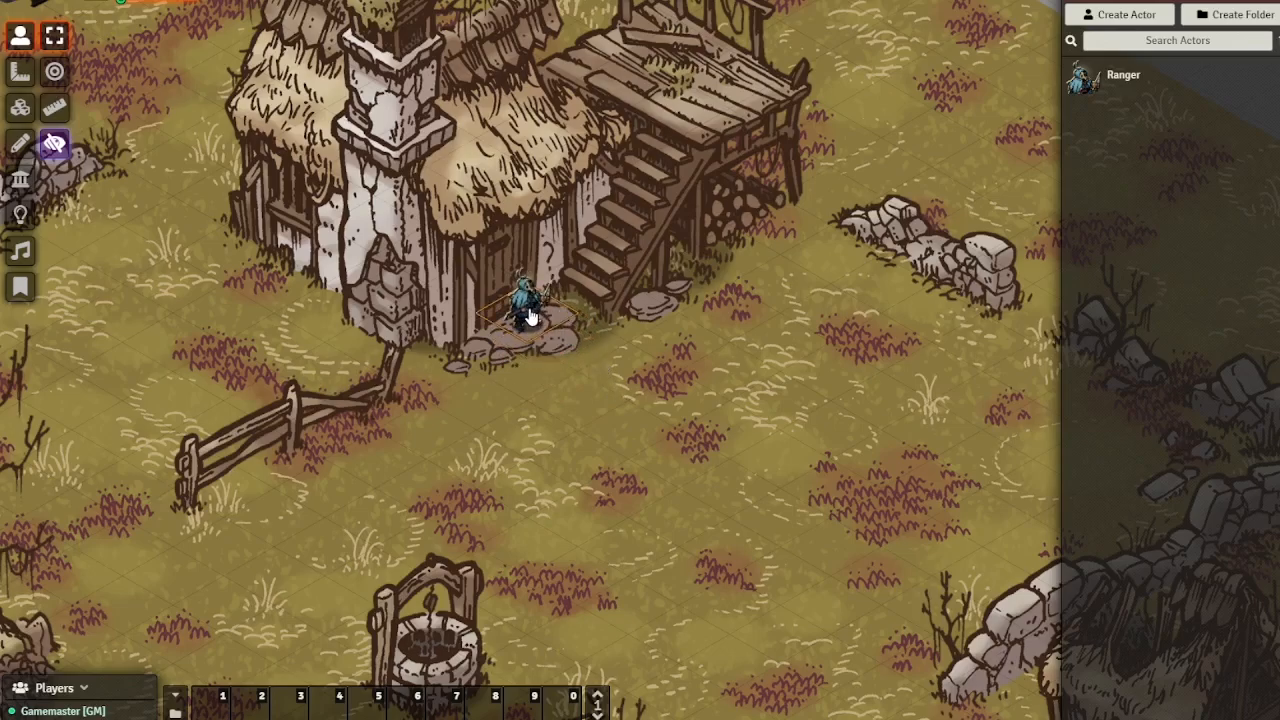
{"action": "double_click", "coordinate": [528, 304]}
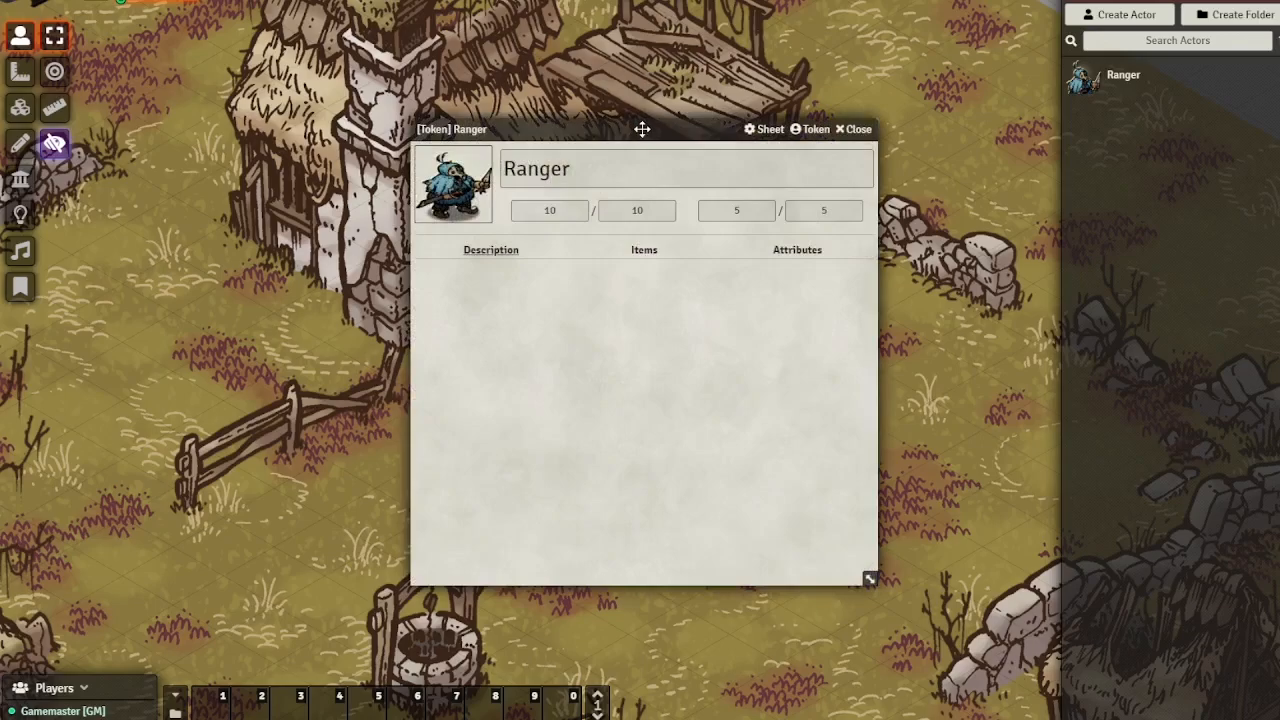
{"action": "left_click_drag", "start_coordinate": [640, 128], "coordinate": [220, 164]}
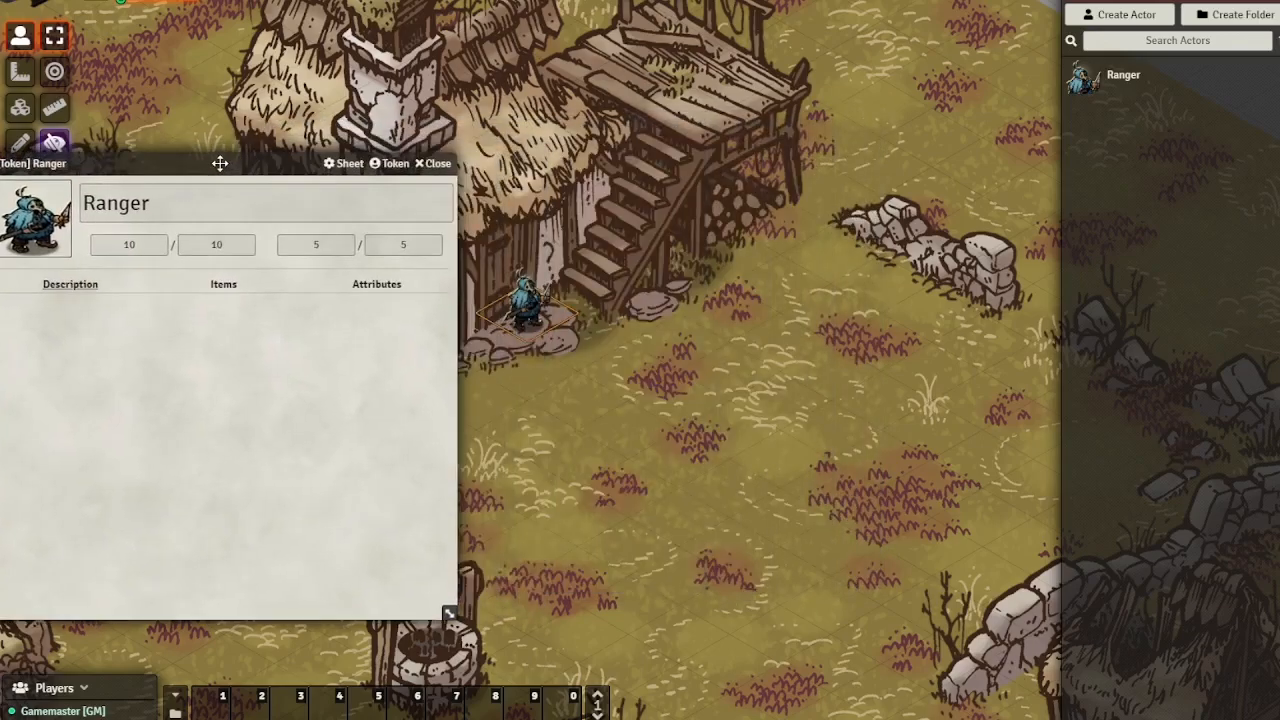
{"action": "left_click", "coordinate": [388, 164]}
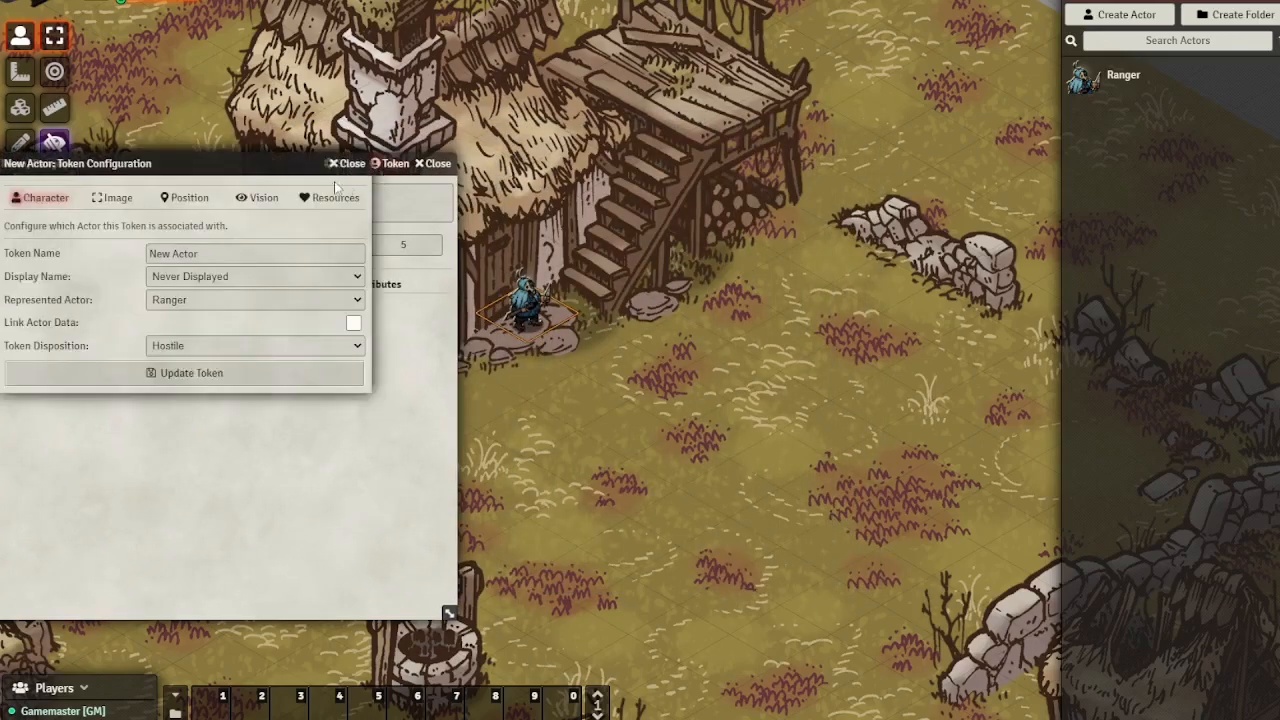
{"action": "left_click", "coordinate": [112, 198]}
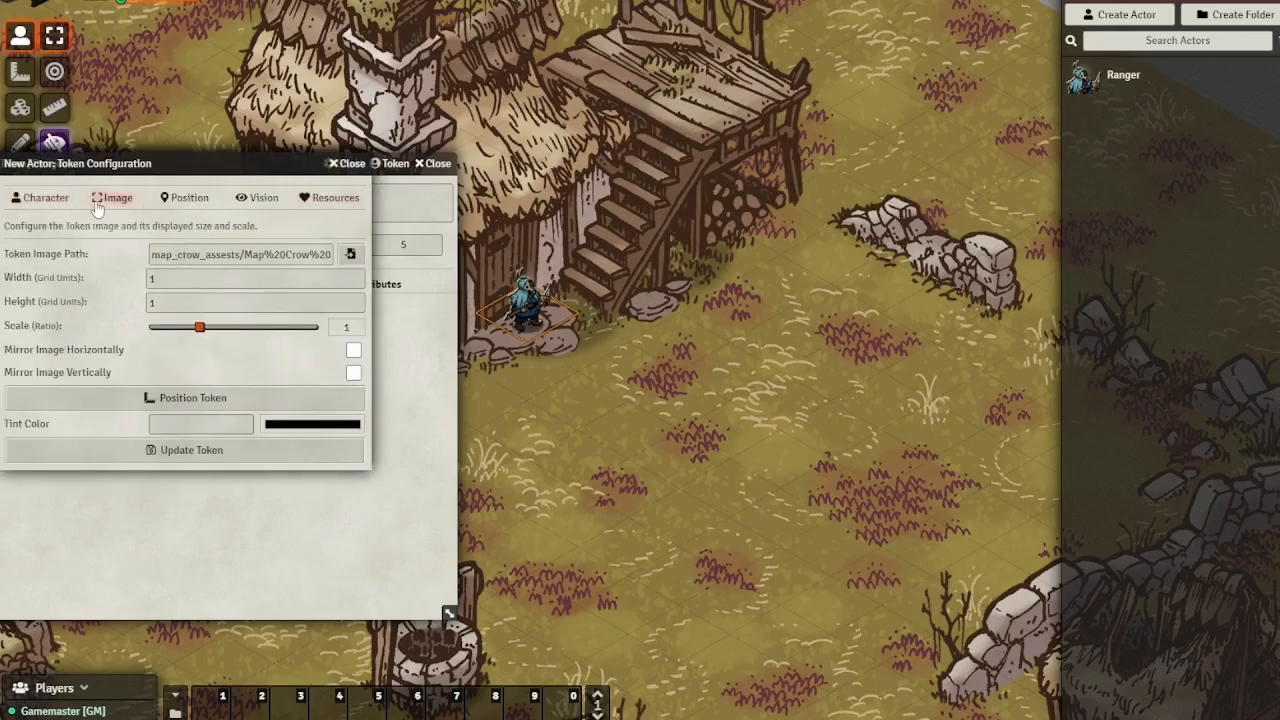
Step: Set the Ranger token's scale to 1.7 and update the token
{"action": "left_click_drag", "start_coordinate": [200, 328], "coordinate": [238, 328]}
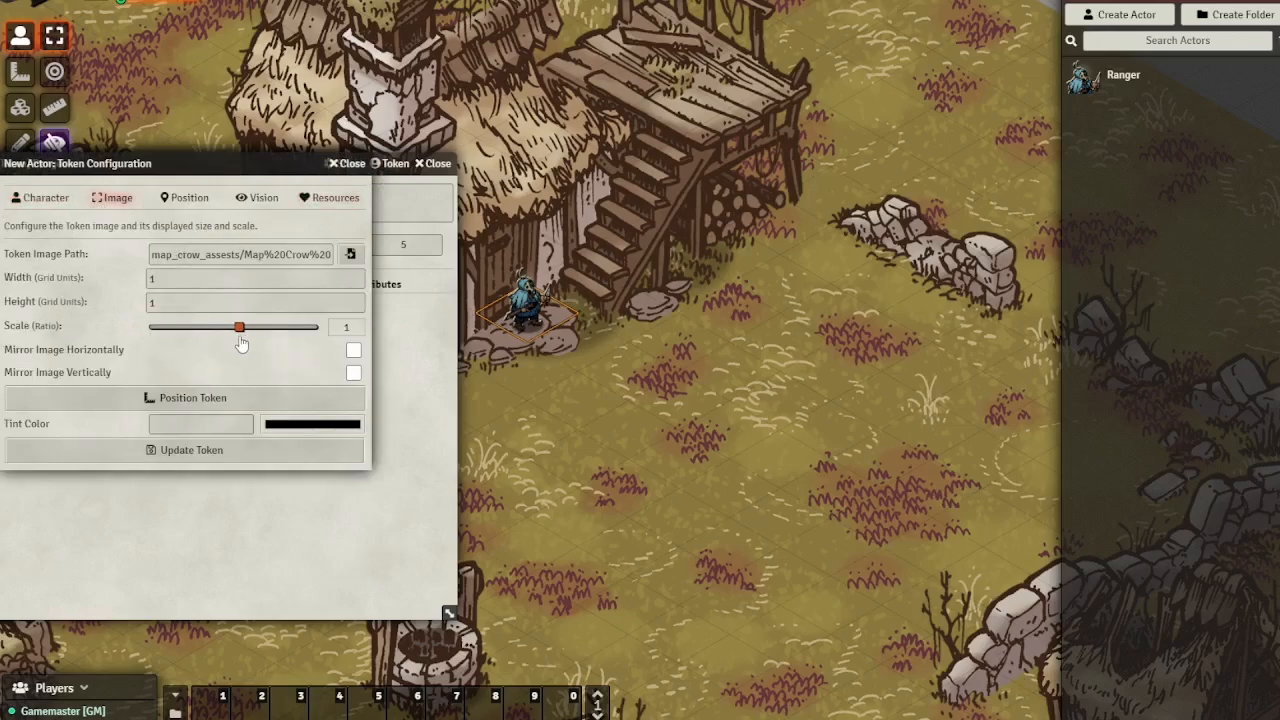
{"action": "left_click_drag", "start_coordinate": [240, 328], "coordinate": [240, 328]}
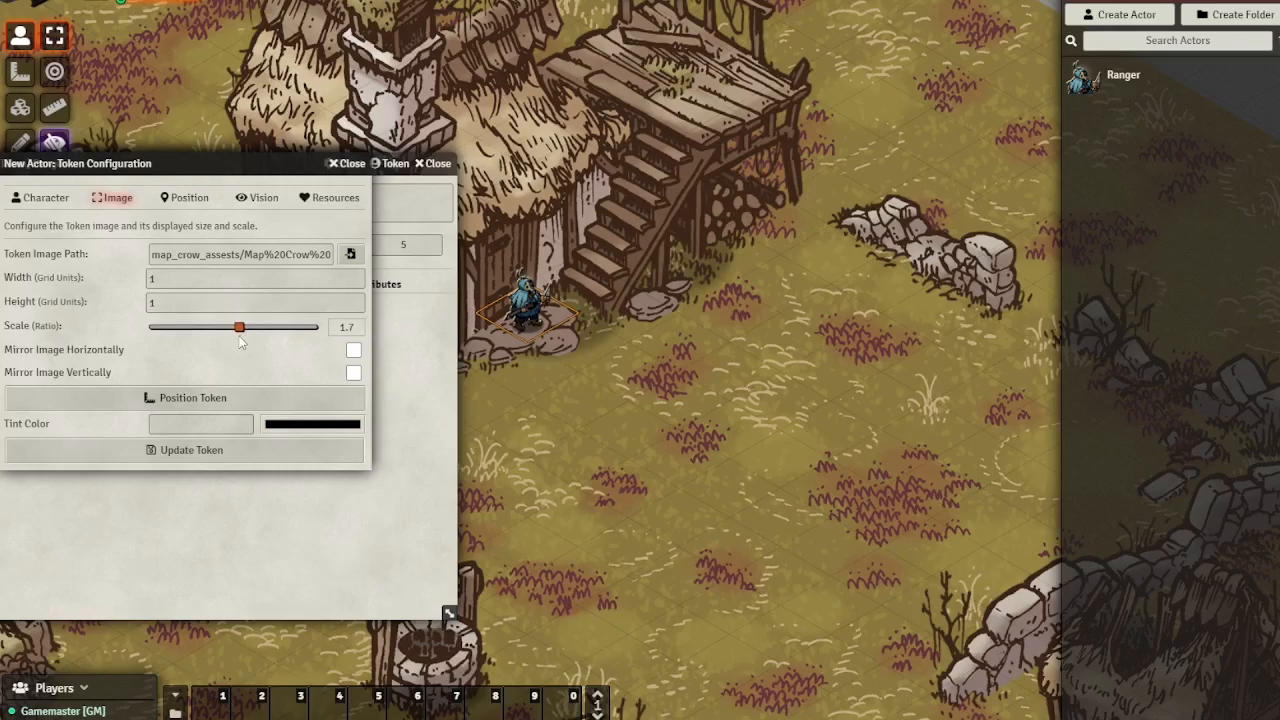
{"action": "left_click", "coordinate": [190, 448]}
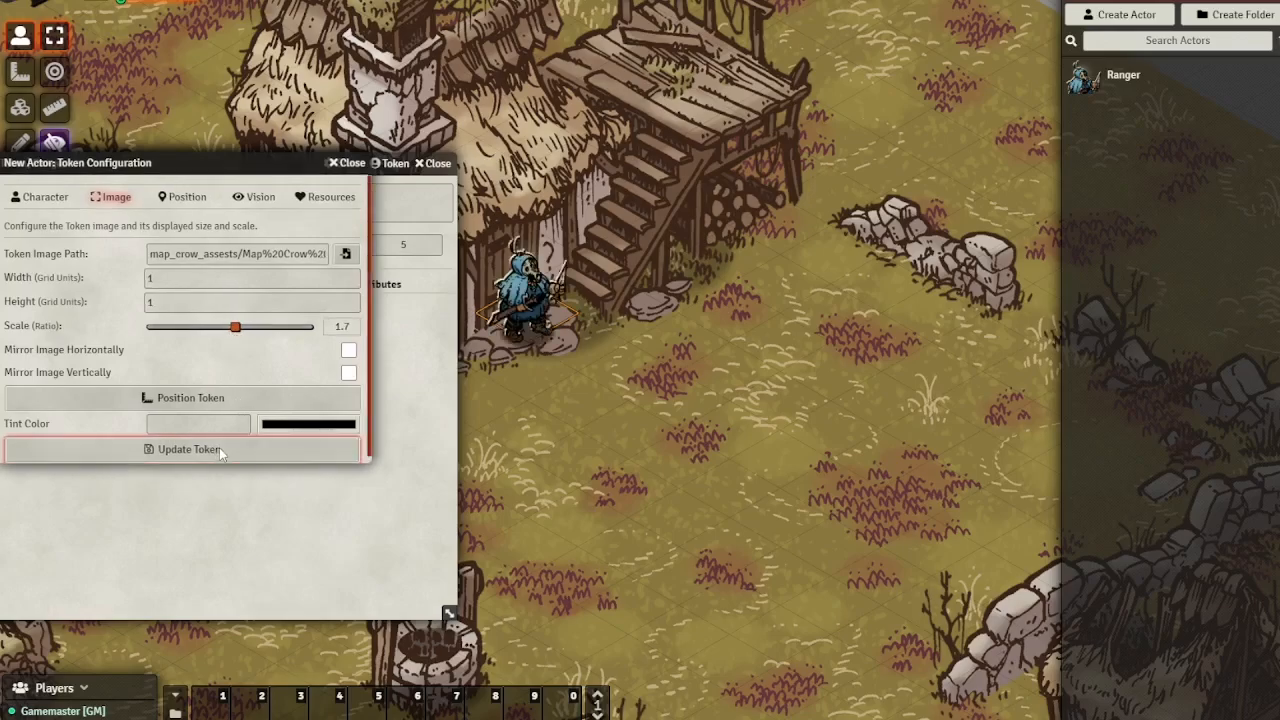
{"action": "left_click", "coordinate": [188, 448]}
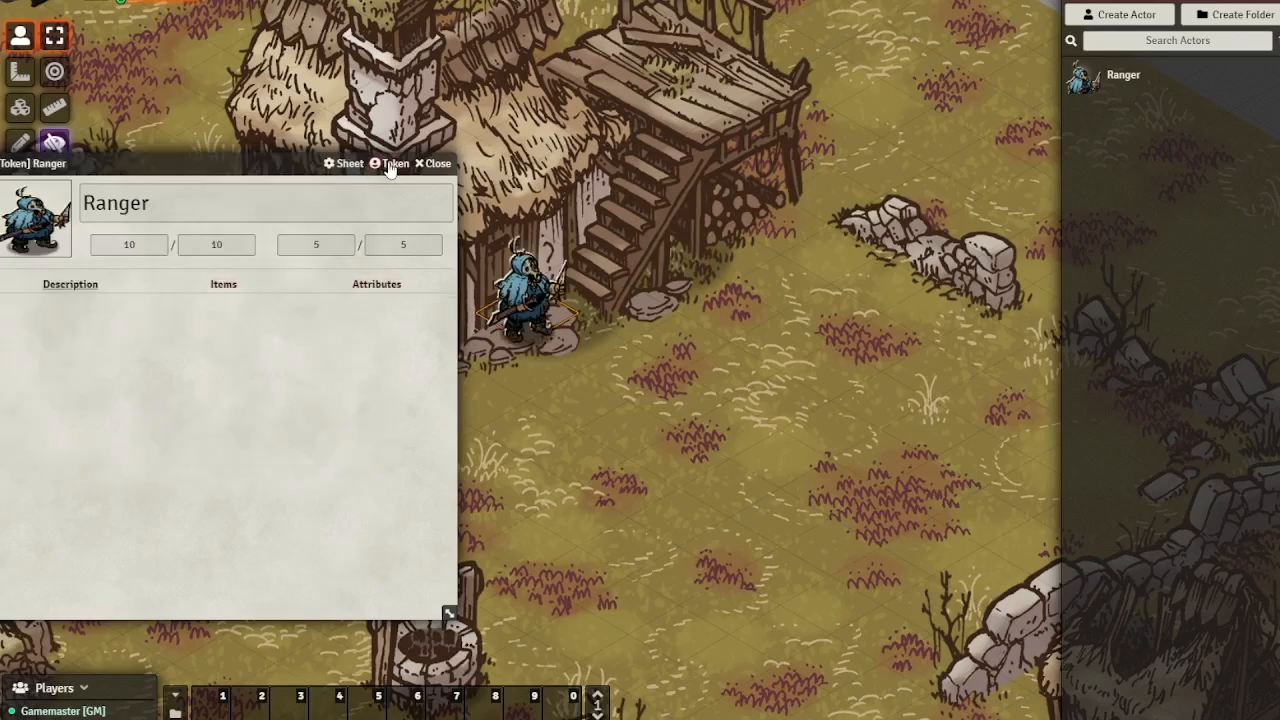
{"action": "left_click", "coordinate": [392, 164]}
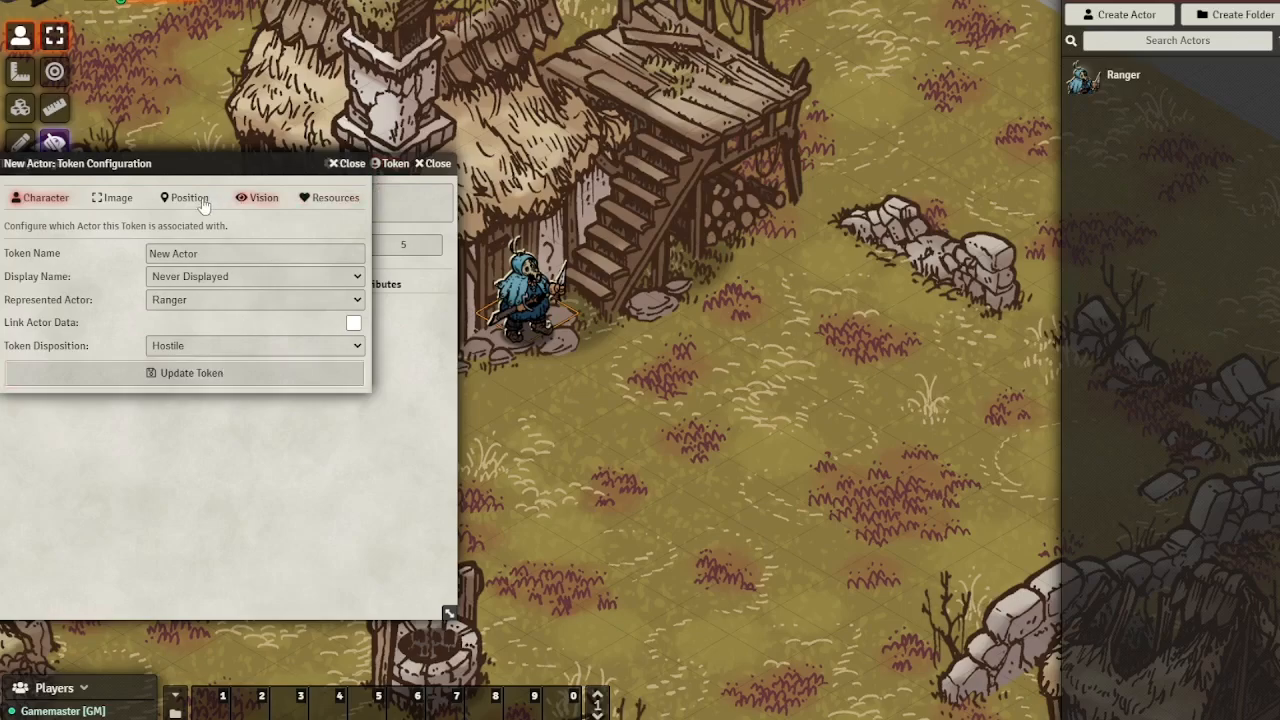
{"action": "left_click", "coordinate": [112, 198]}
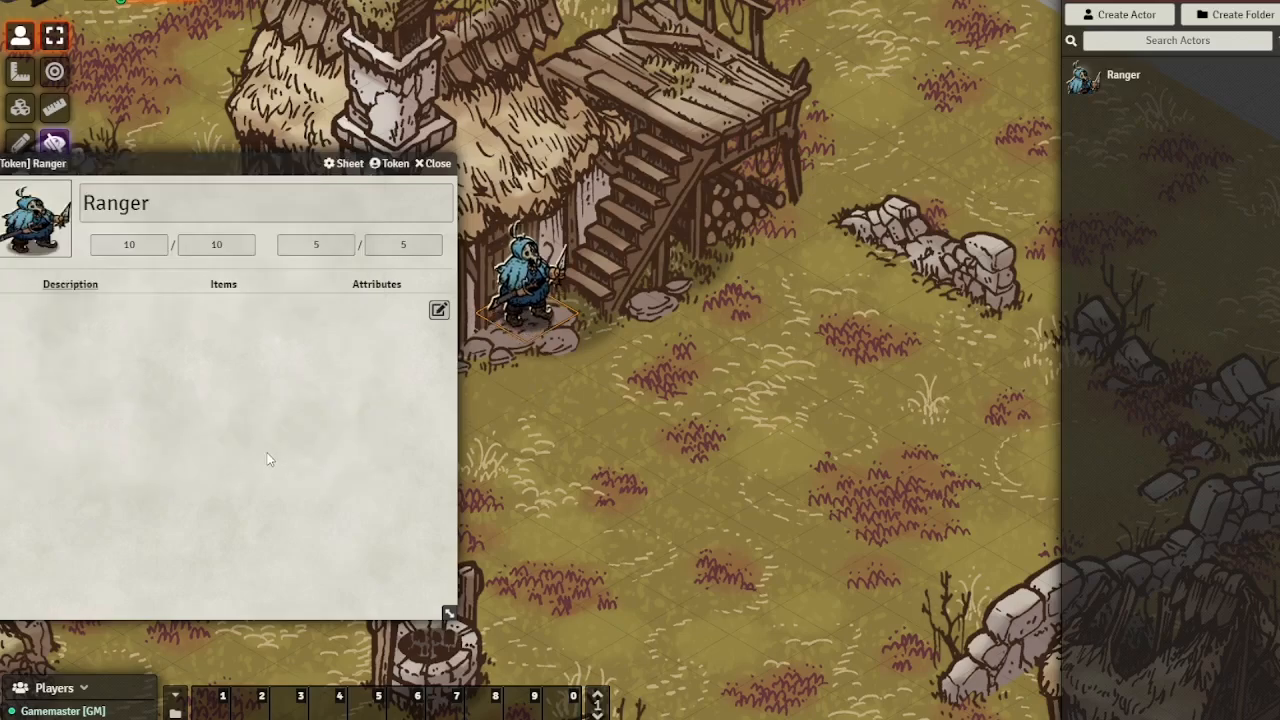
{"action": "mouse_move", "coordinate": [260, 466]}
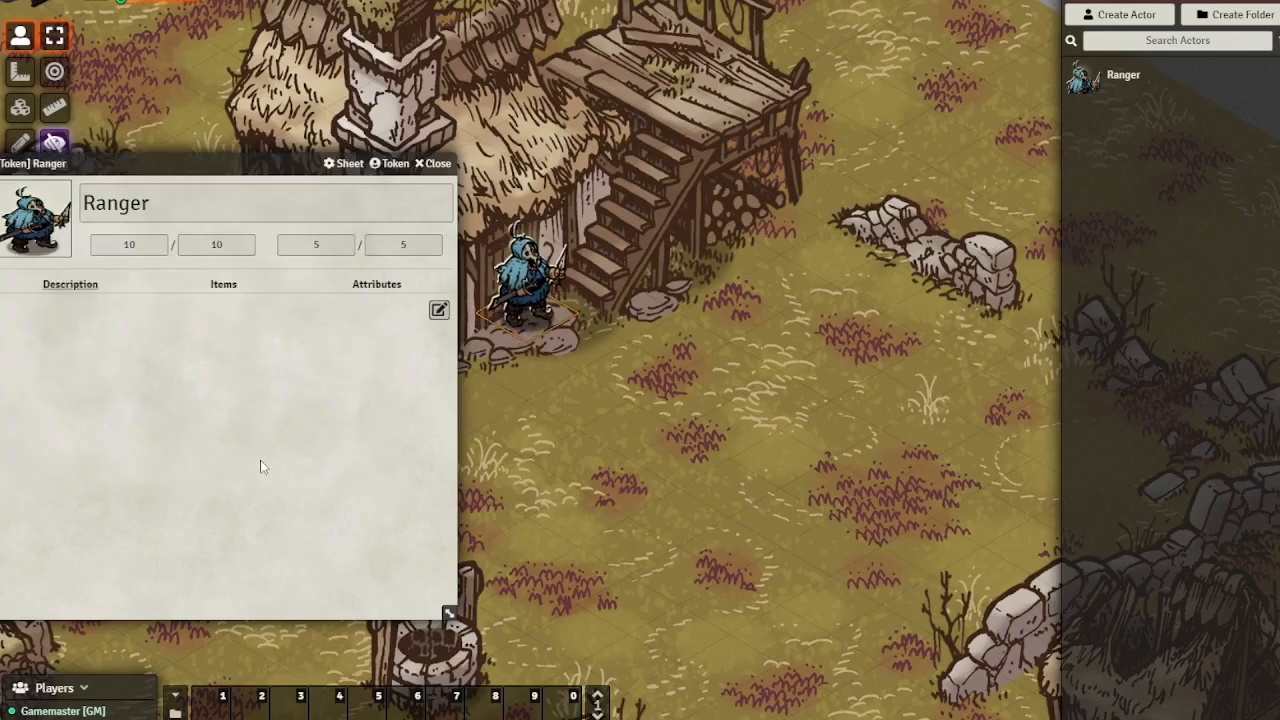
{"action": "mouse_move", "coordinate": [442, 170]}
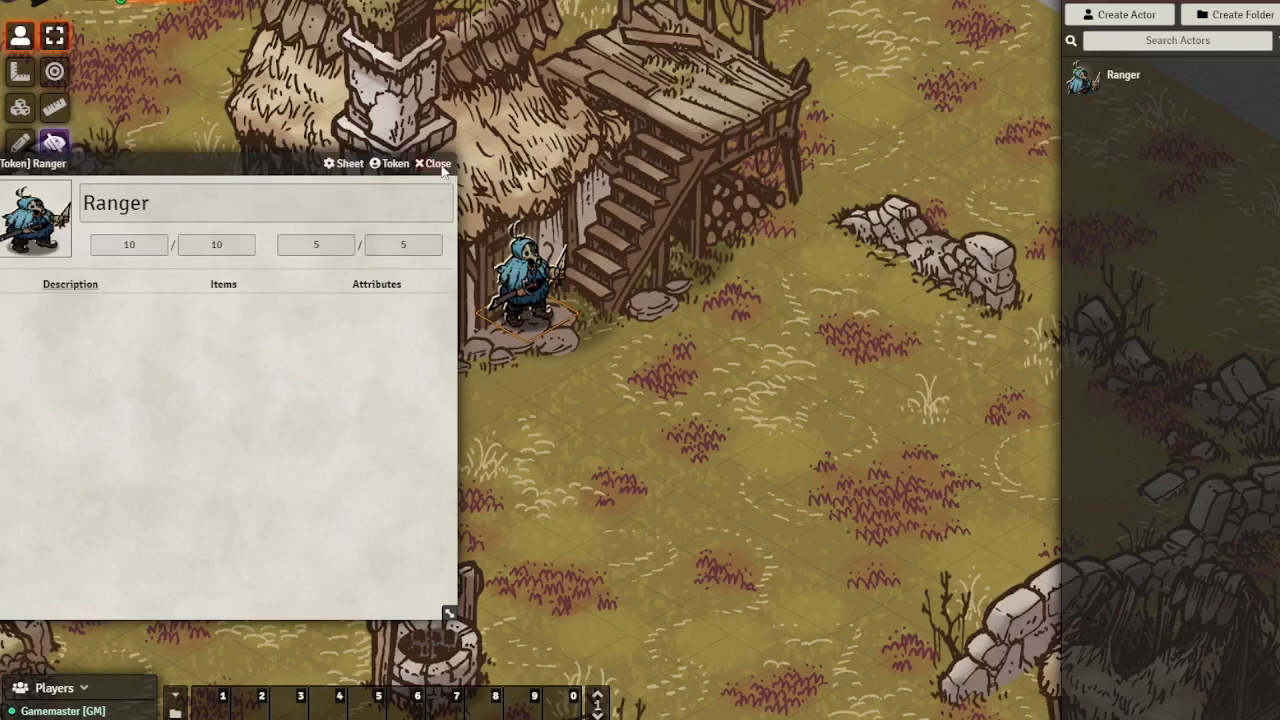
Step: Update the Ranger's prototype token configuration and close the Ranger actor sheet
{"action": "left_click", "coordinate": [432, 164]}
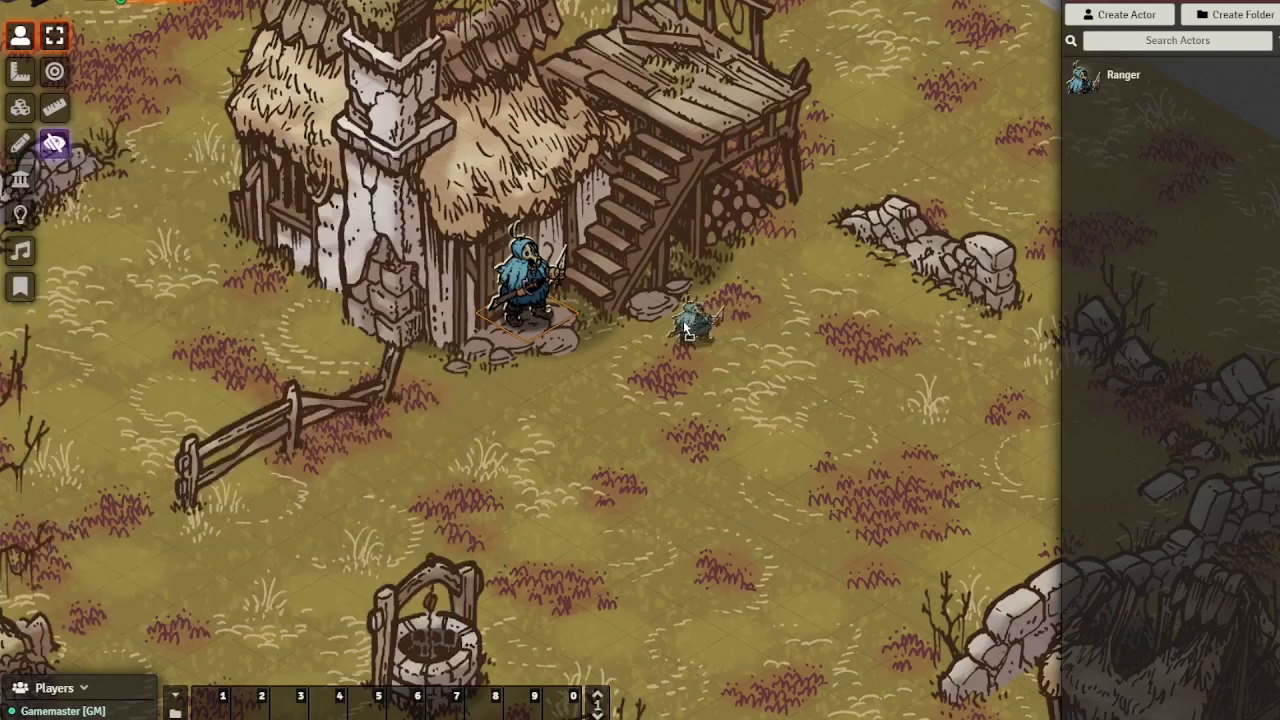
{"action": "left_click", "coordinate": [690, 330]}
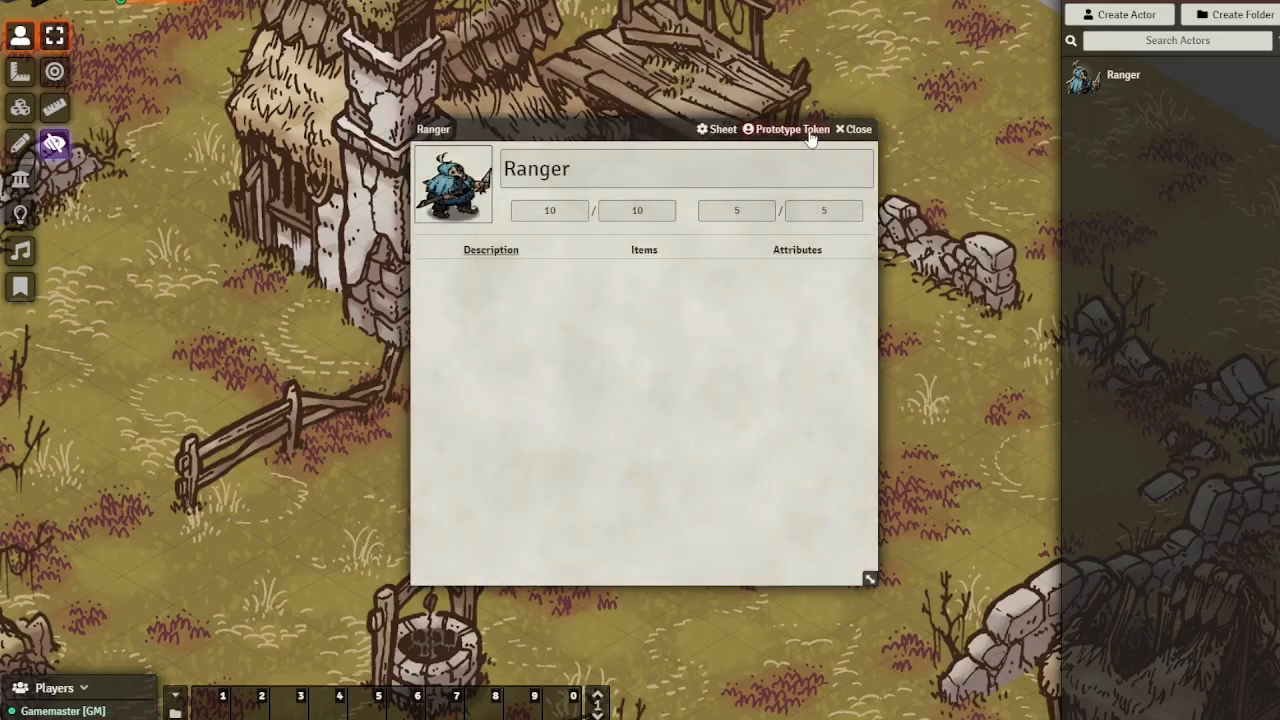
{"action": "left_click", "coordinate": [792, 128]}
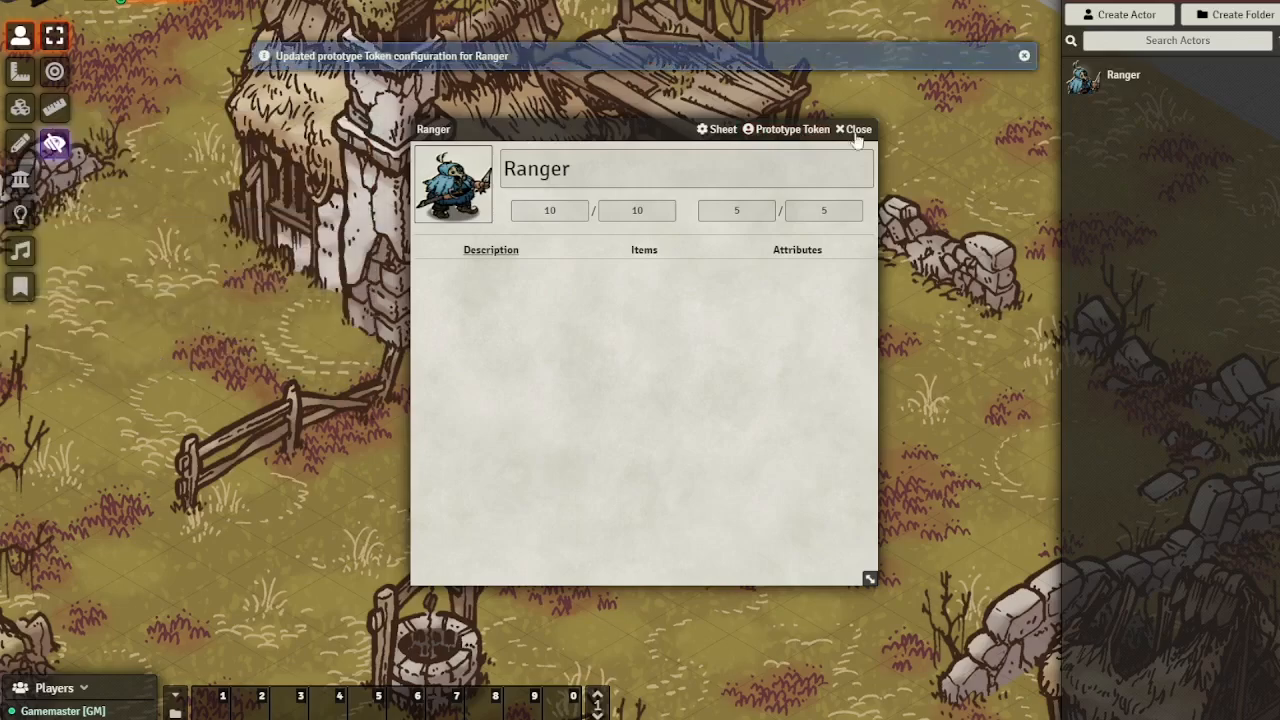
{"action": "left_click", "coordinate": [852, 128]}
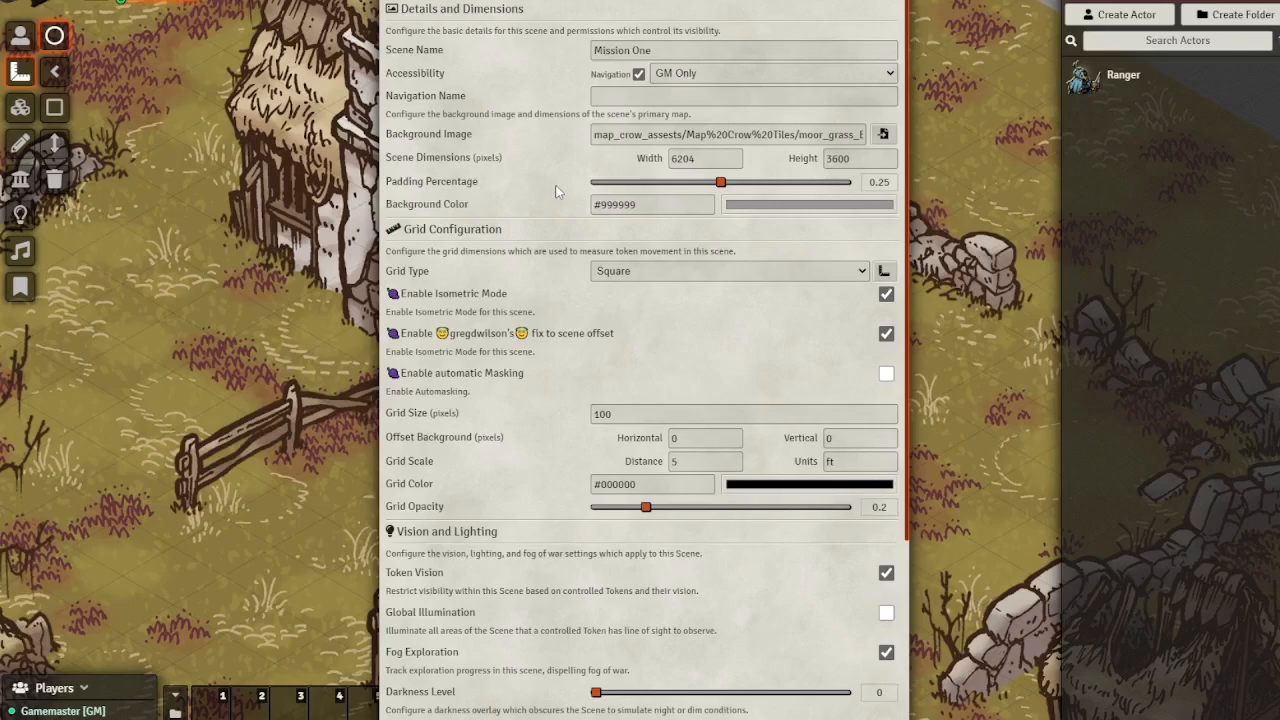
Step: Set the Mission One grid scale units to 'in' in Scene Configuration
{"action": "left_click", "coordinate": [704, 460]}
{"action": "type", "text": "1"}
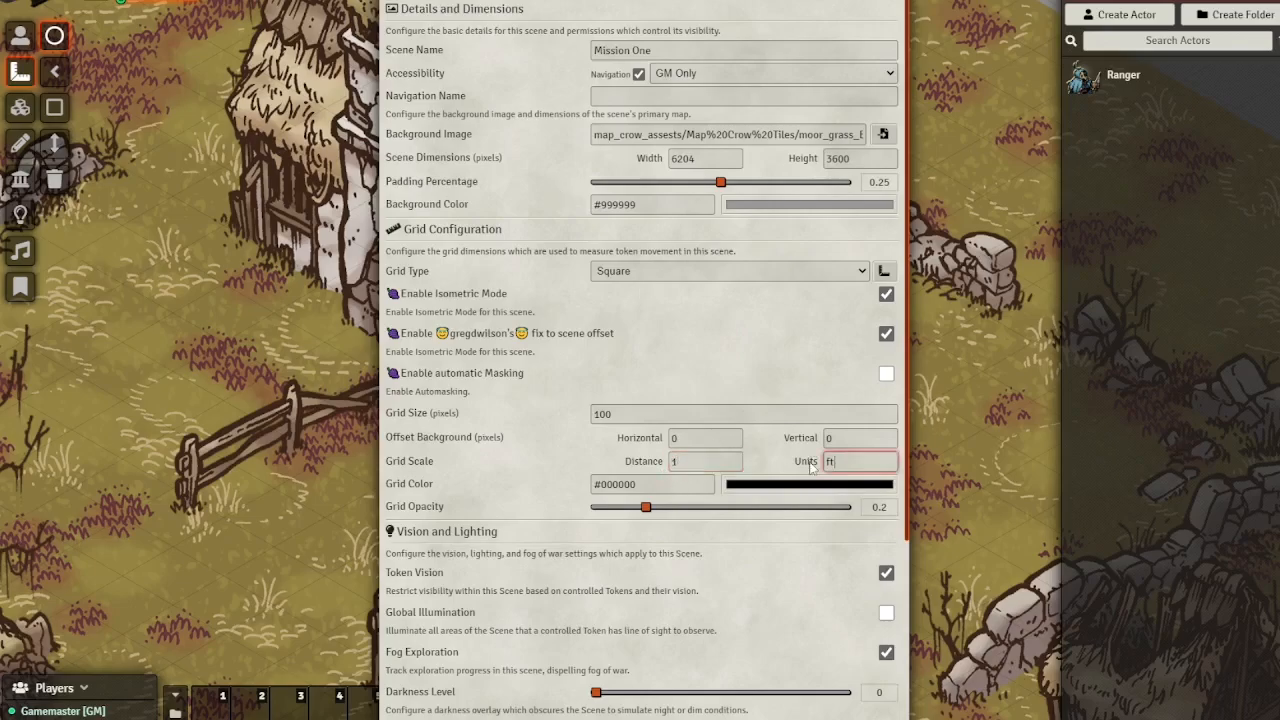
{"action": "type", "text": "in"}
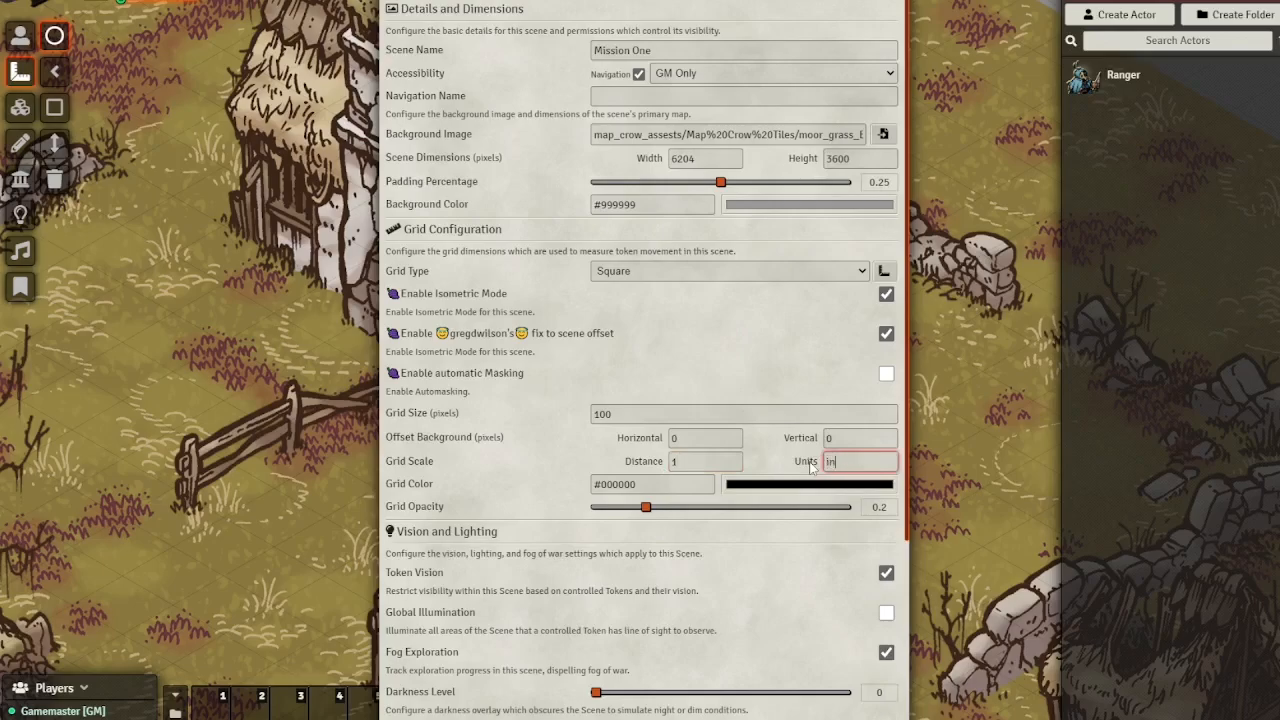
{"action": "scroll", "scroll_direction": "down", "scroll_amount": 3}
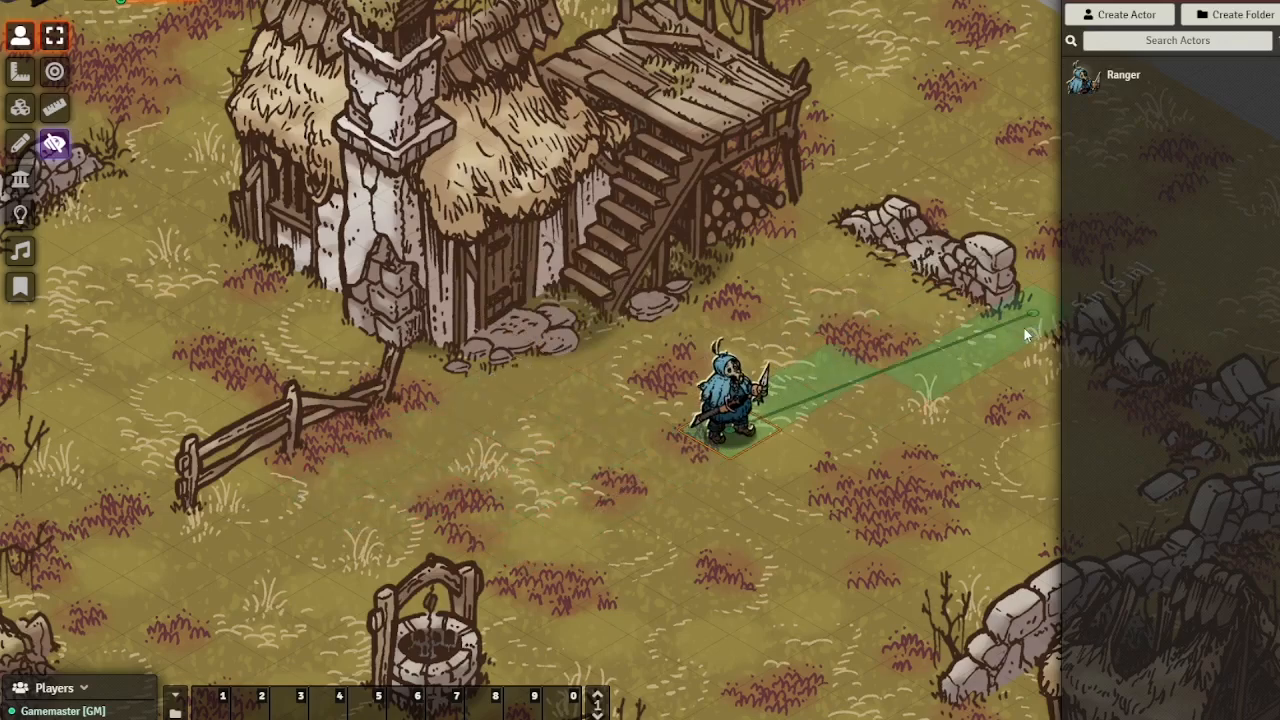
{"action": "mouse_move", "coordinate": [1030, 320]}
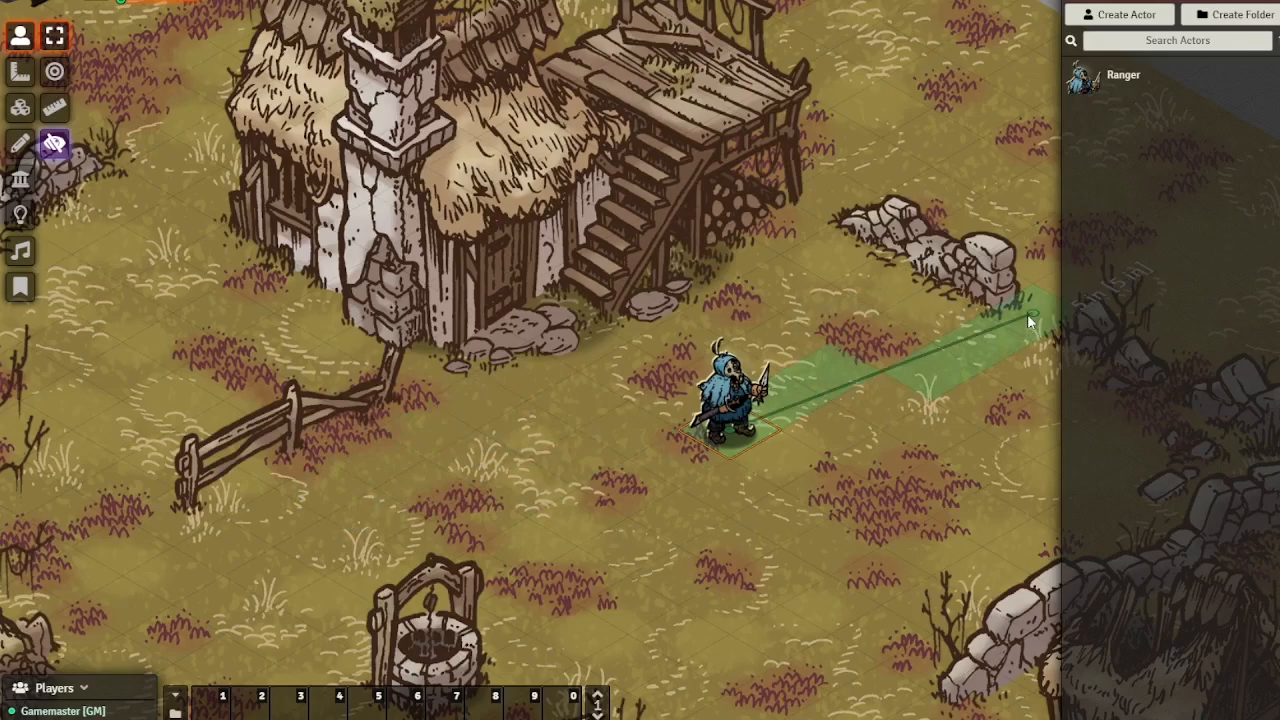
Step: Drag the Ranger token across the map to the stone wall northeast of the farmhouse
{"action": "left_click_drag", "start_coordinate": [730, 400], "coordinate": [1030, 290]}
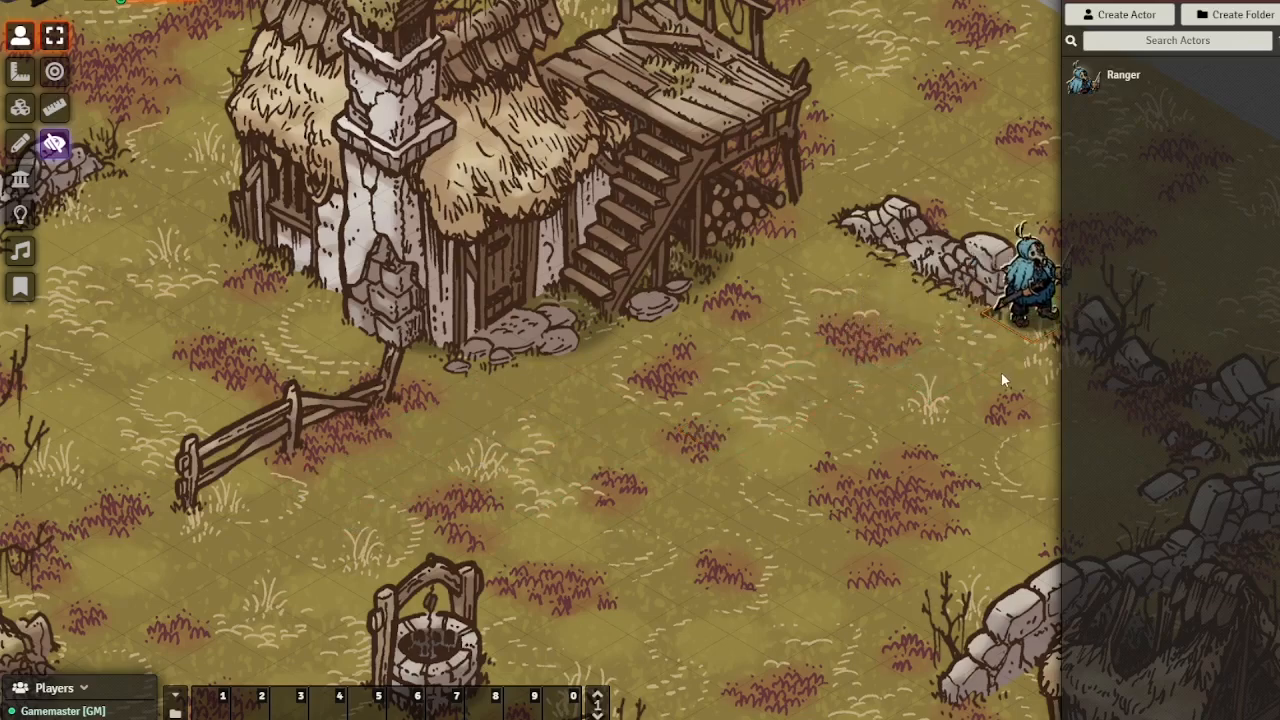
{"action": "mouse_move", "coordinate": [680, 378]}
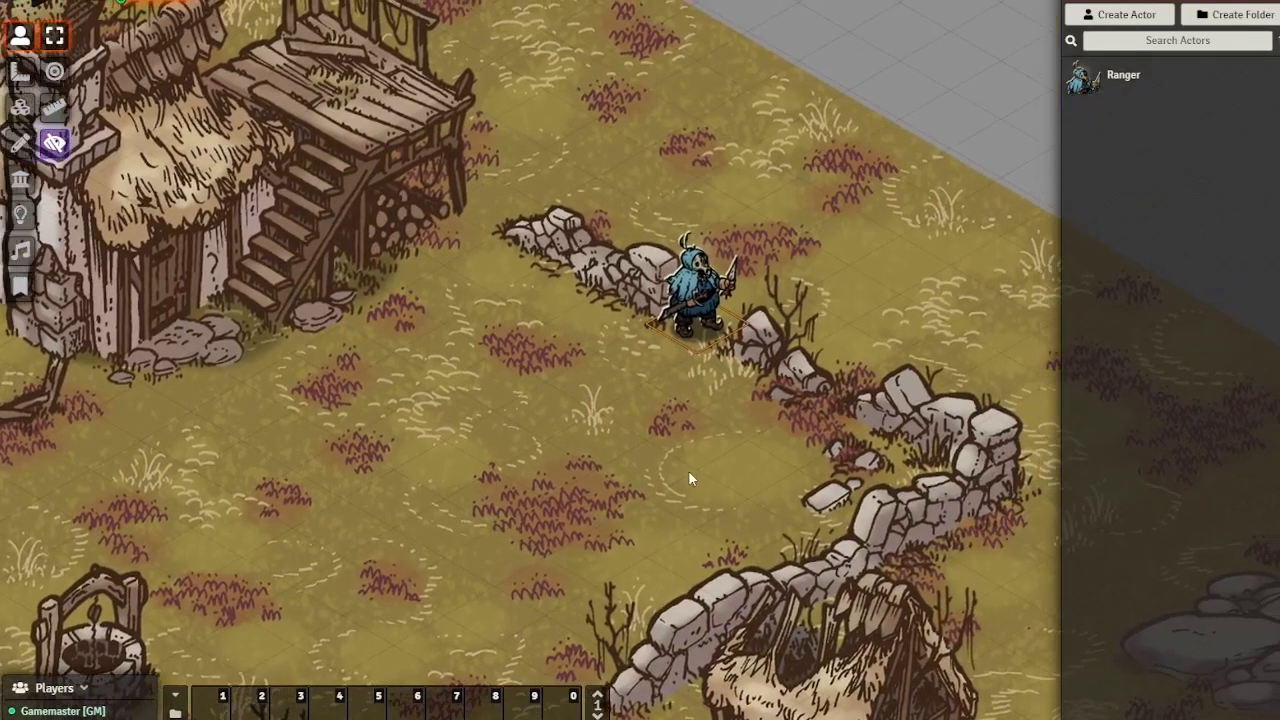
{"action": "mouse_move", "coordinate": [616, 488]}
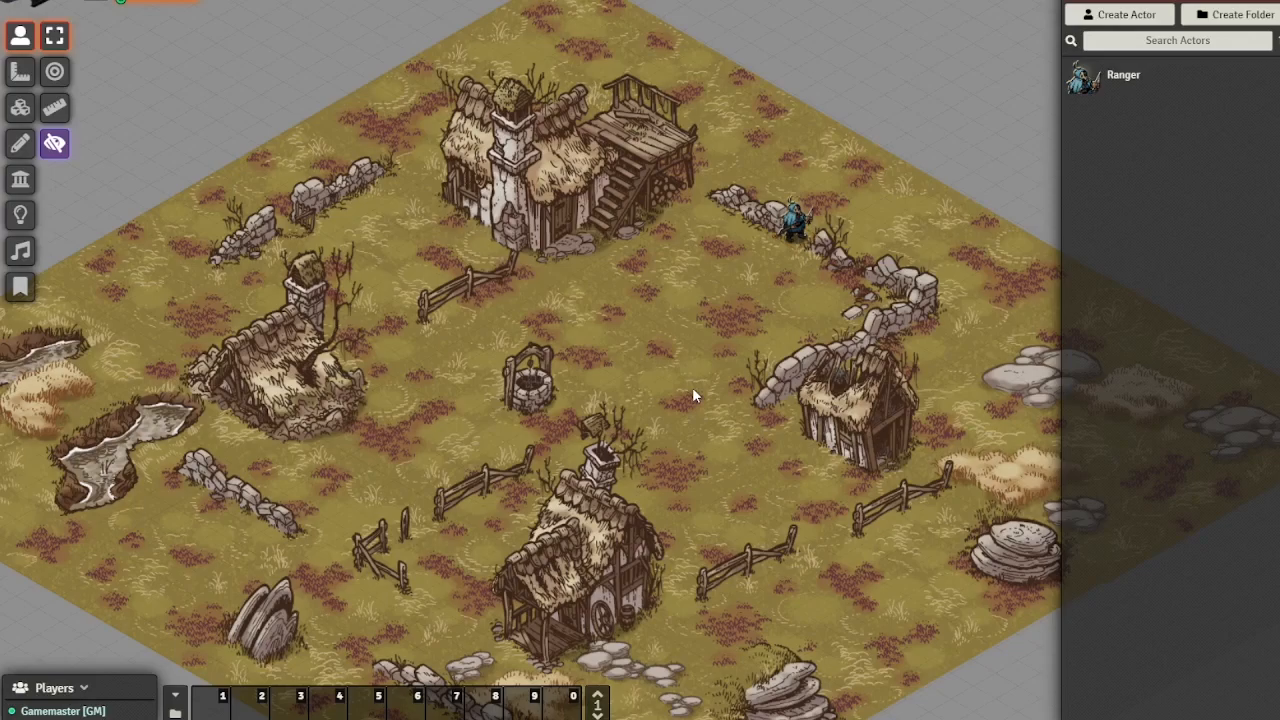
{"action": "mouse_move", "coordinate": [658, 276]}
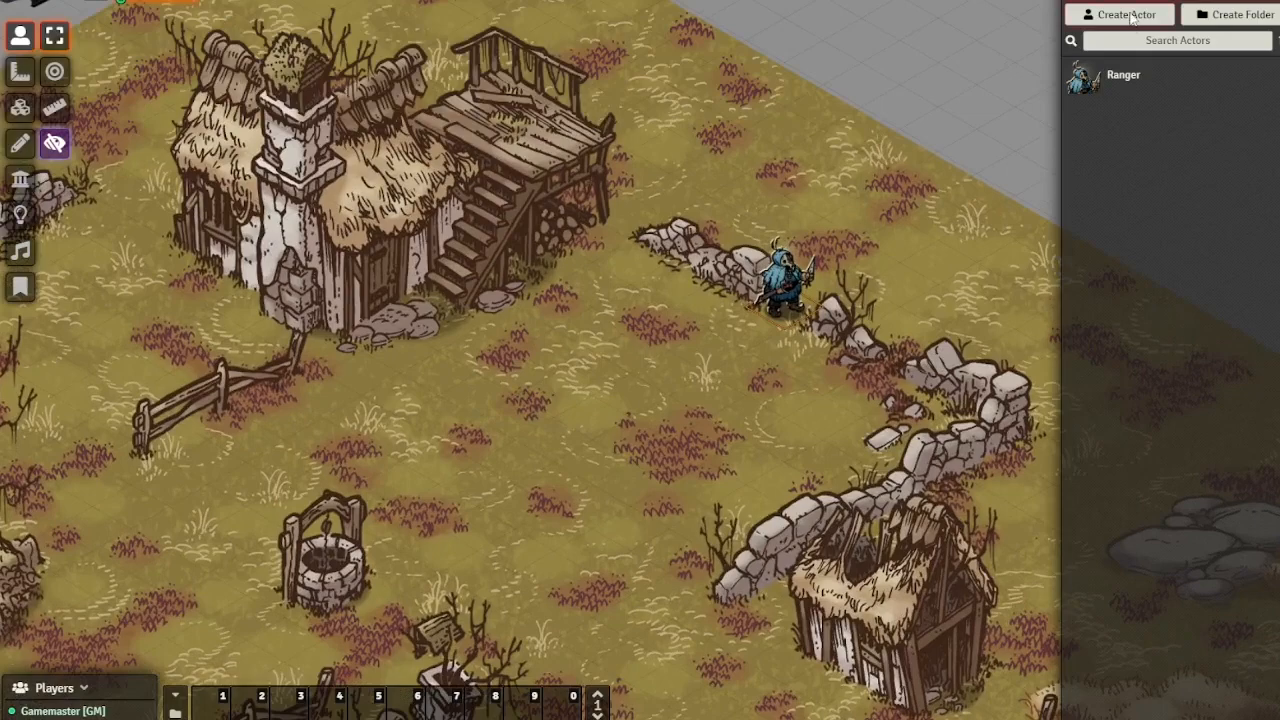
Step: Create a new actor and rename it 'Marpy'
{"action": "left_click", "coordinate": [1120, 14]}
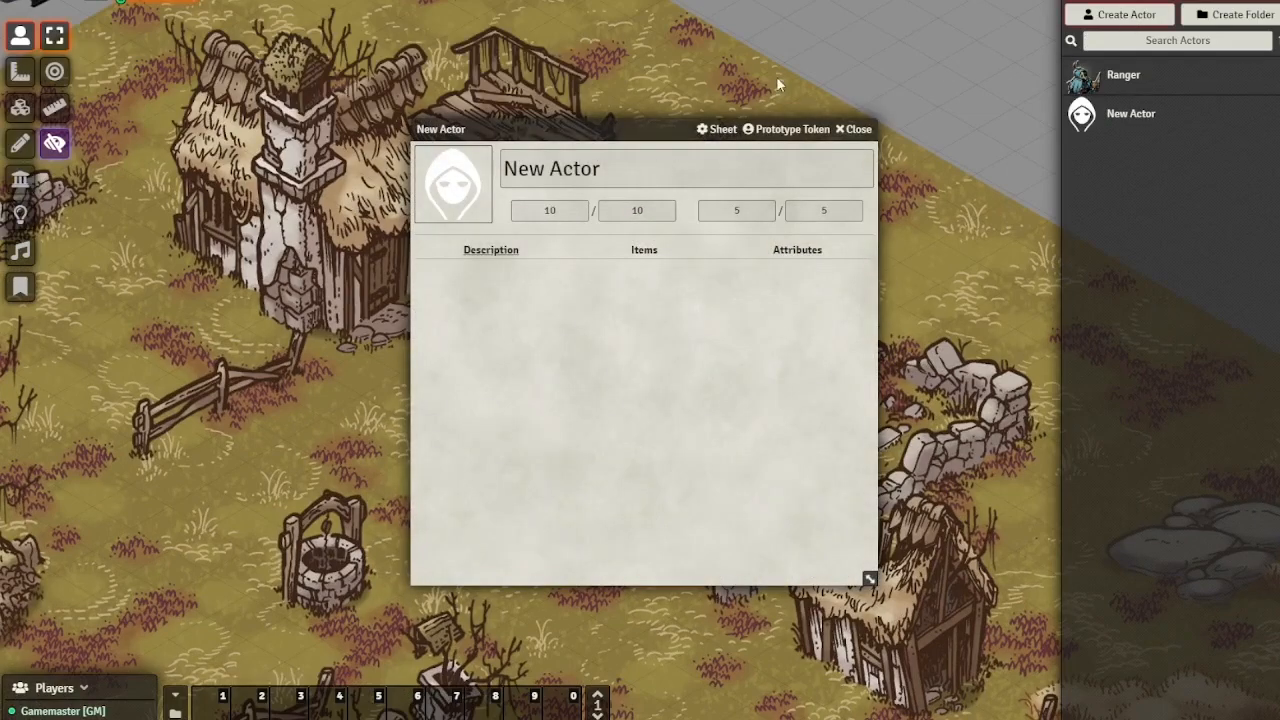
{"action": "left_click", "coordinate": [684, 168]}
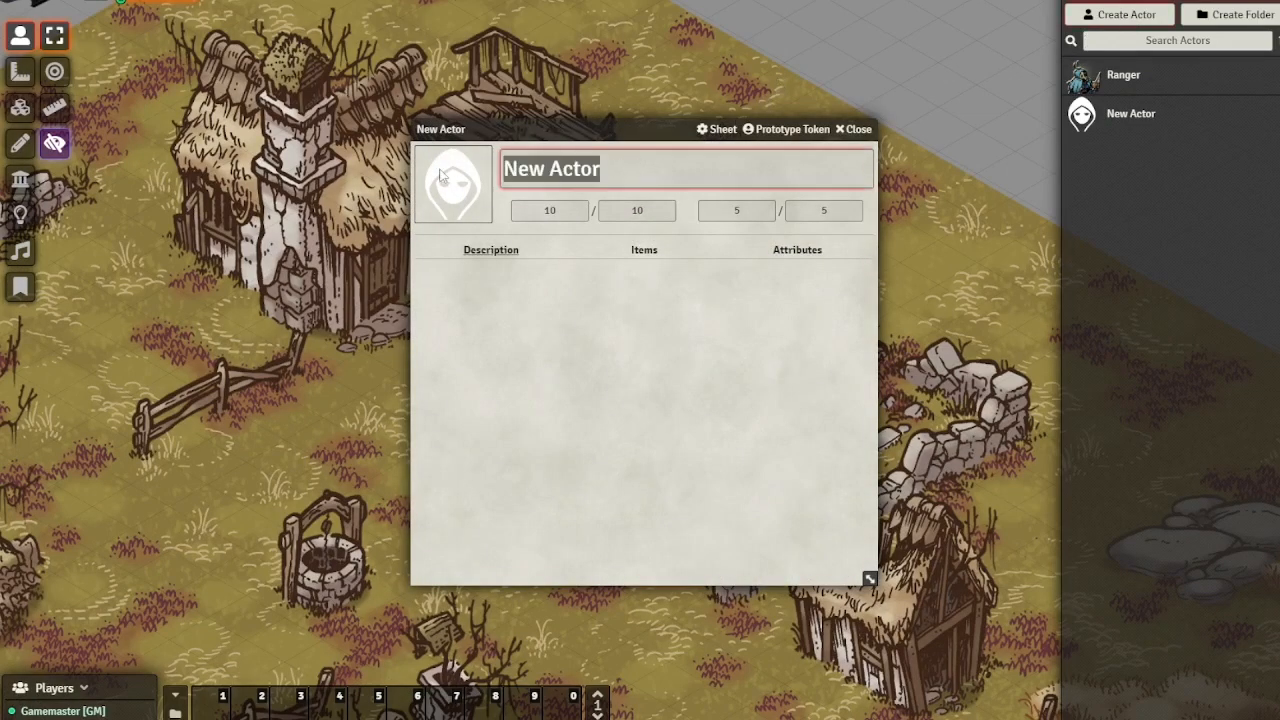
{"action": "type", "text": "D"}
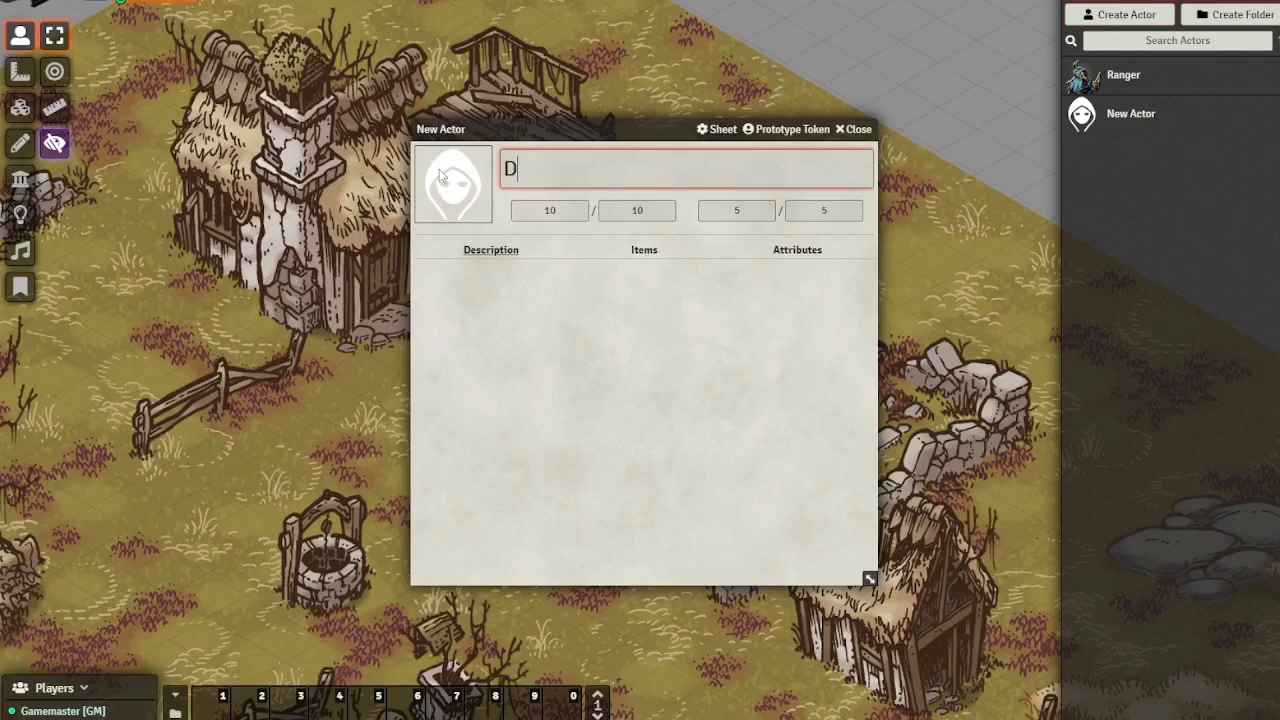
{"action": "type", "text": "arp"}
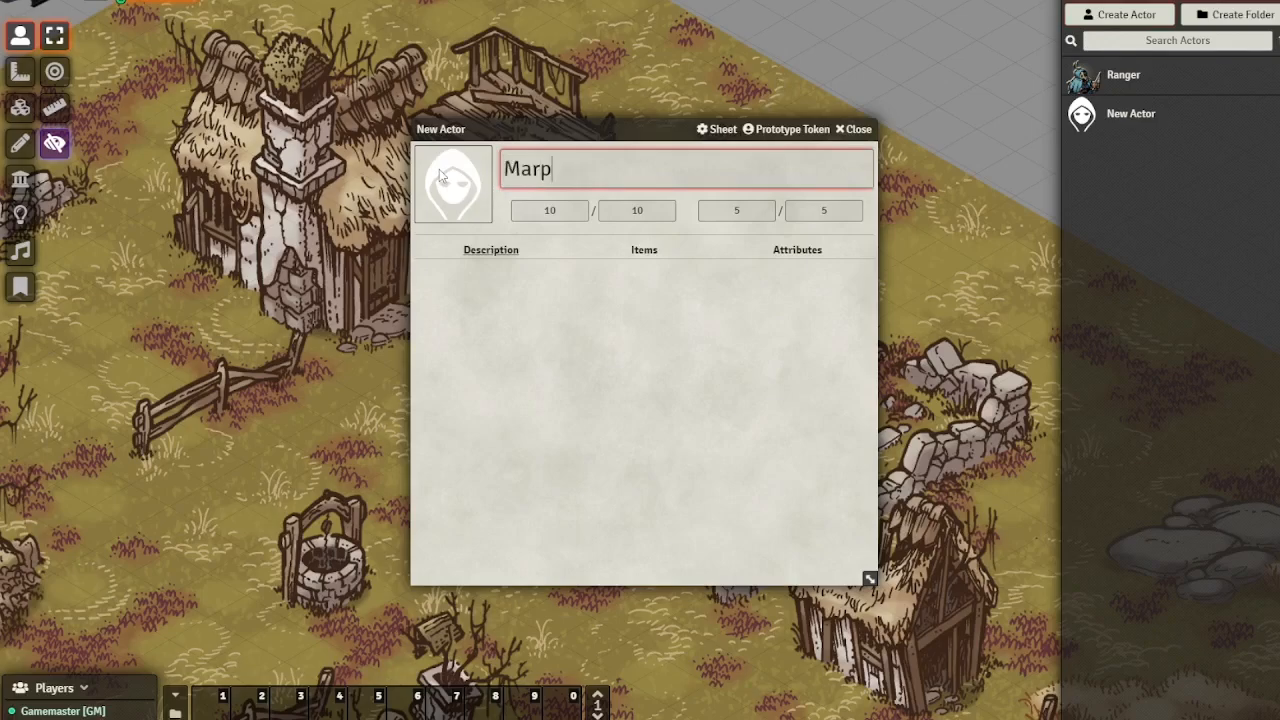
{"action": "type", "text": "y"}
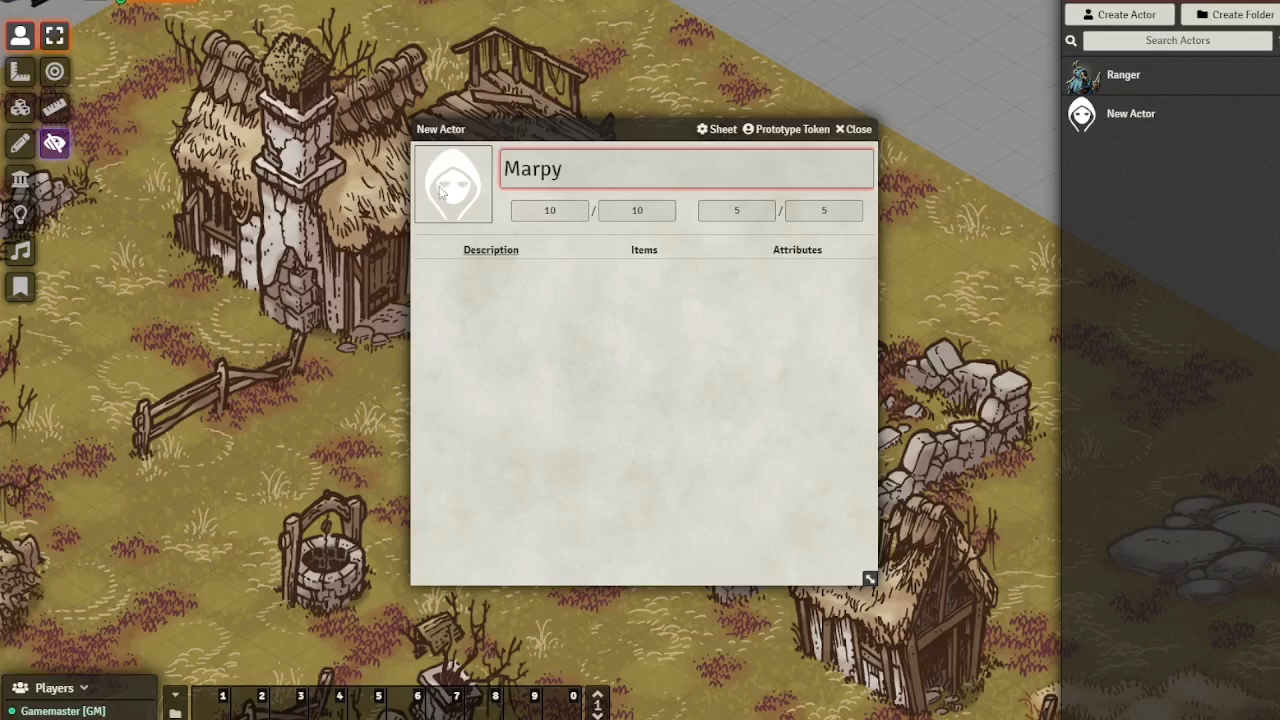
Step: Give Marpy the mini_marpy image from Map Crow Tokens and close its actor sheet
{"action": "left_click", "coordinate": [452, 184]}
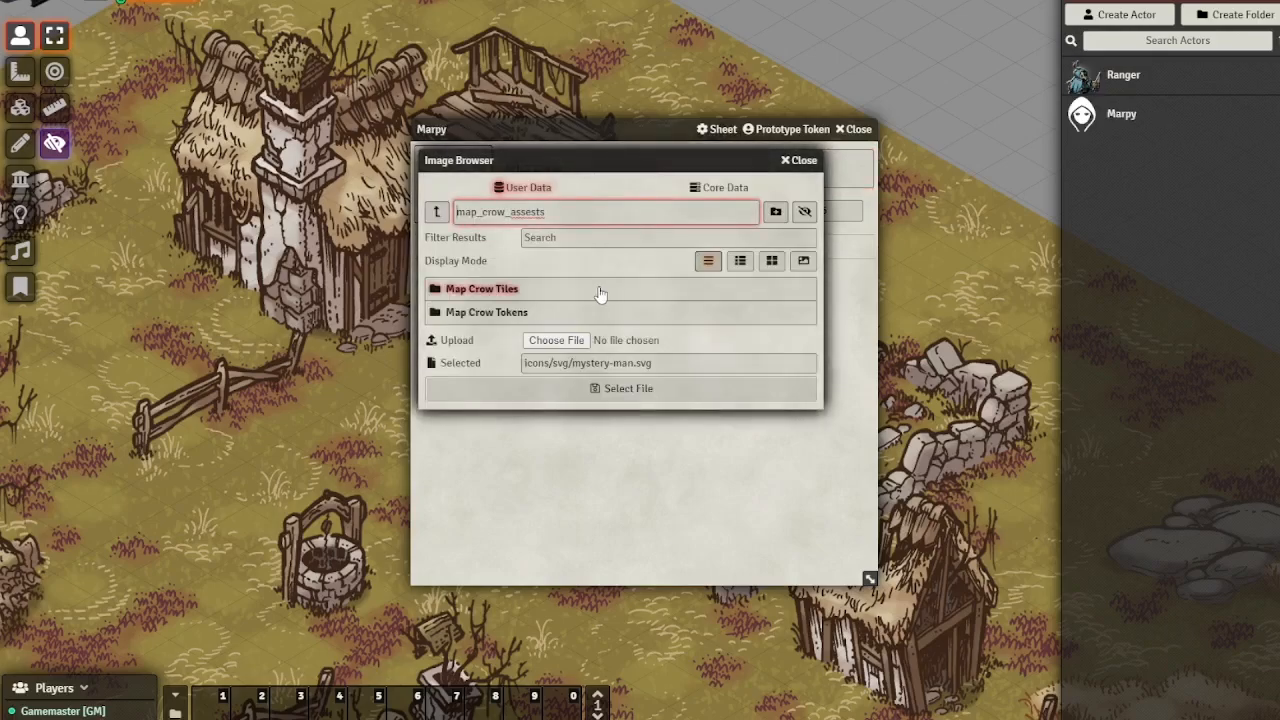
{"action": "left_click", "coordinate": [484, 312]}
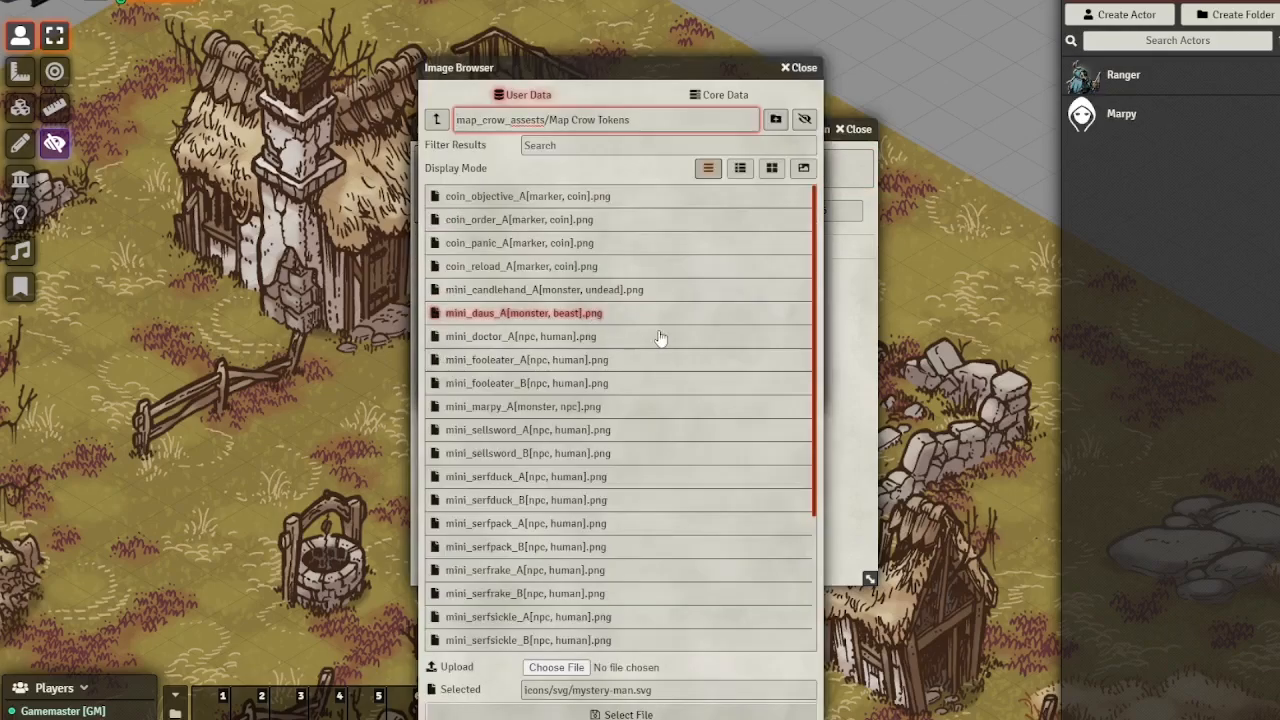
{"action": "left_click", "coordinate": [524, 382]}
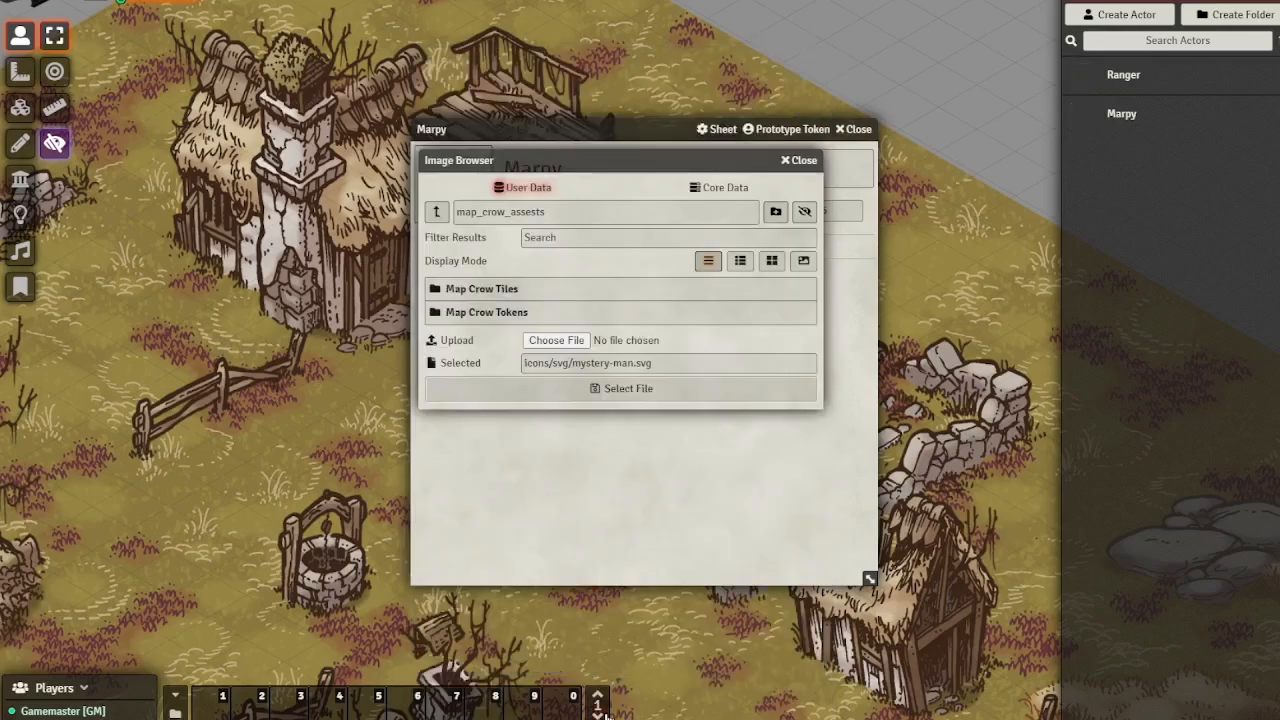
{"action": "left_click", "coordinate": [796, 160]}
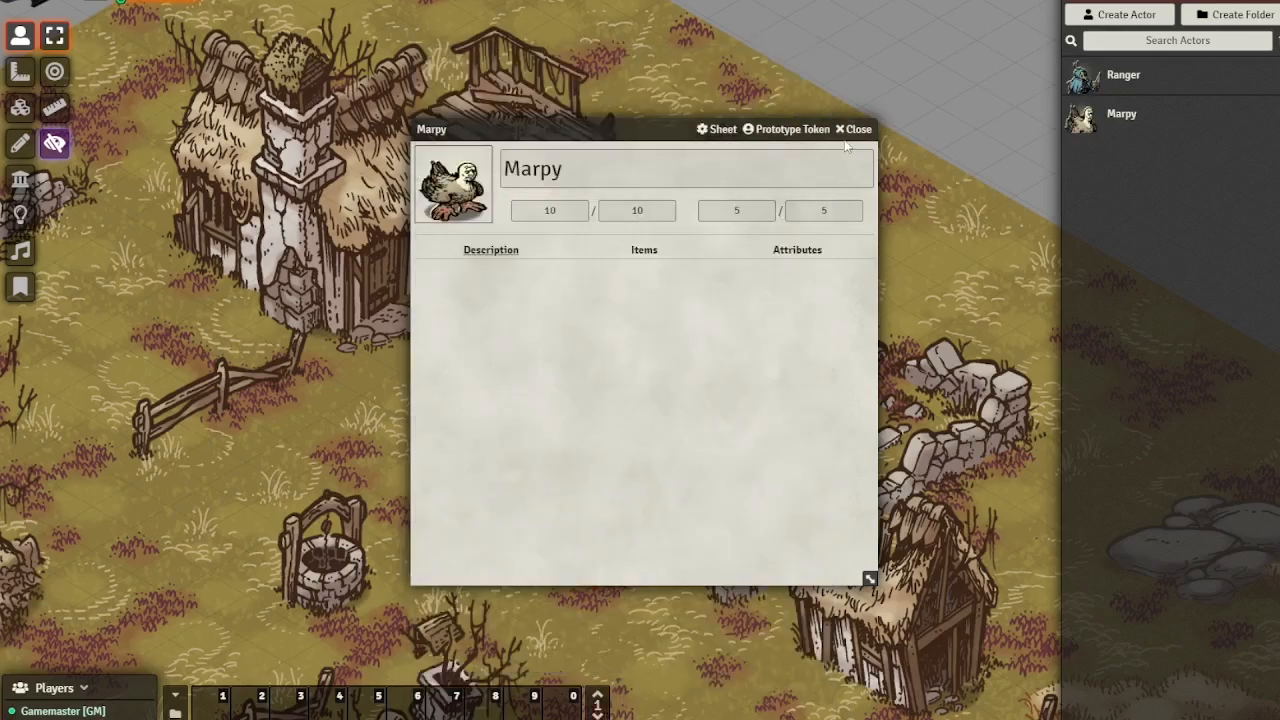
{"action": "left_click", "coordinate": [852, 128]}
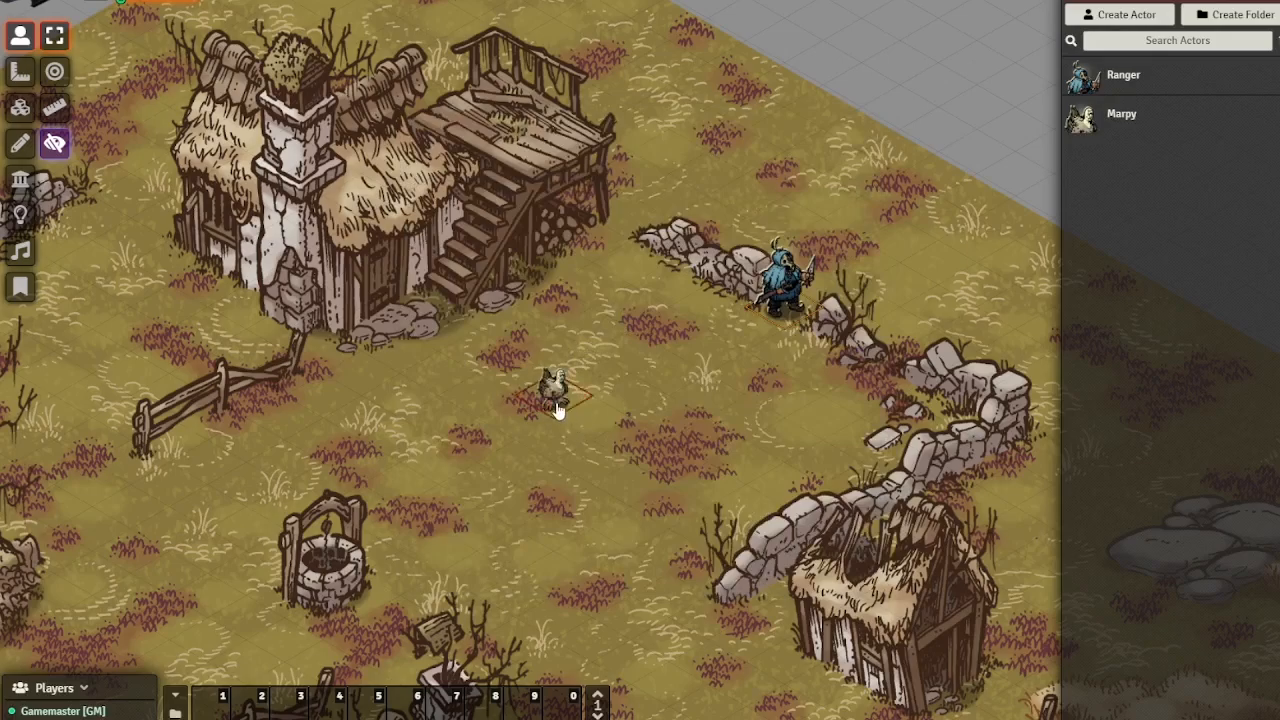
Step: Raise the Marpy token's image scale to 2.5 and apply it
{"action": "double_click", "coordinate": [552, 390]}
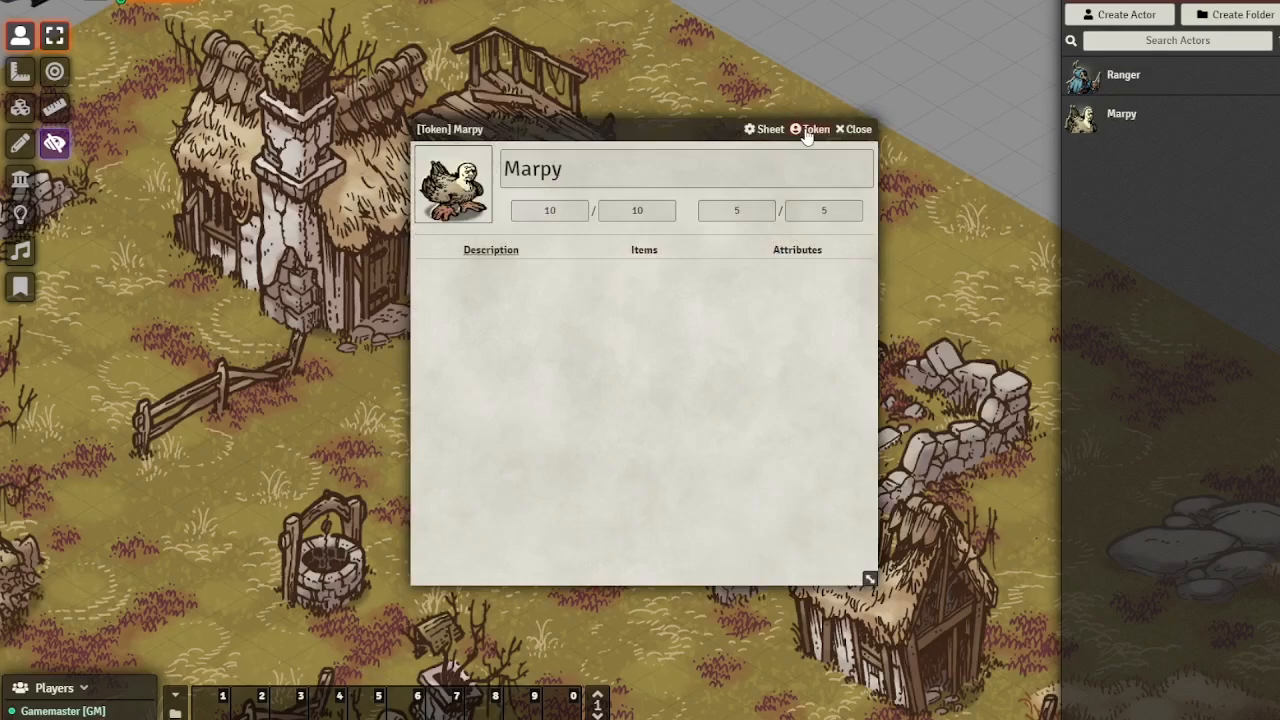
{"action": "left_click", "coordinate": [812, 128]}
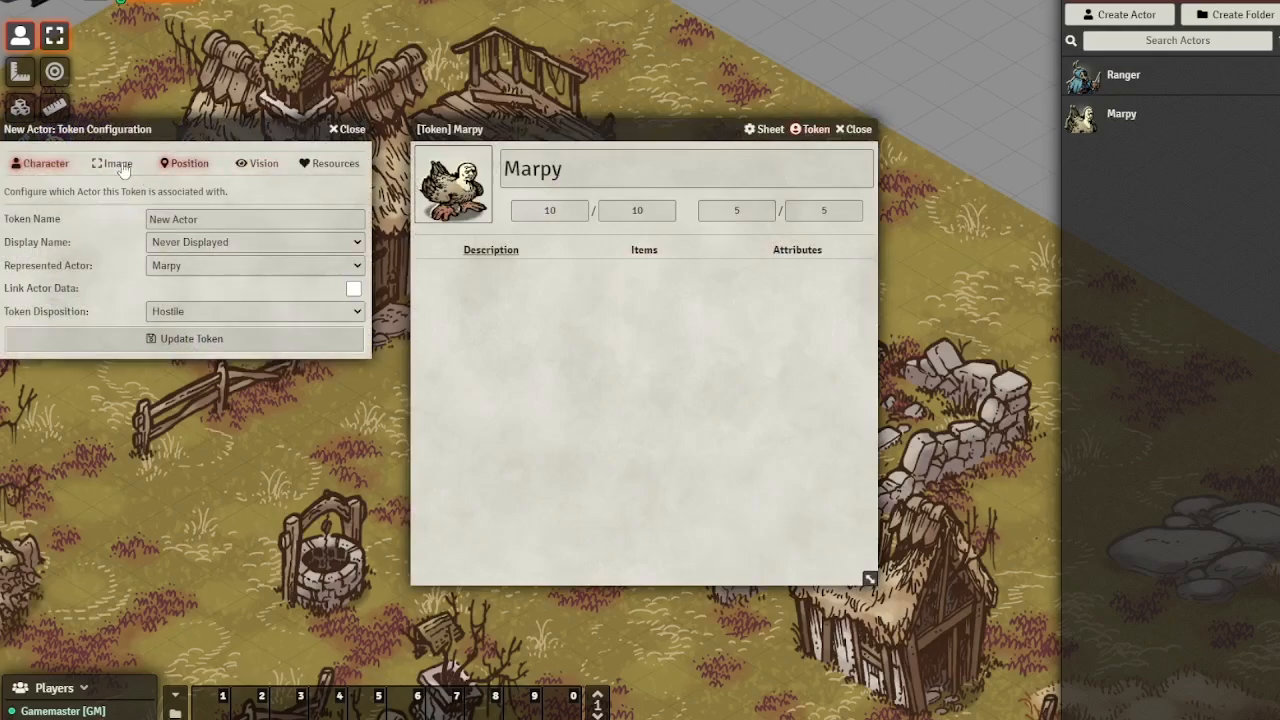
{"action": "left_click", "coordinate": [112, 164]}
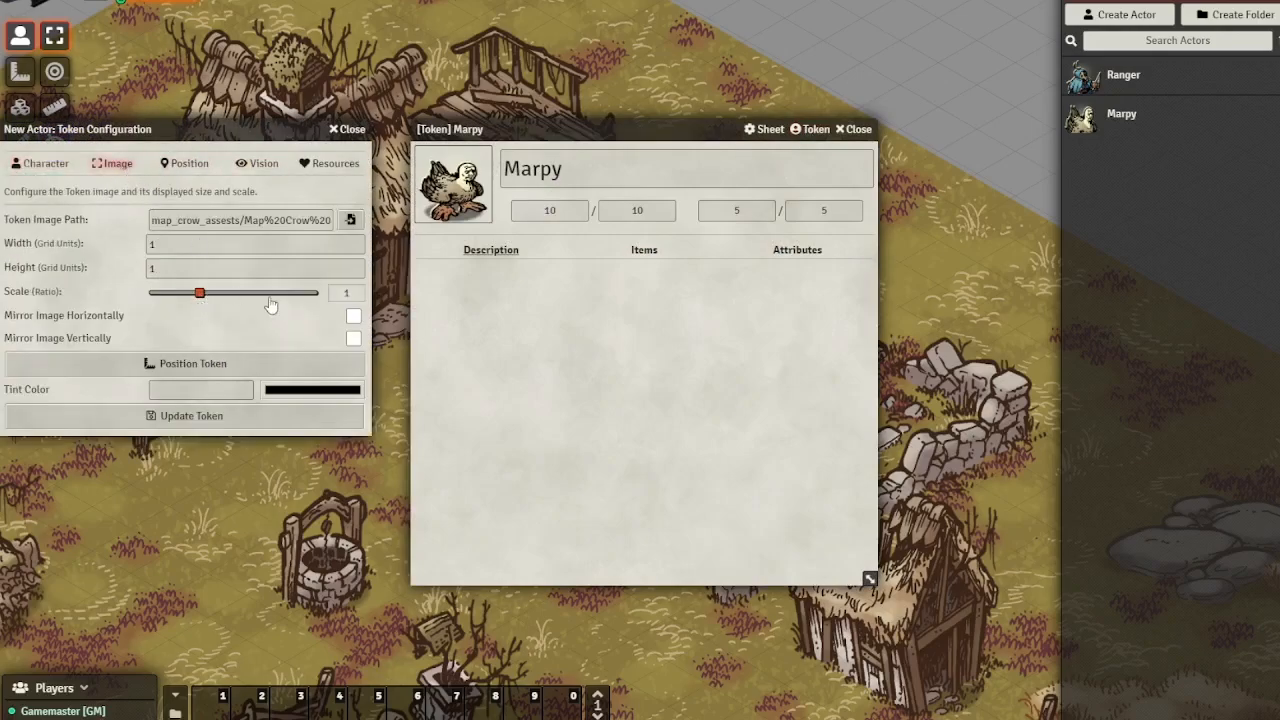
{"action": "left_click_drag", "start_coordinate": [200, 292], "coordinate": [270, 292]}
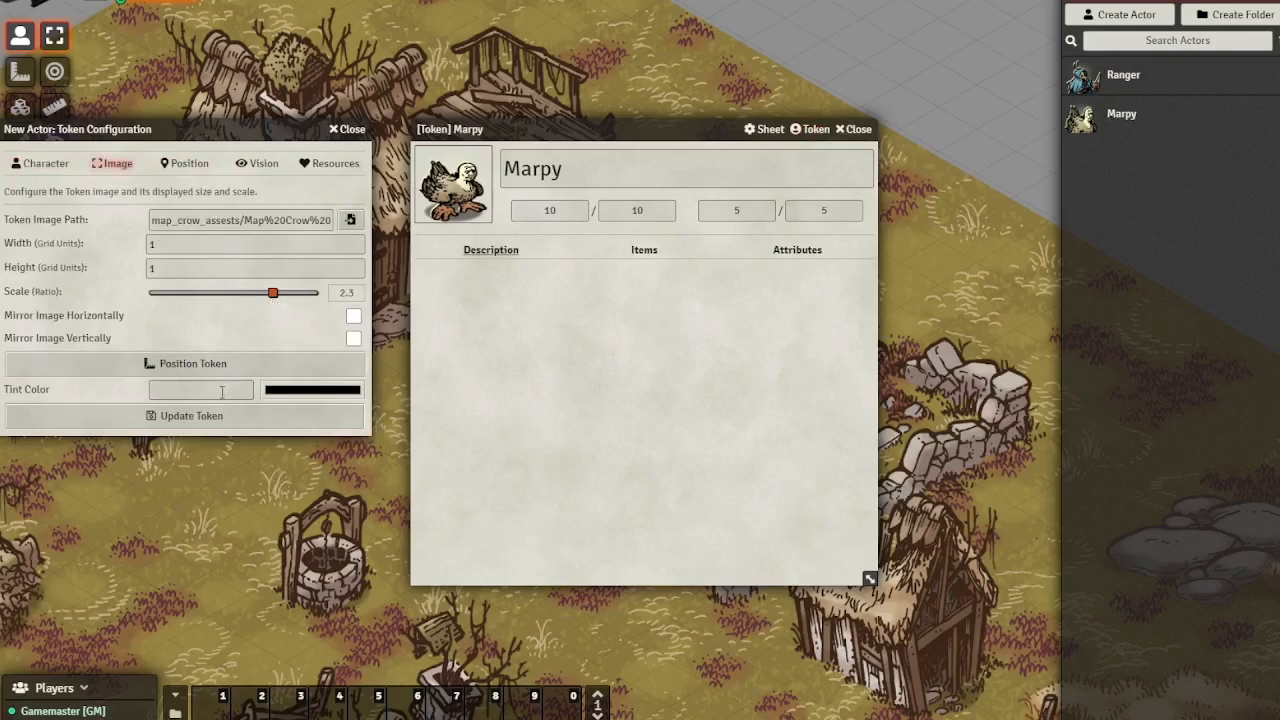
{"action": "left_click", "coordinate": [346, 128]}
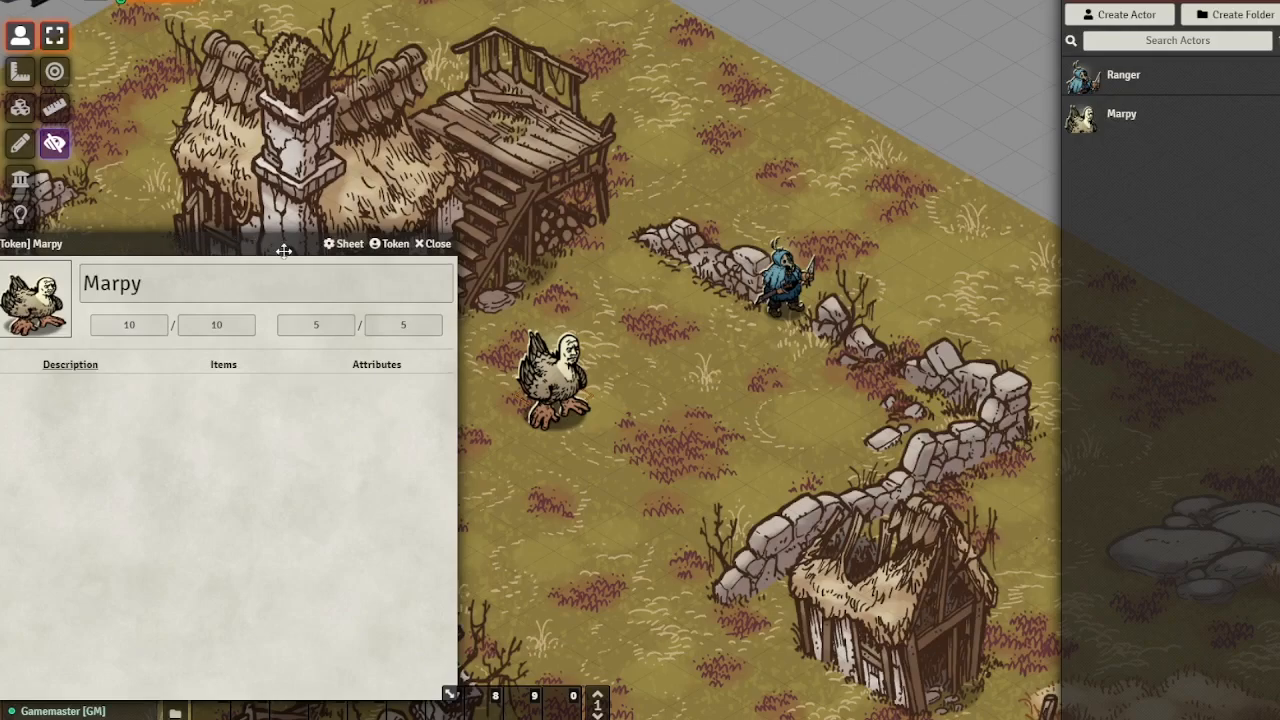
Step: Review the Marpy token's position and size settings, then close its sheet
{"action": "left_click", "coordinate": [432, 244]}
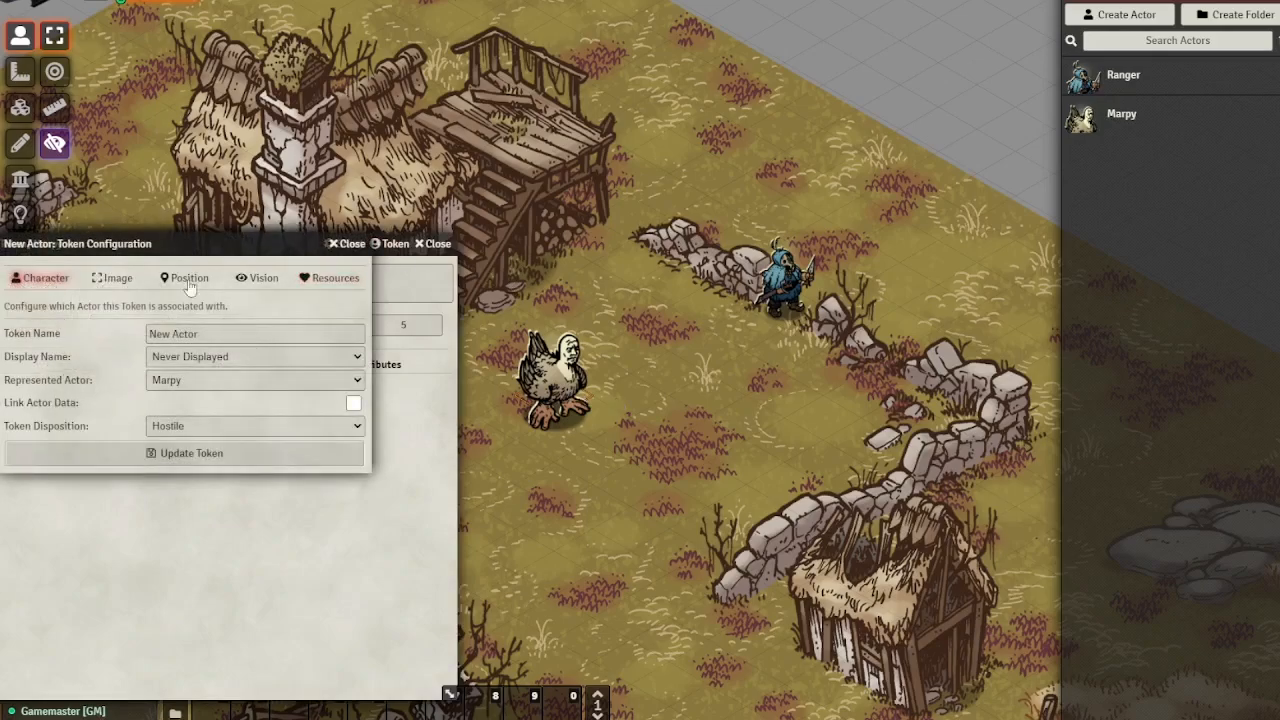
{"action": "left_click", "coordinate": [112, 278]}
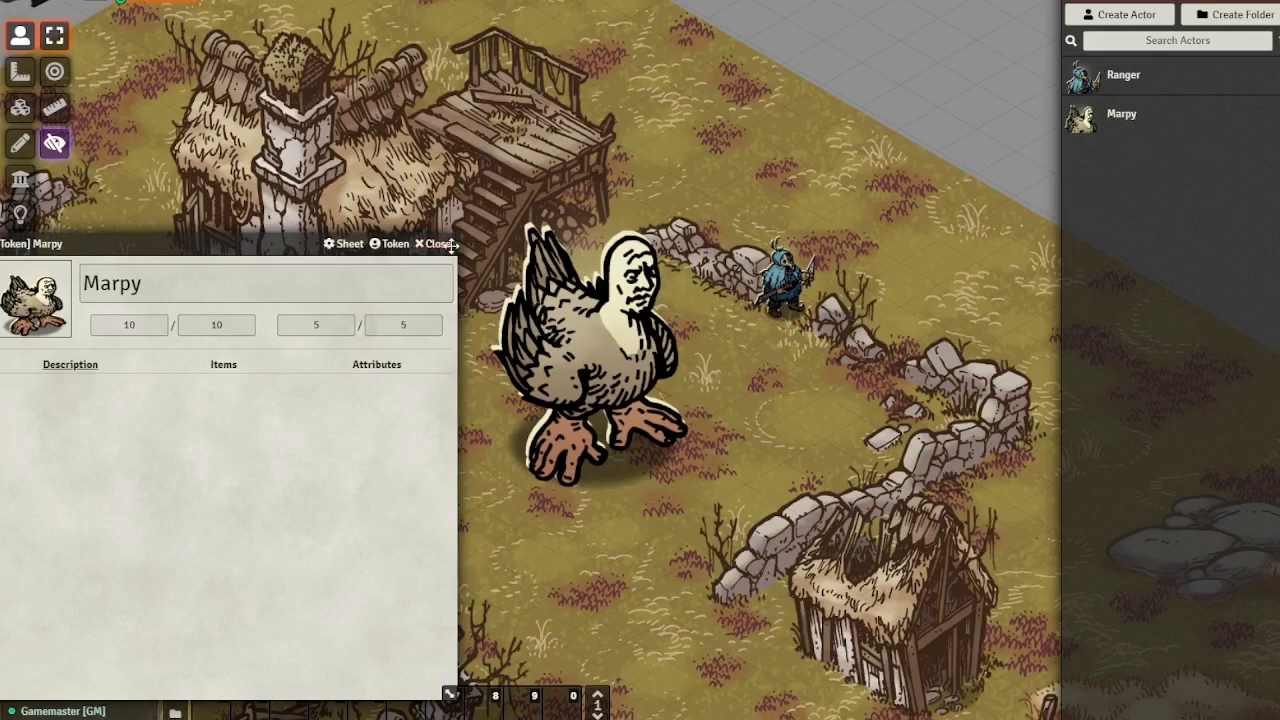
{"action": "left_click", "coordinate": [436, 244]}
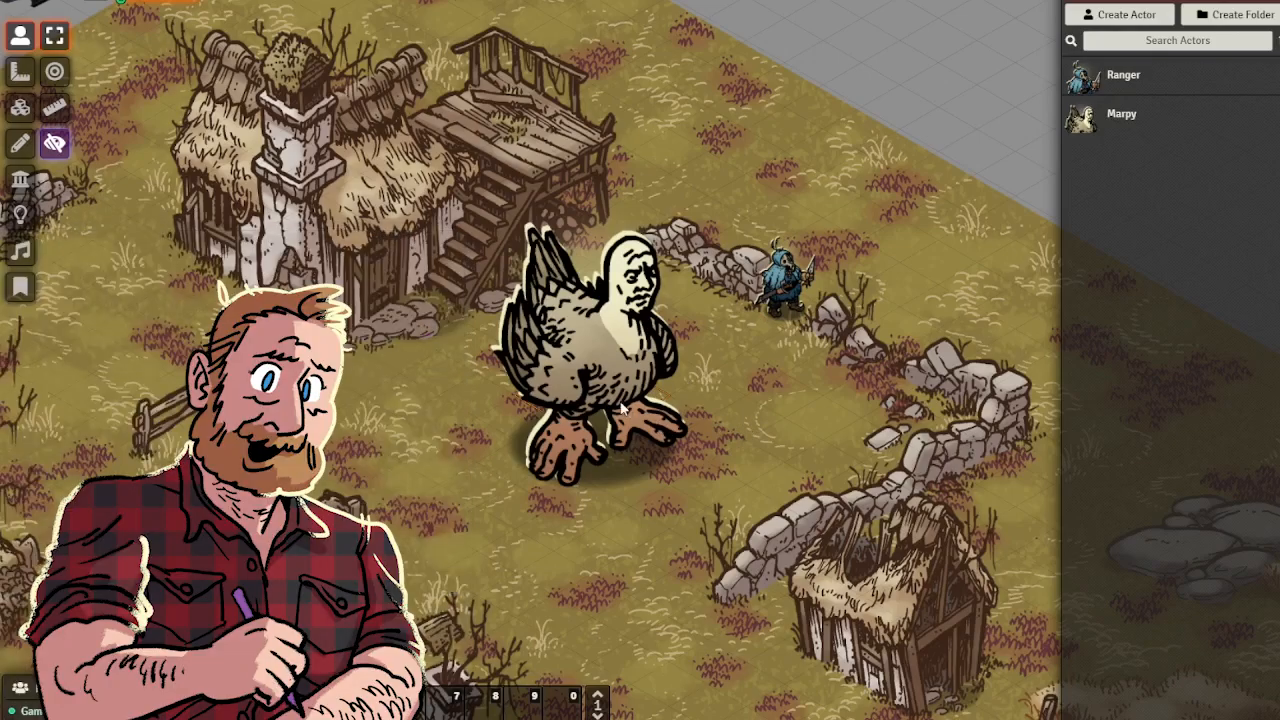